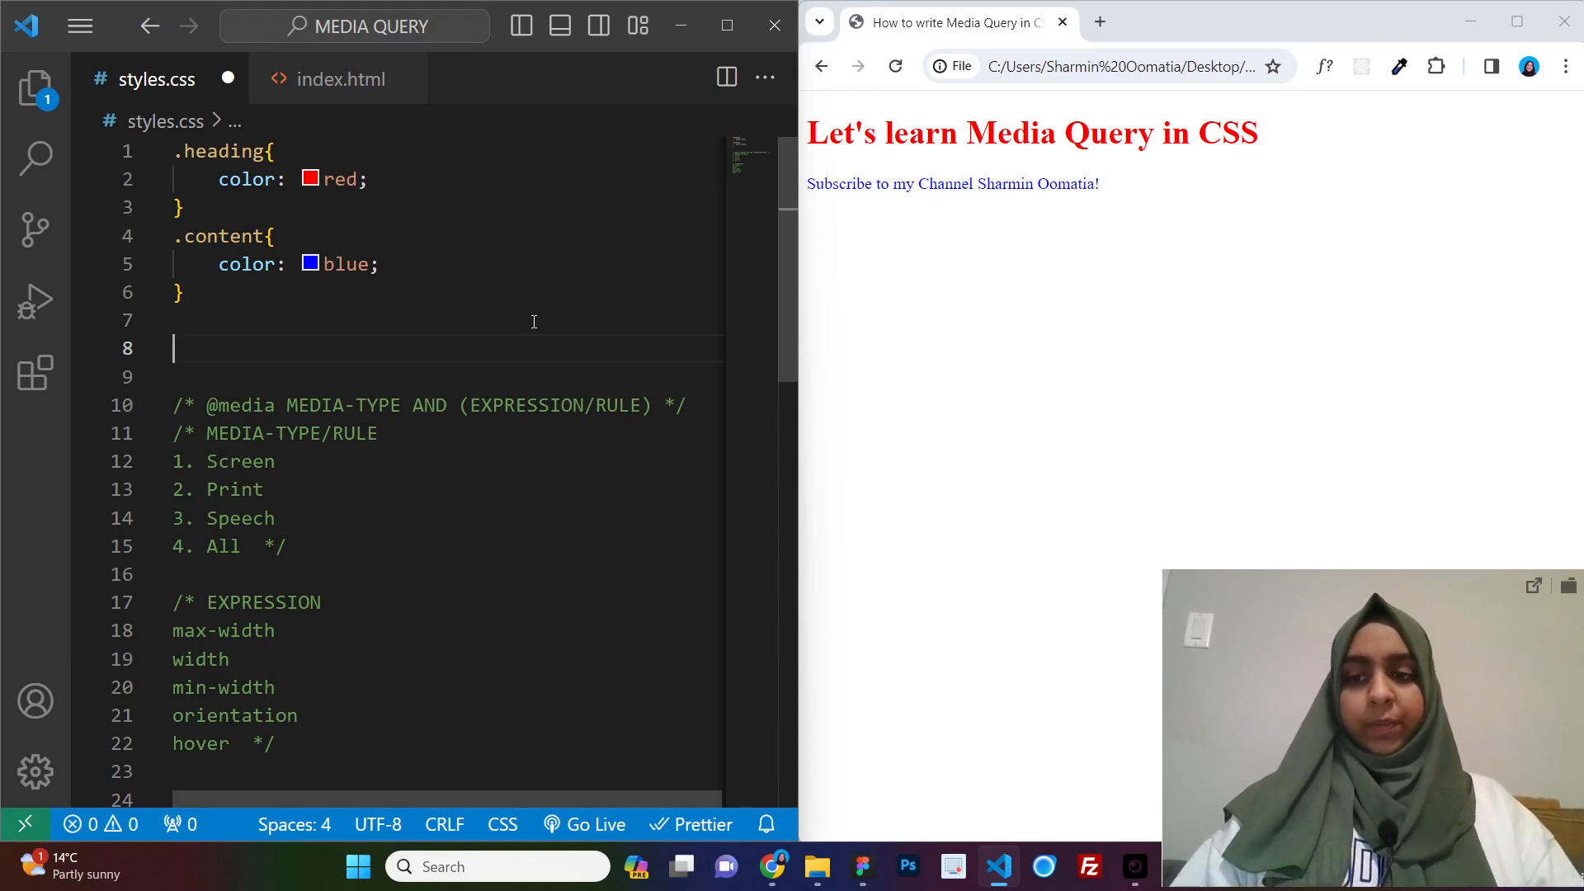
{"action": "type", "text": "@"}
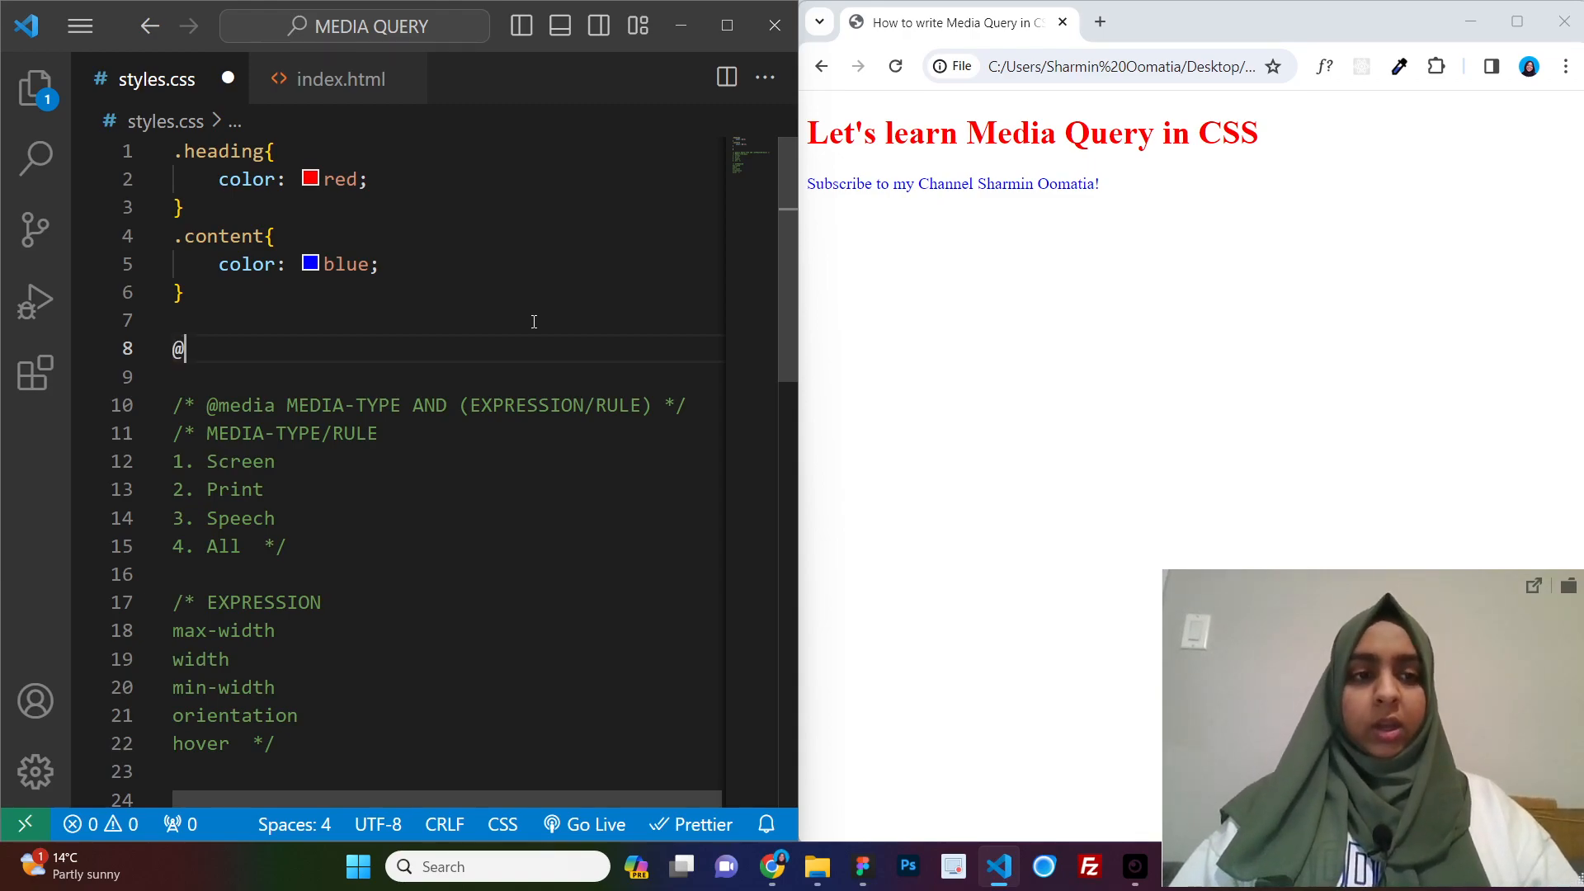
{"action": "type", "text": "media"}
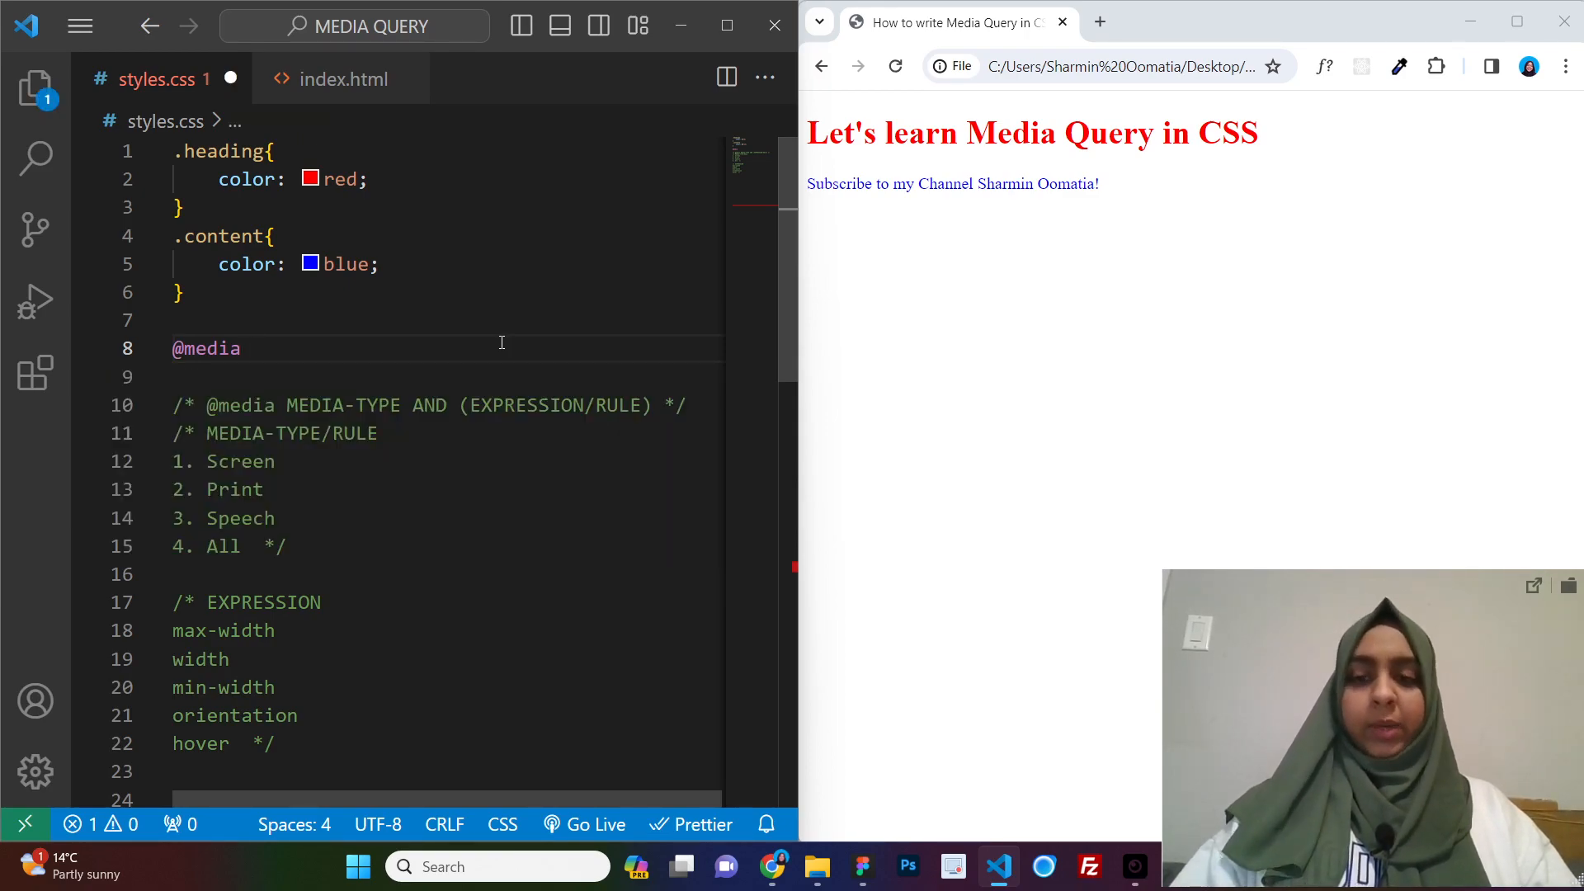
{"action": "mouse_move", "coordinate": [295, 405]}
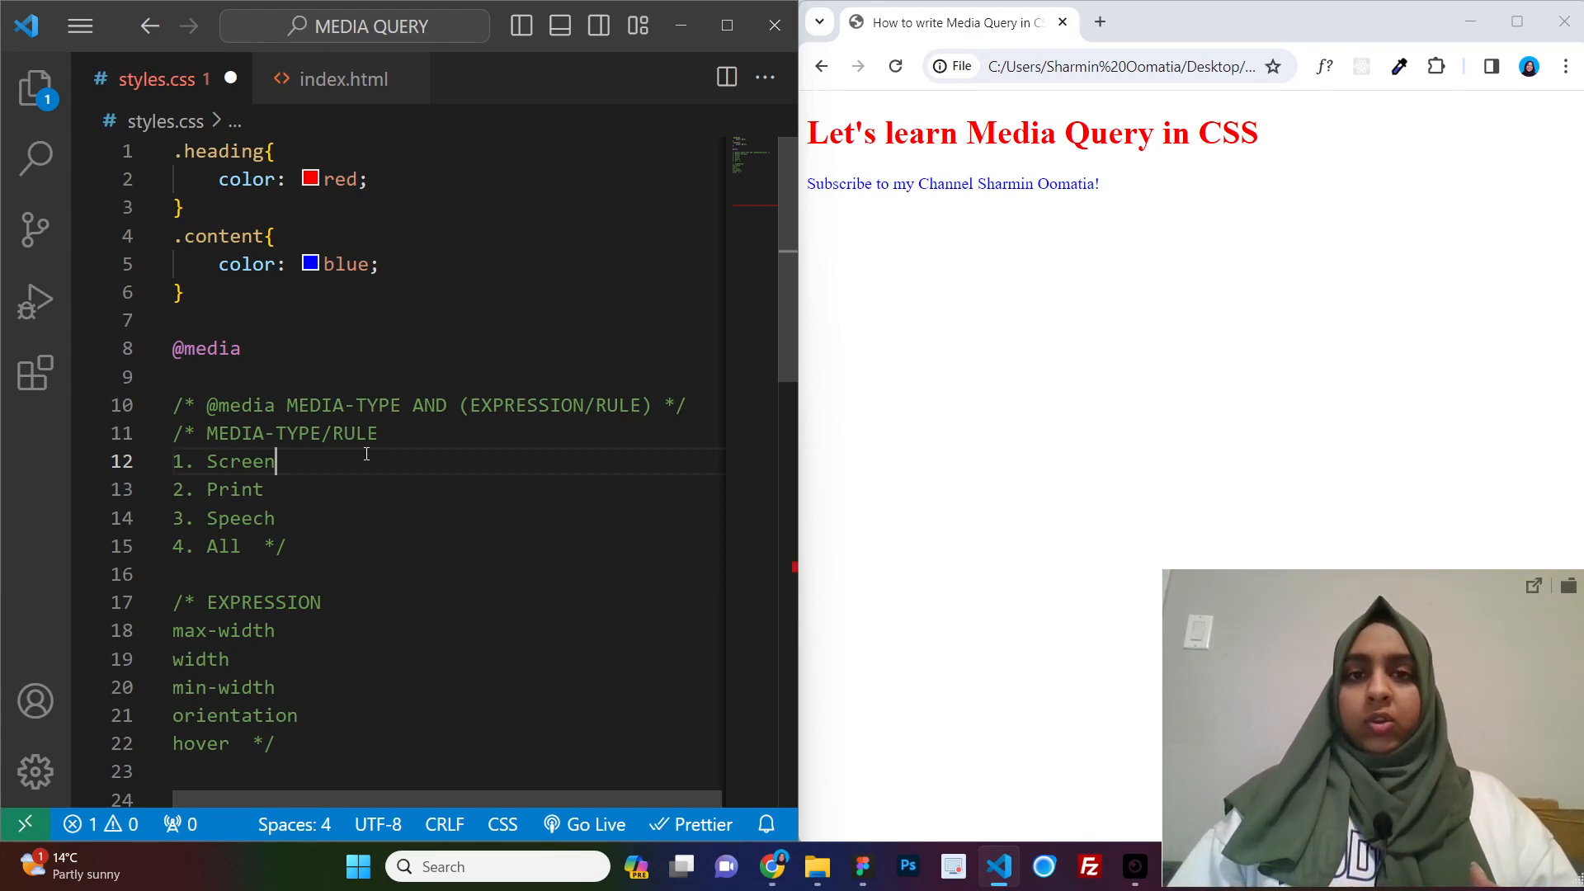
{"action": "mouse_move", "coordinate": [954, 358]}
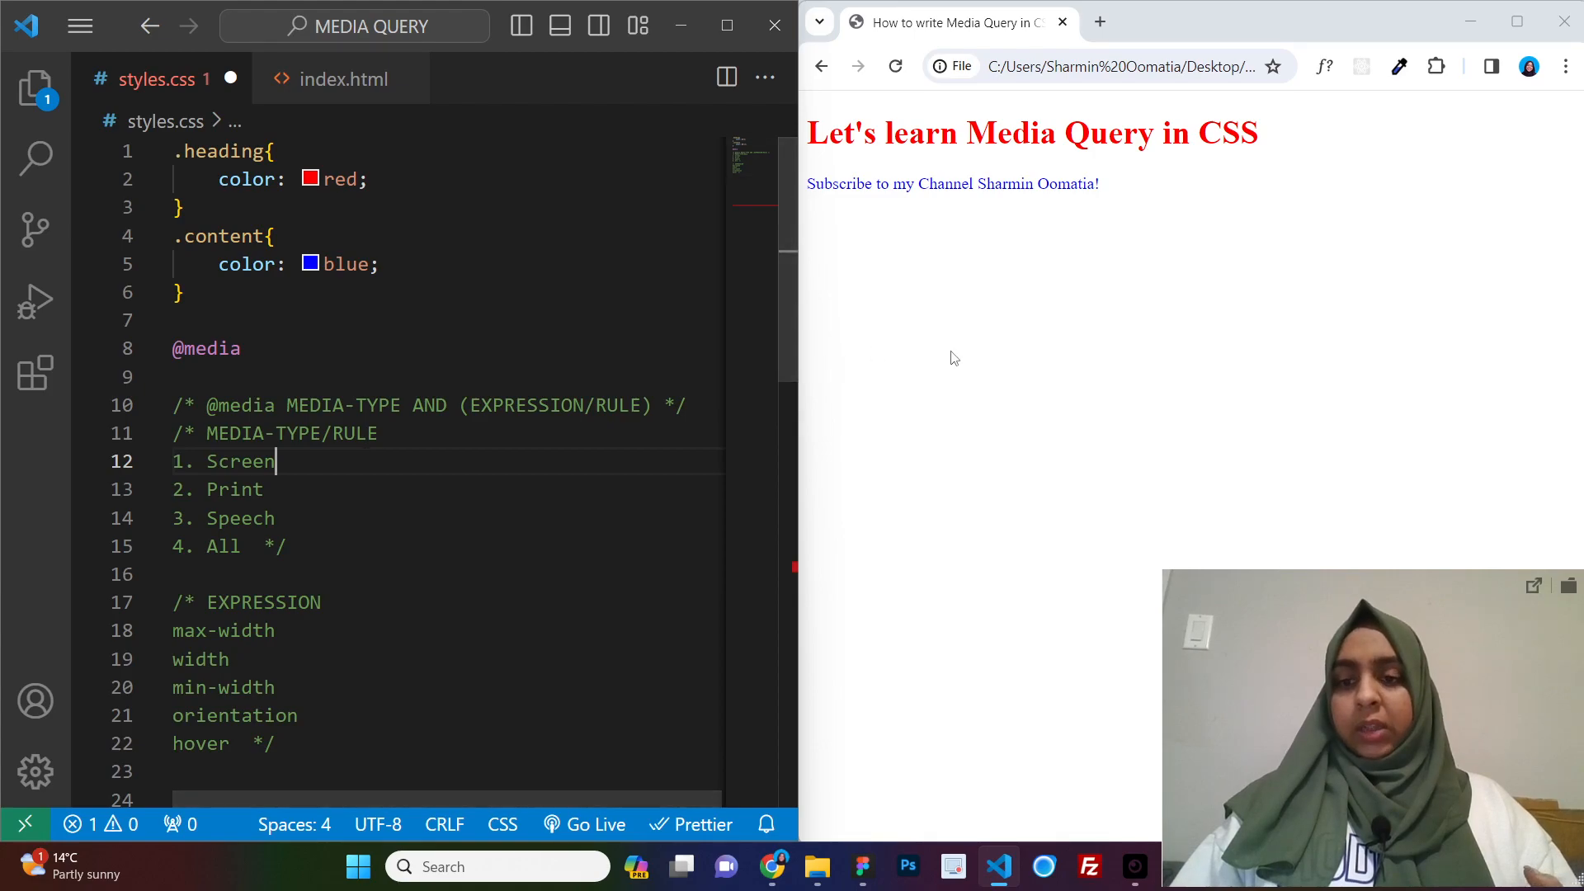
{"action": "mouse_move", "coordinate": [1012, 344]}
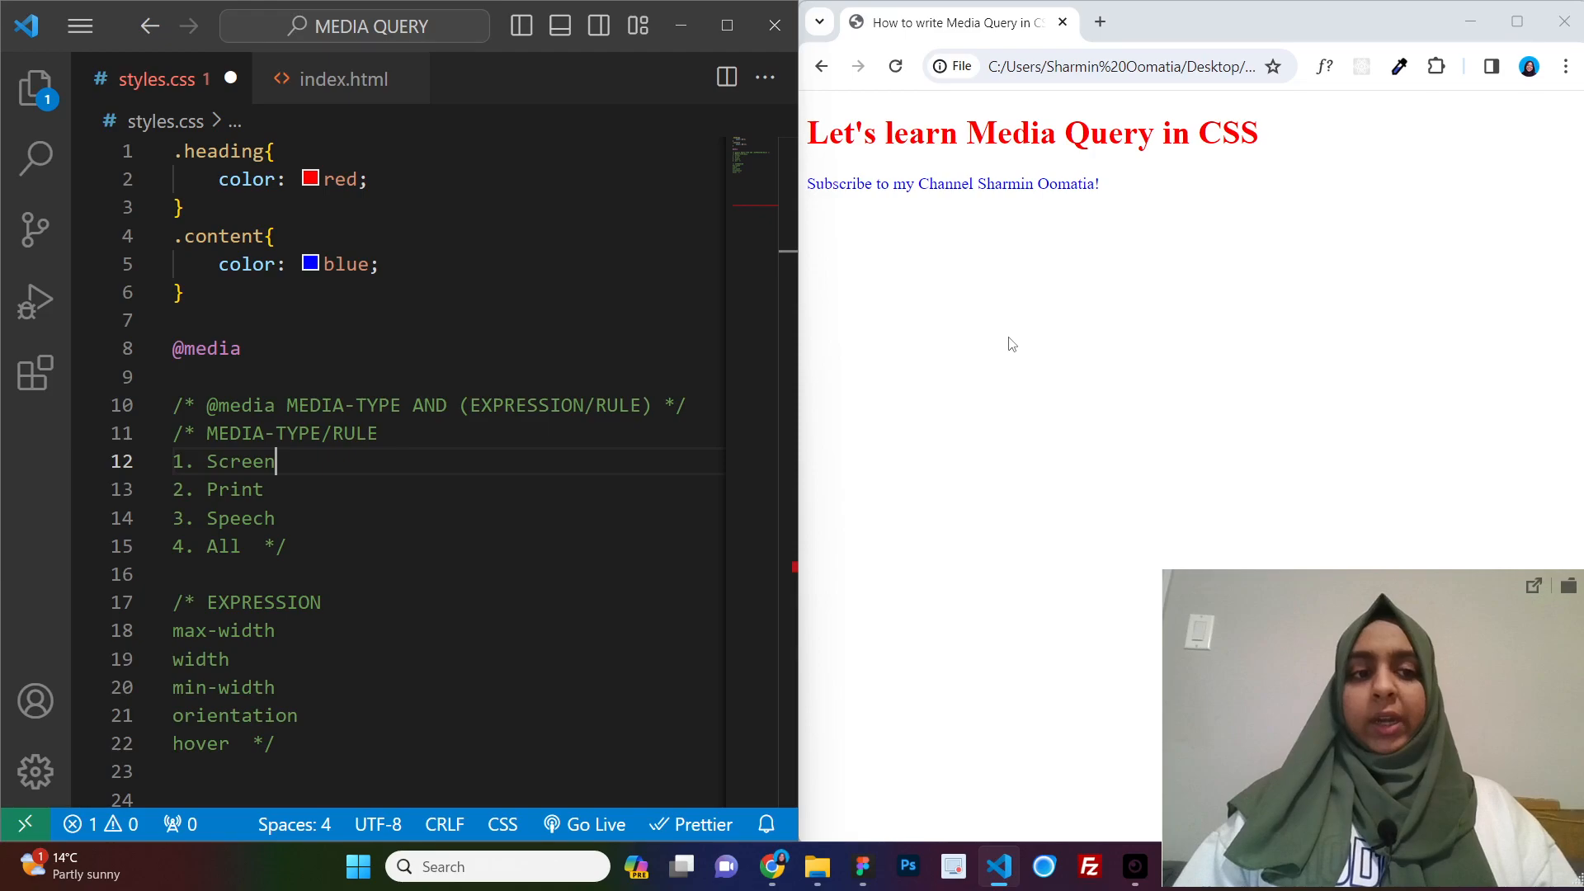
{"action": "mouse_move", "coordinate": [974, 248]}
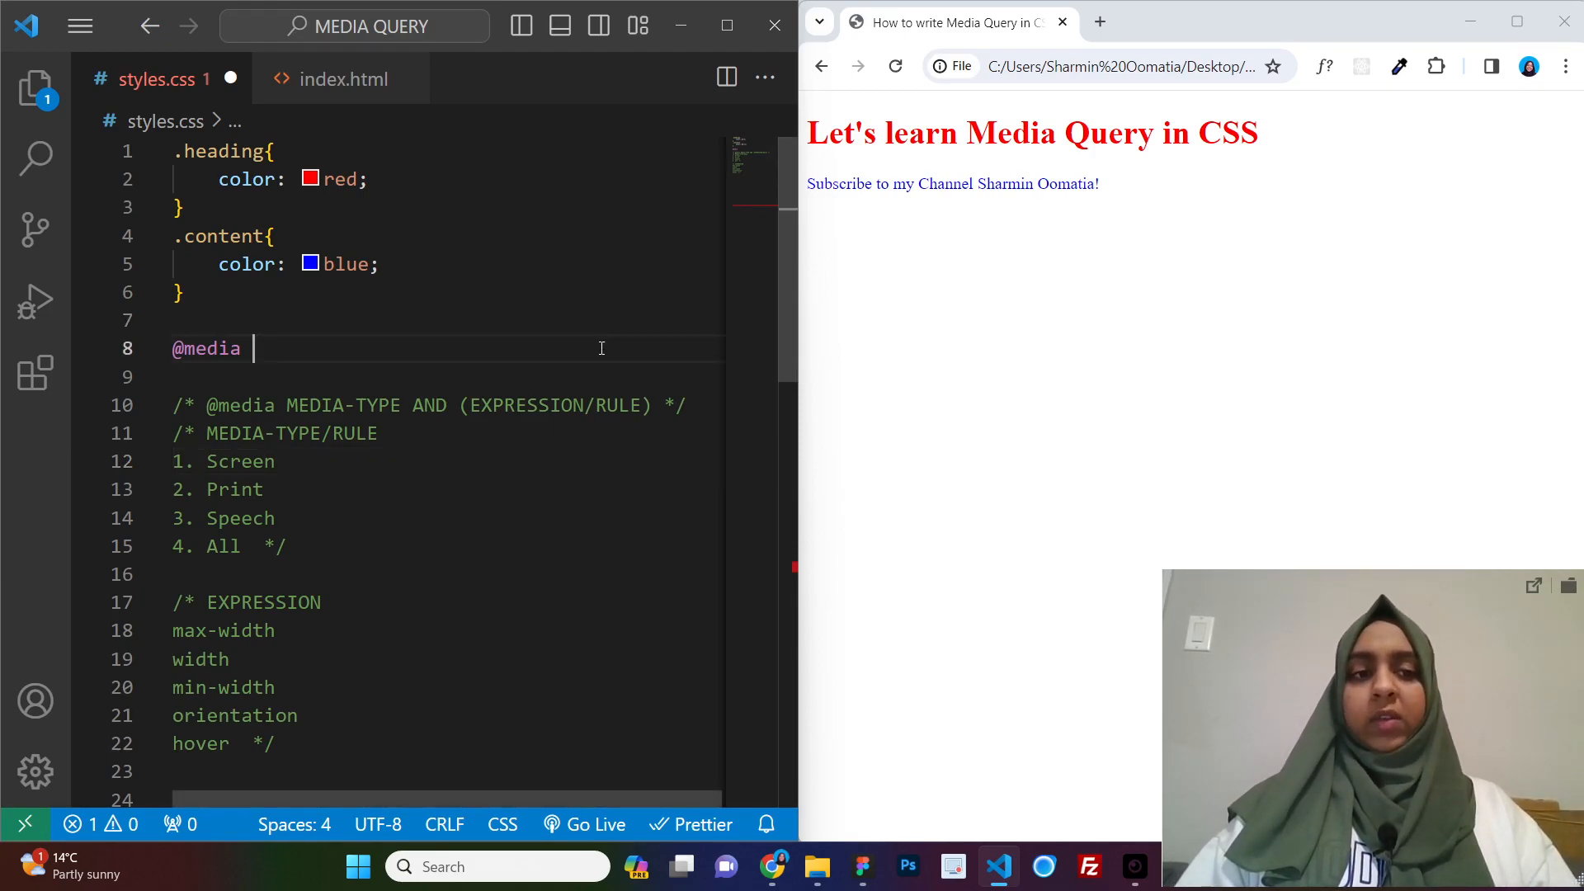
Write the condition 'all and (max-width:500px){' with an empty body and save styles.css
{"action": "type", "text": "all"}
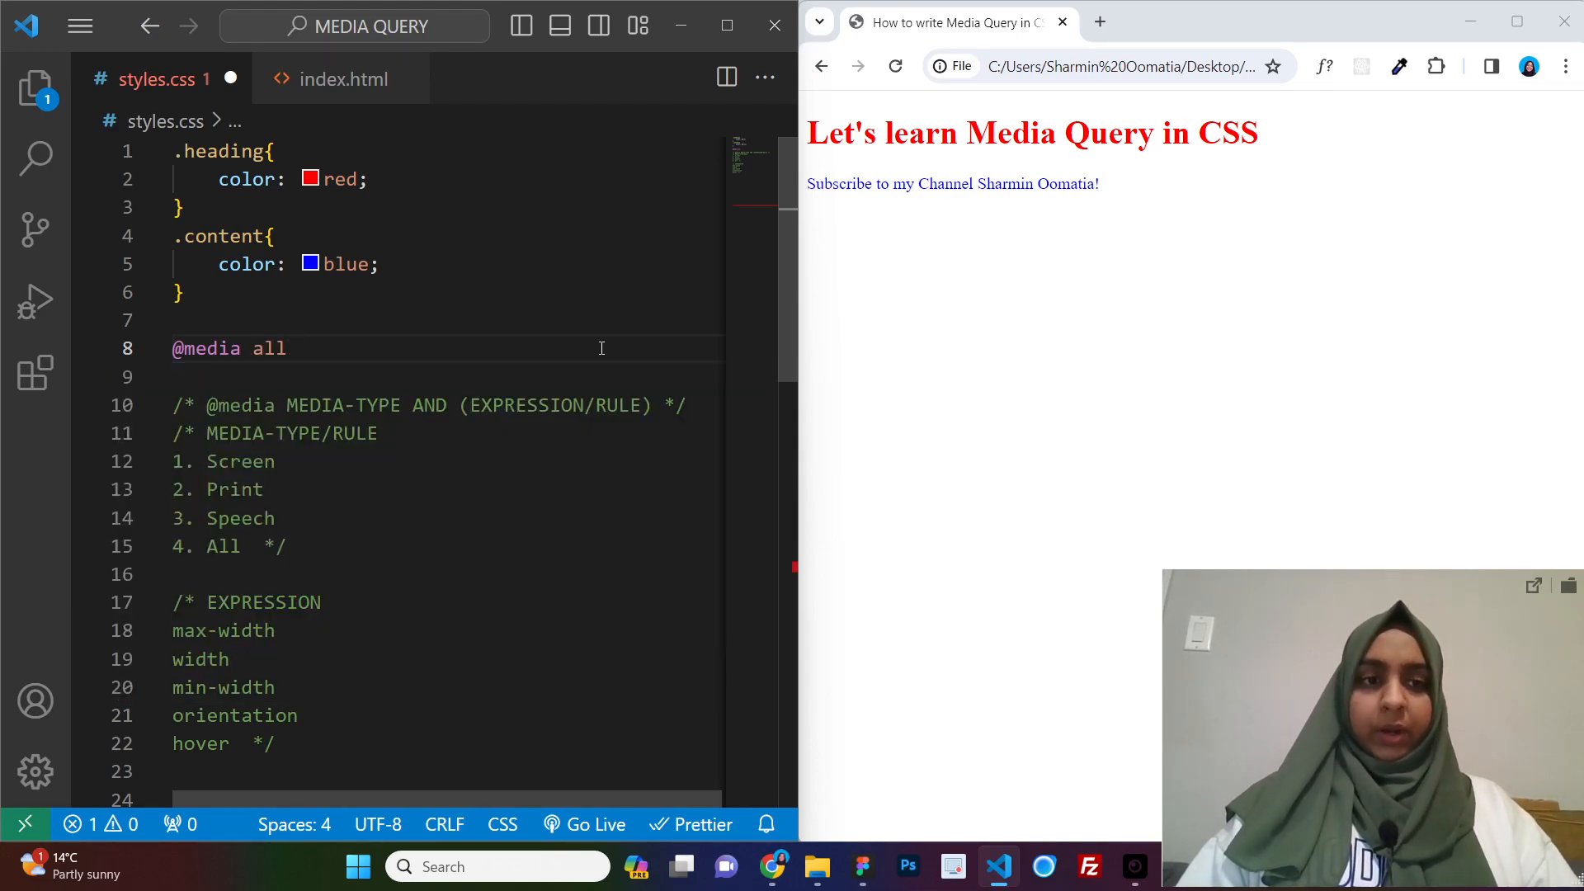
{"action": "type", "text": "a"}
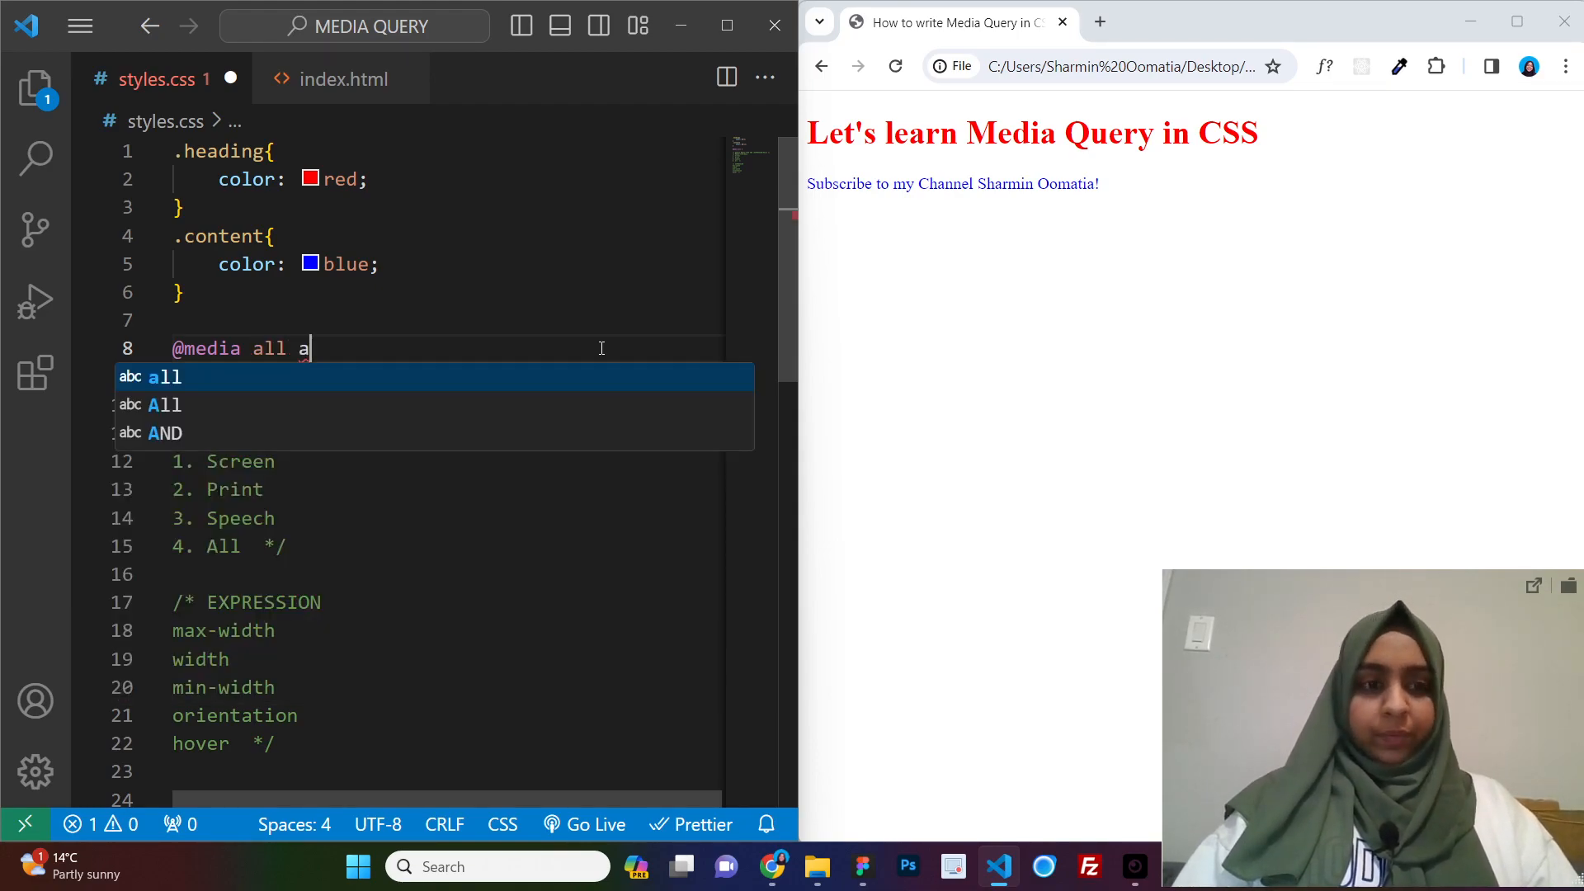
{"action": "type", "text": "nd"}
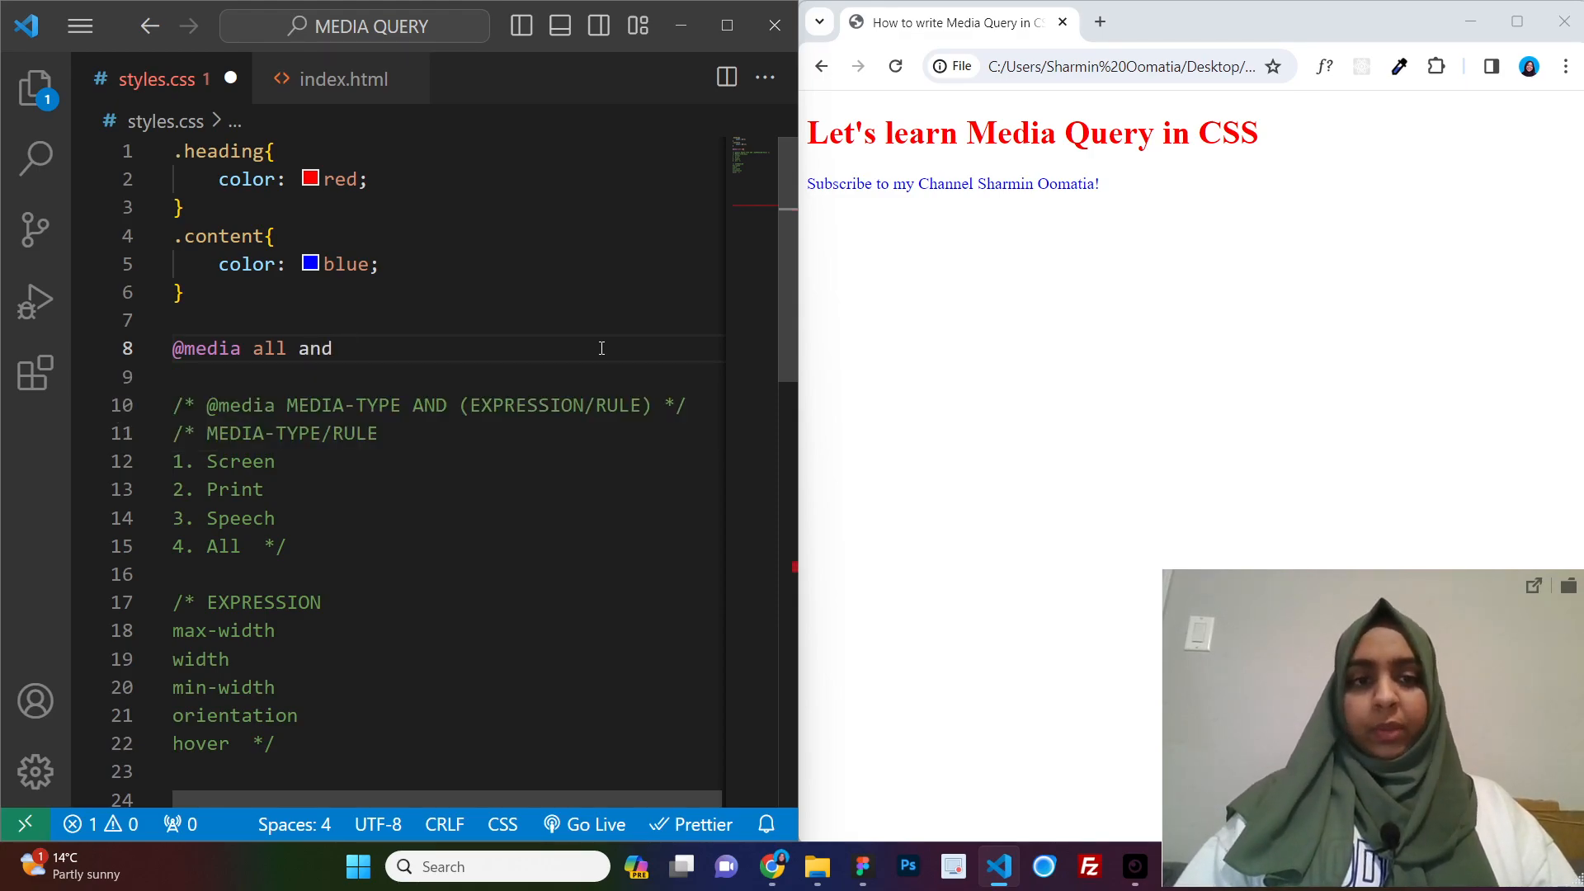
{"action": "type", "text": "()"}
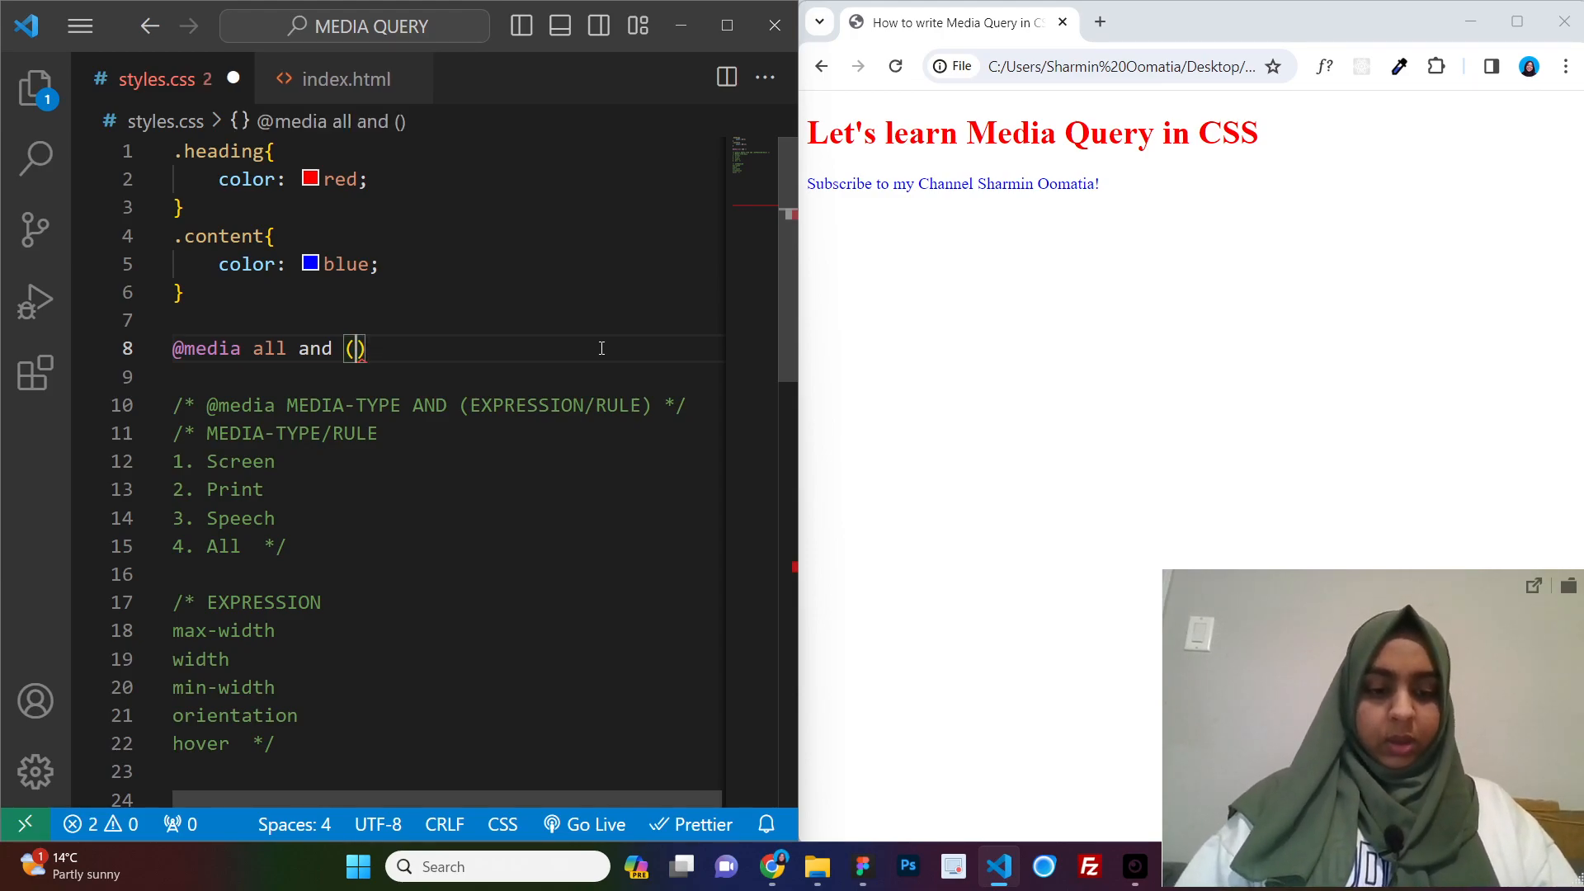
{"action": "type", "text": "max-wid"}
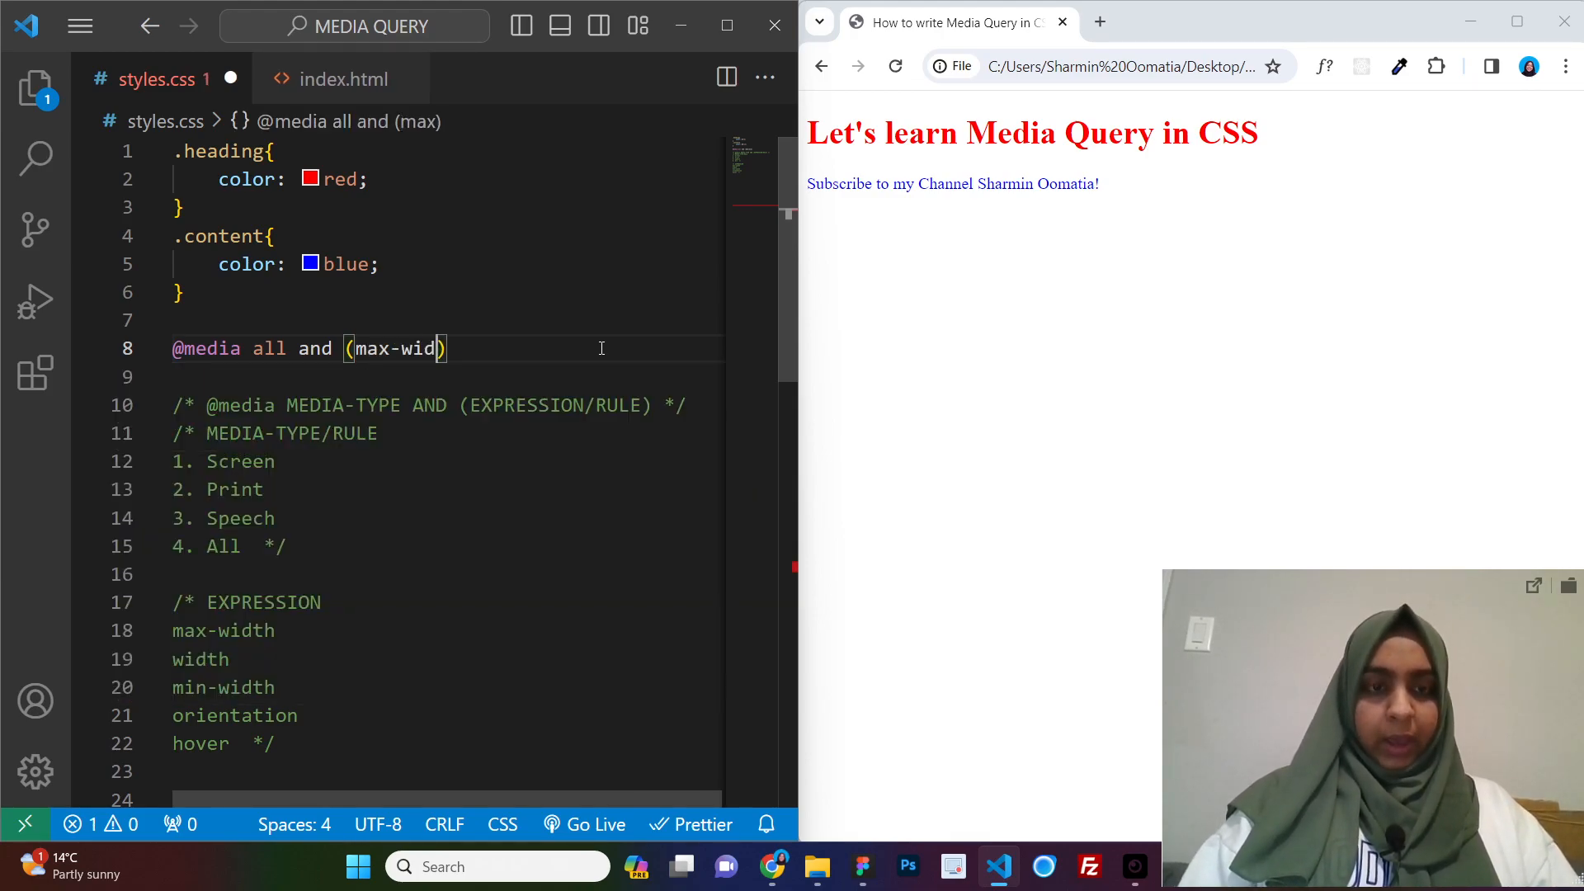
{"action": "type", "text": "th:500px"}
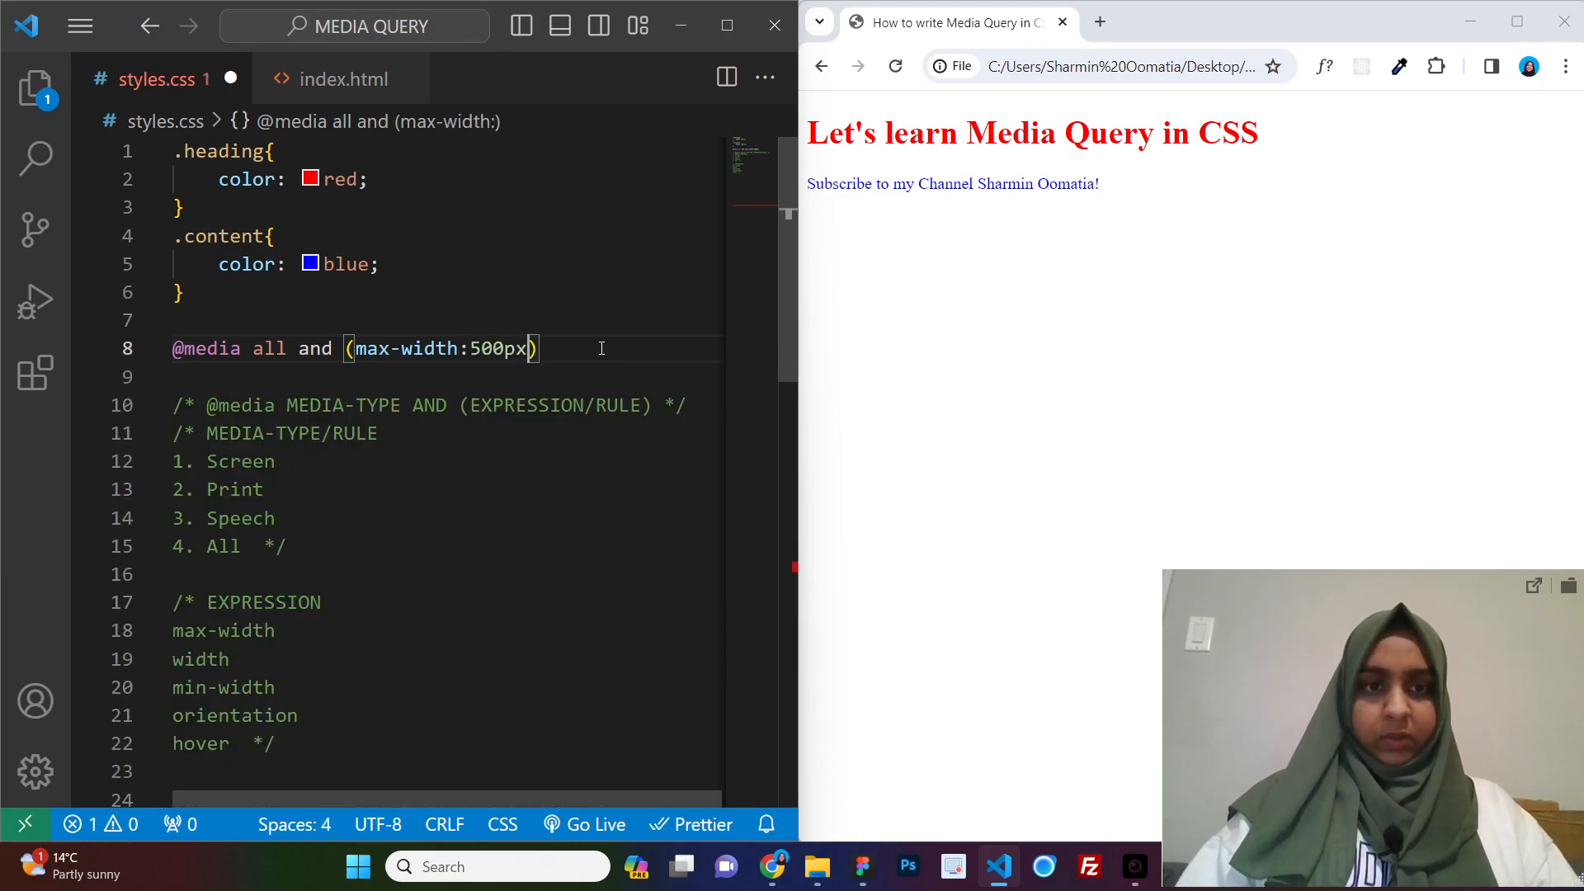
{"action": "type", "text": "{"}
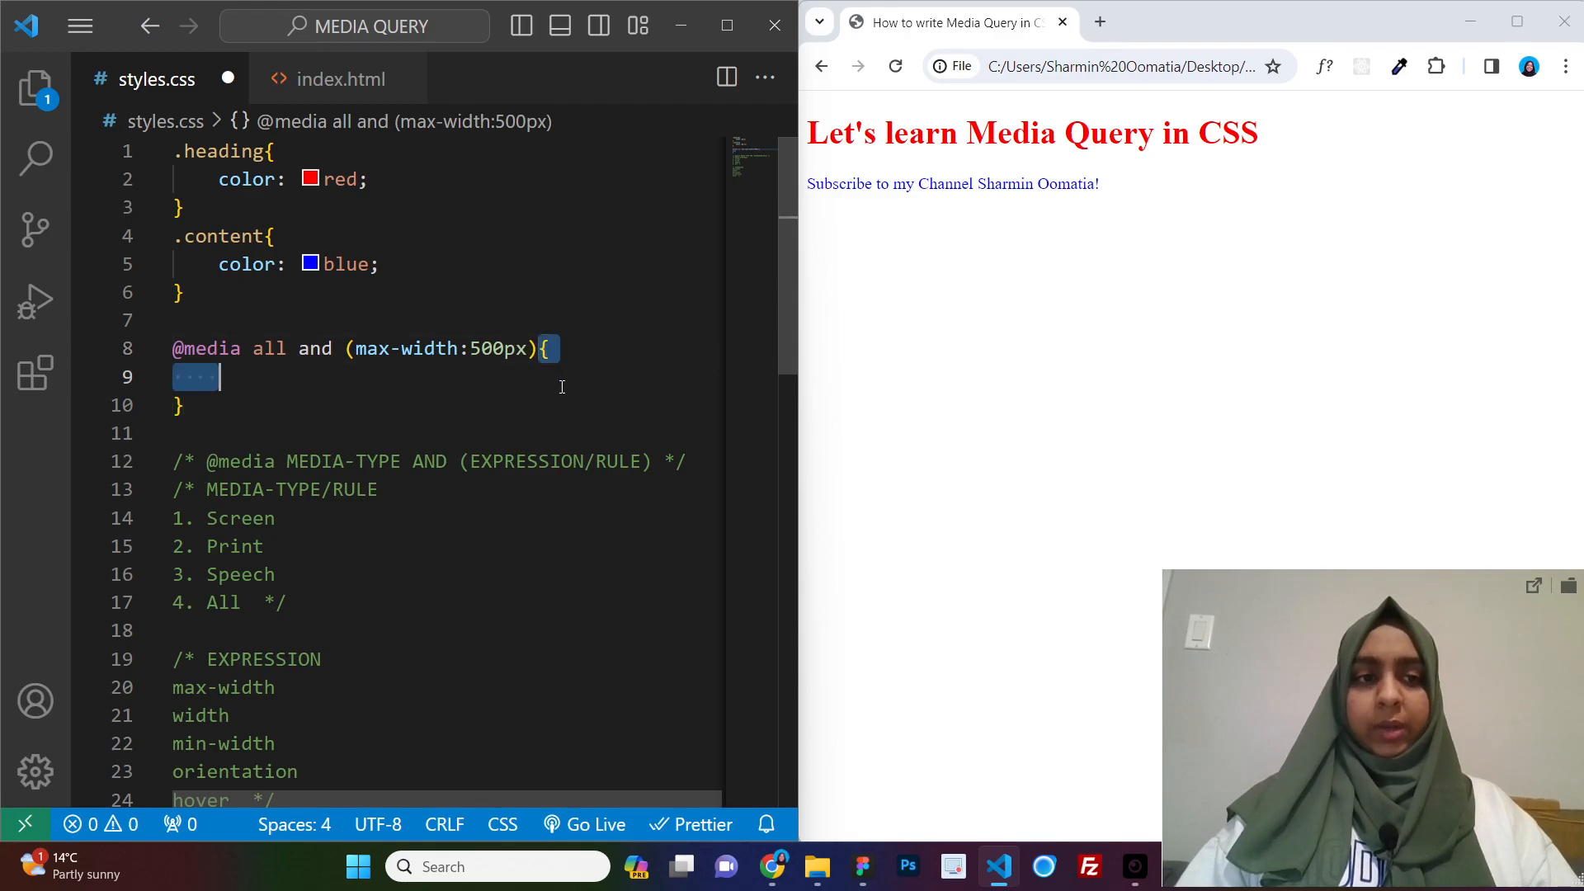
{"action": "key", "text": "Delete"}
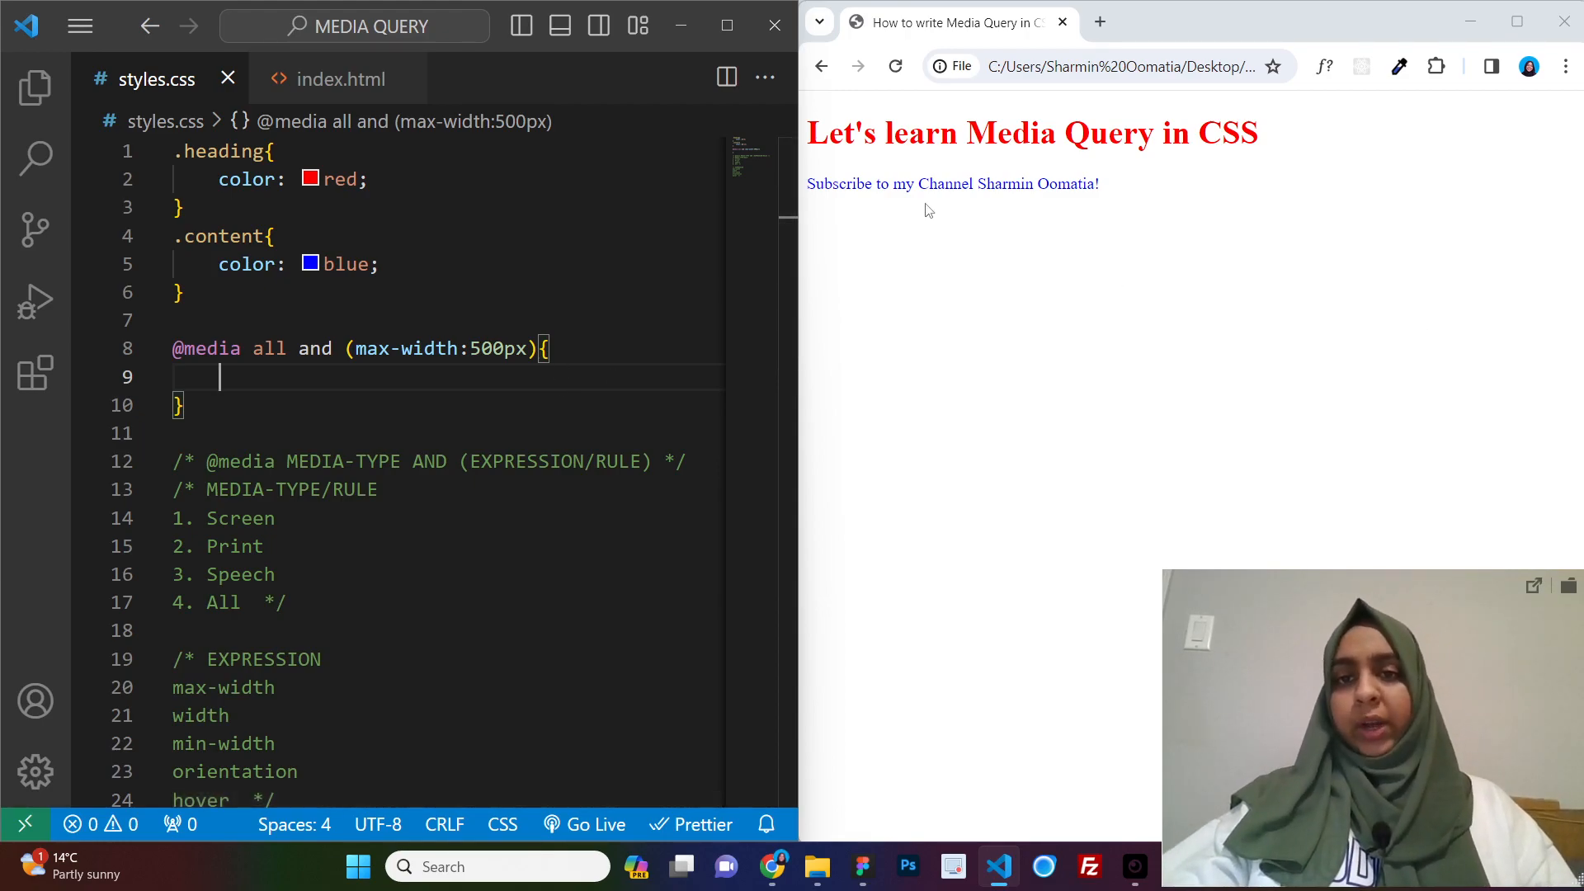
Open Chrome developer tools for the page and turn on the device toolbar
{"action": "right_click", "coordinate": [925, 210]}
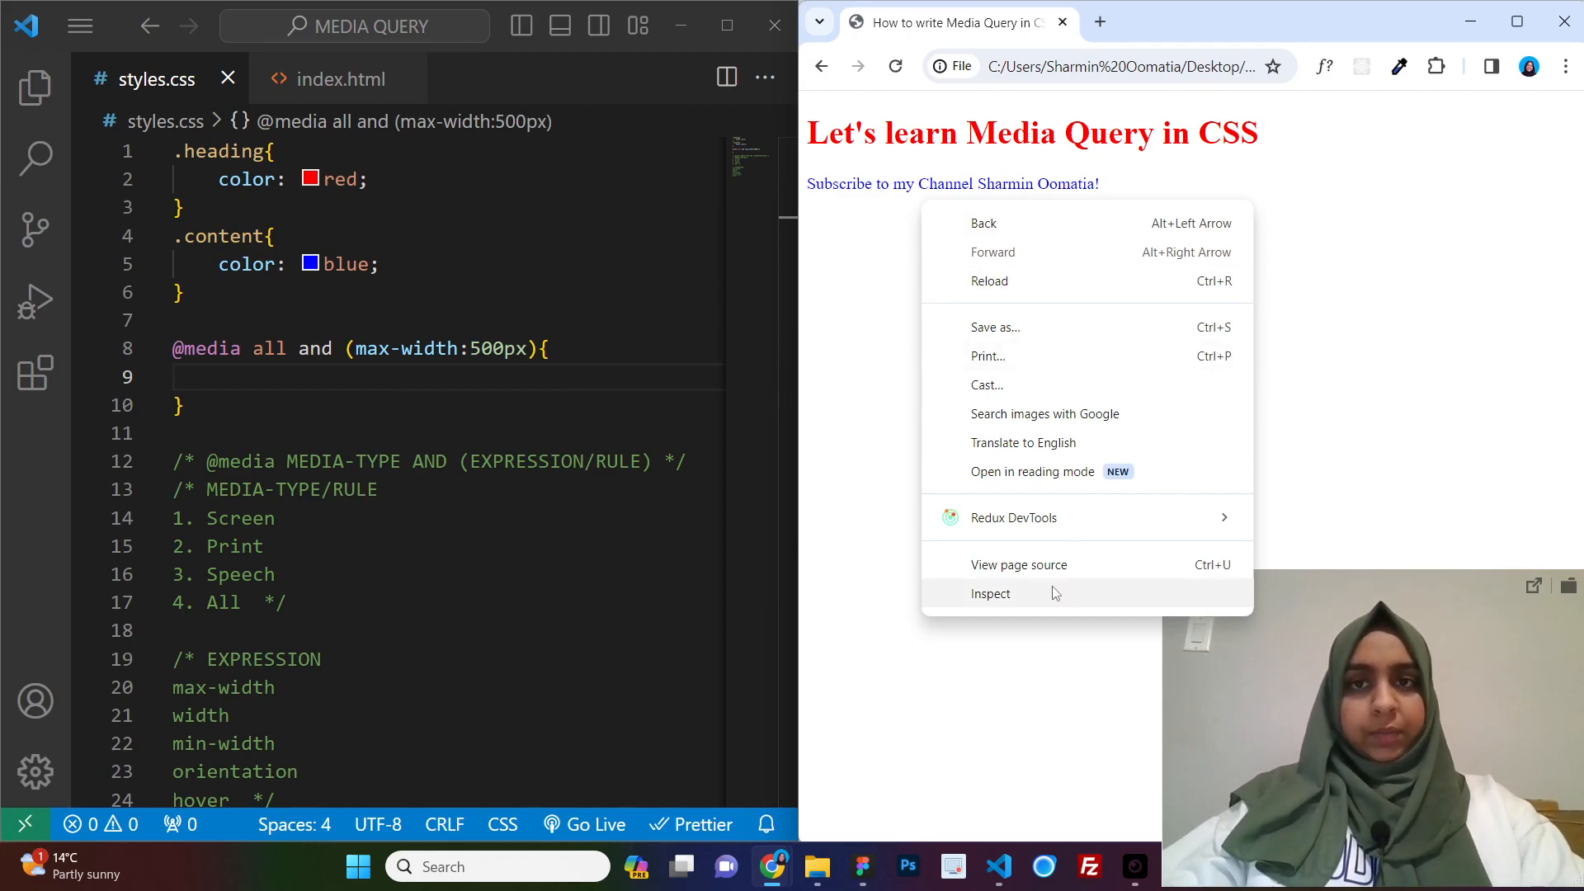
{"action": "left_click", "coordinate": [1022, 164]}
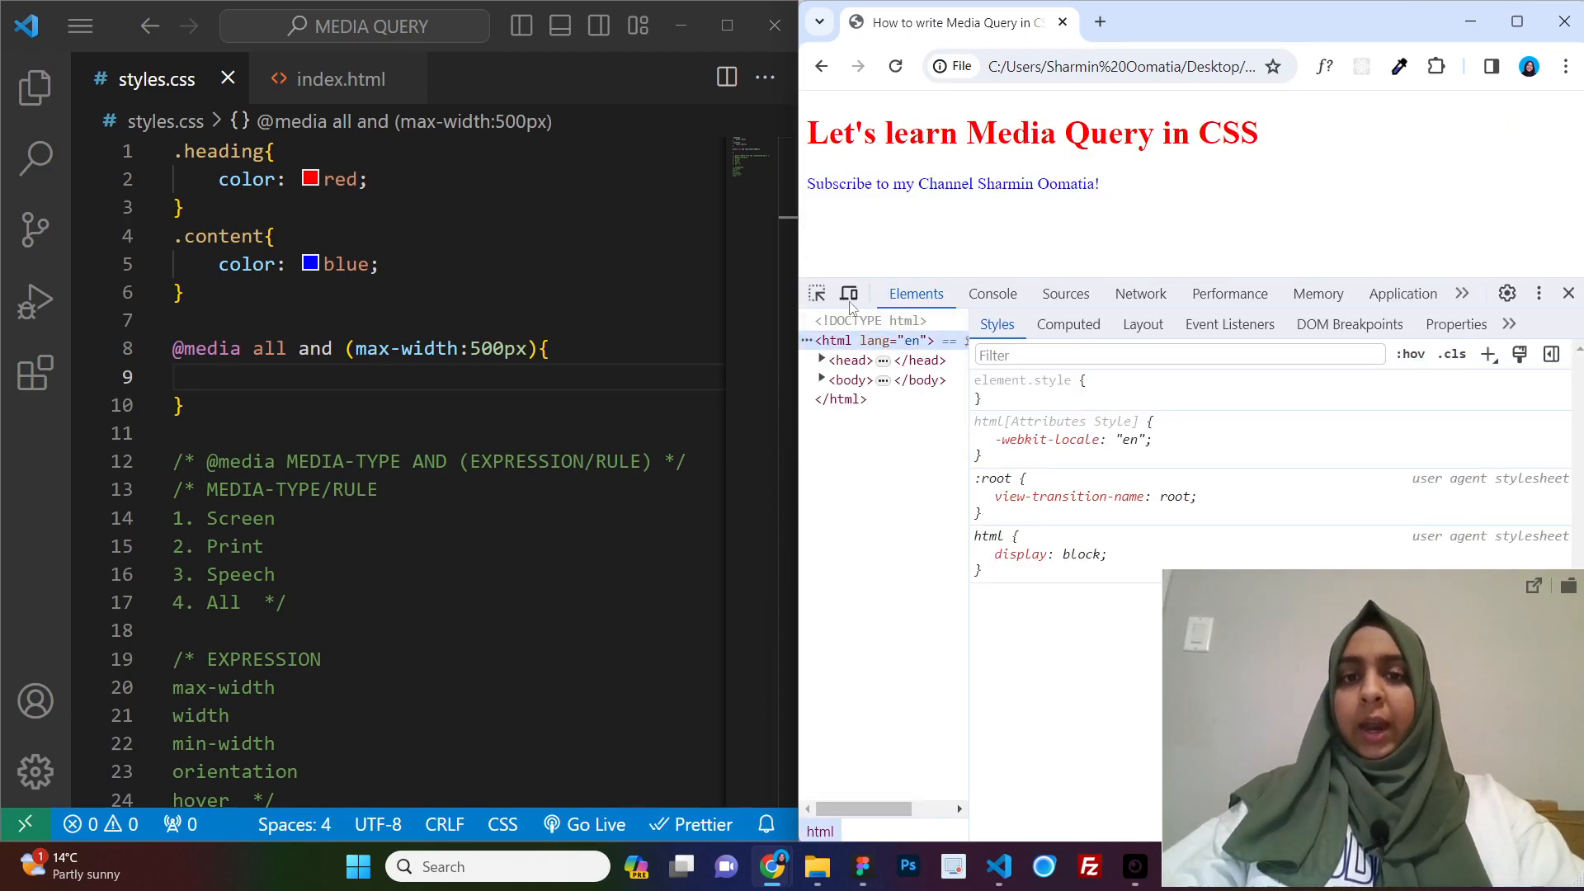
{"action": "mouse_move", "coordinate": [849, 294]}
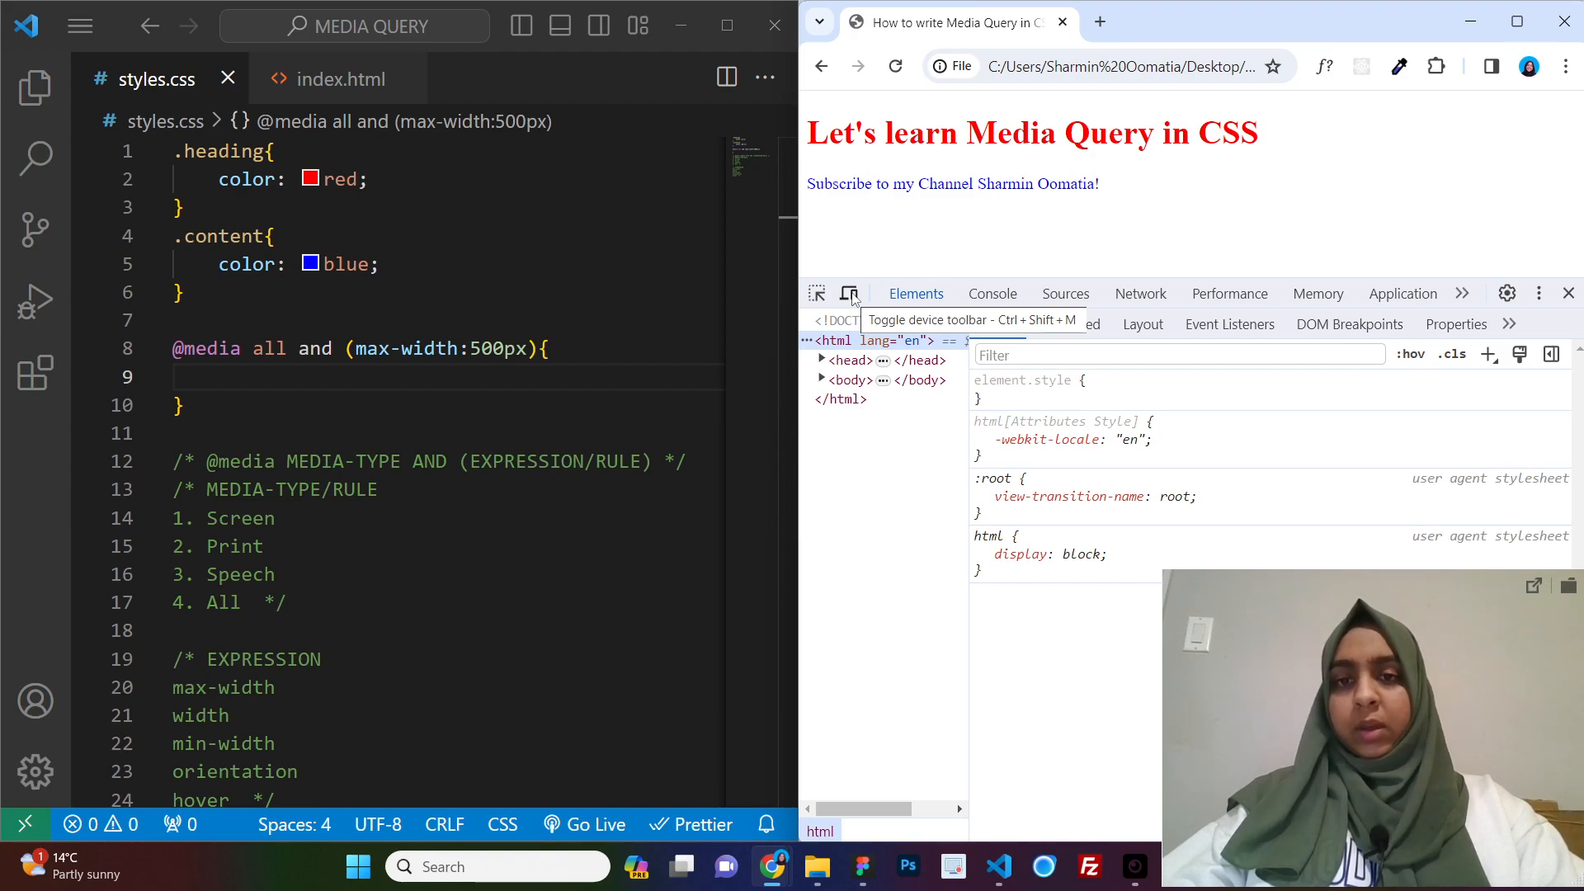
{"action": "left_click", "coordinate": [848, 294]}
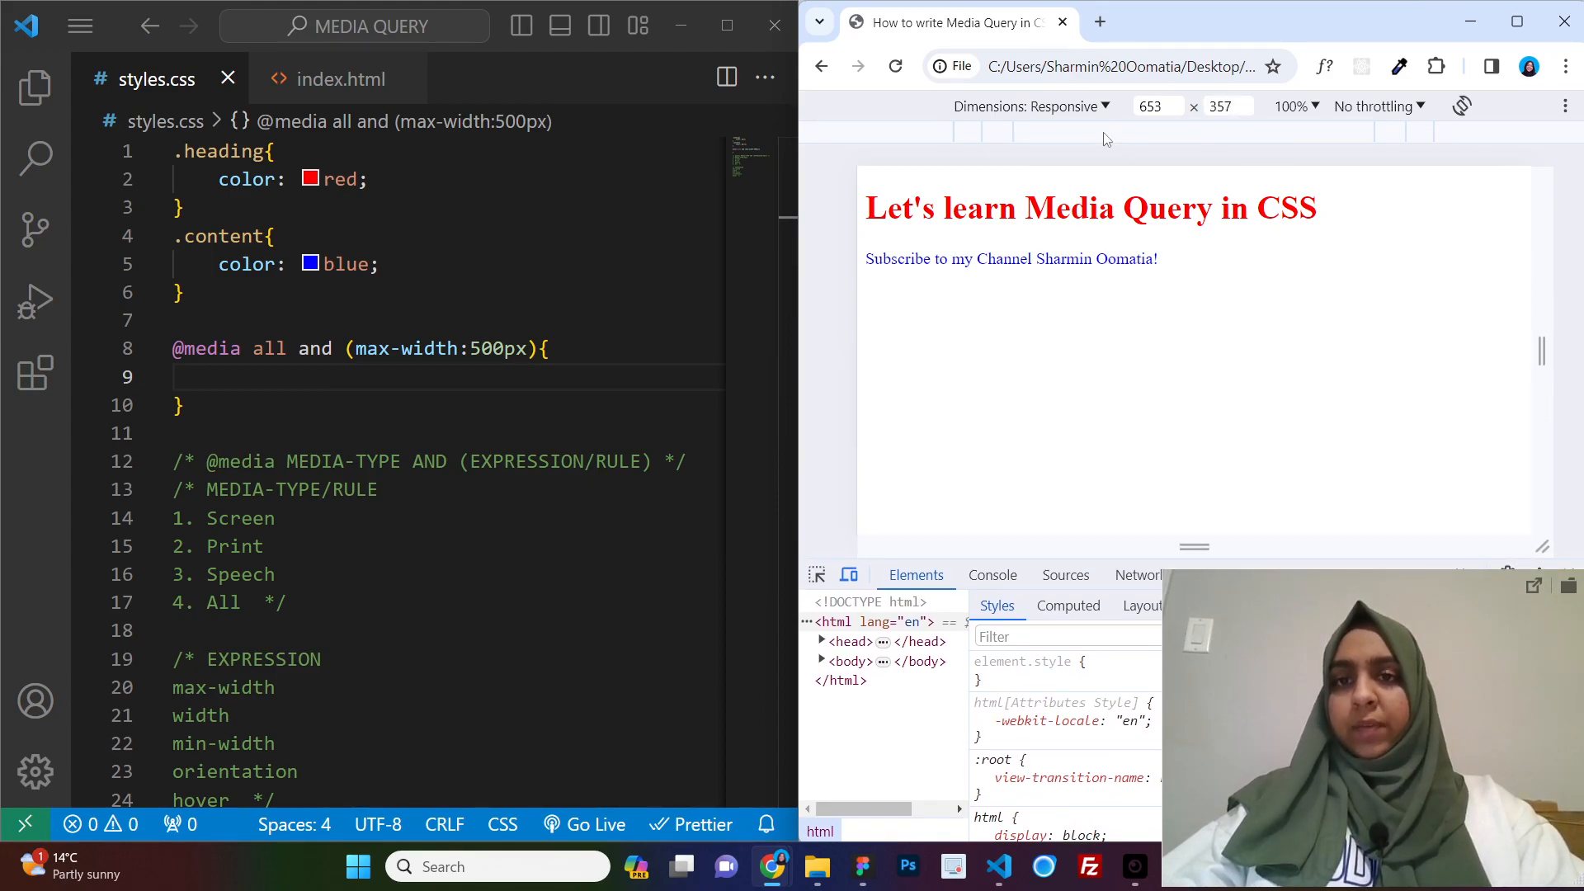
Preview as Pixel 7, then return to Responsive mode at 100% zoom
{"action": "left_click", "coordinate": [1151, 105]}
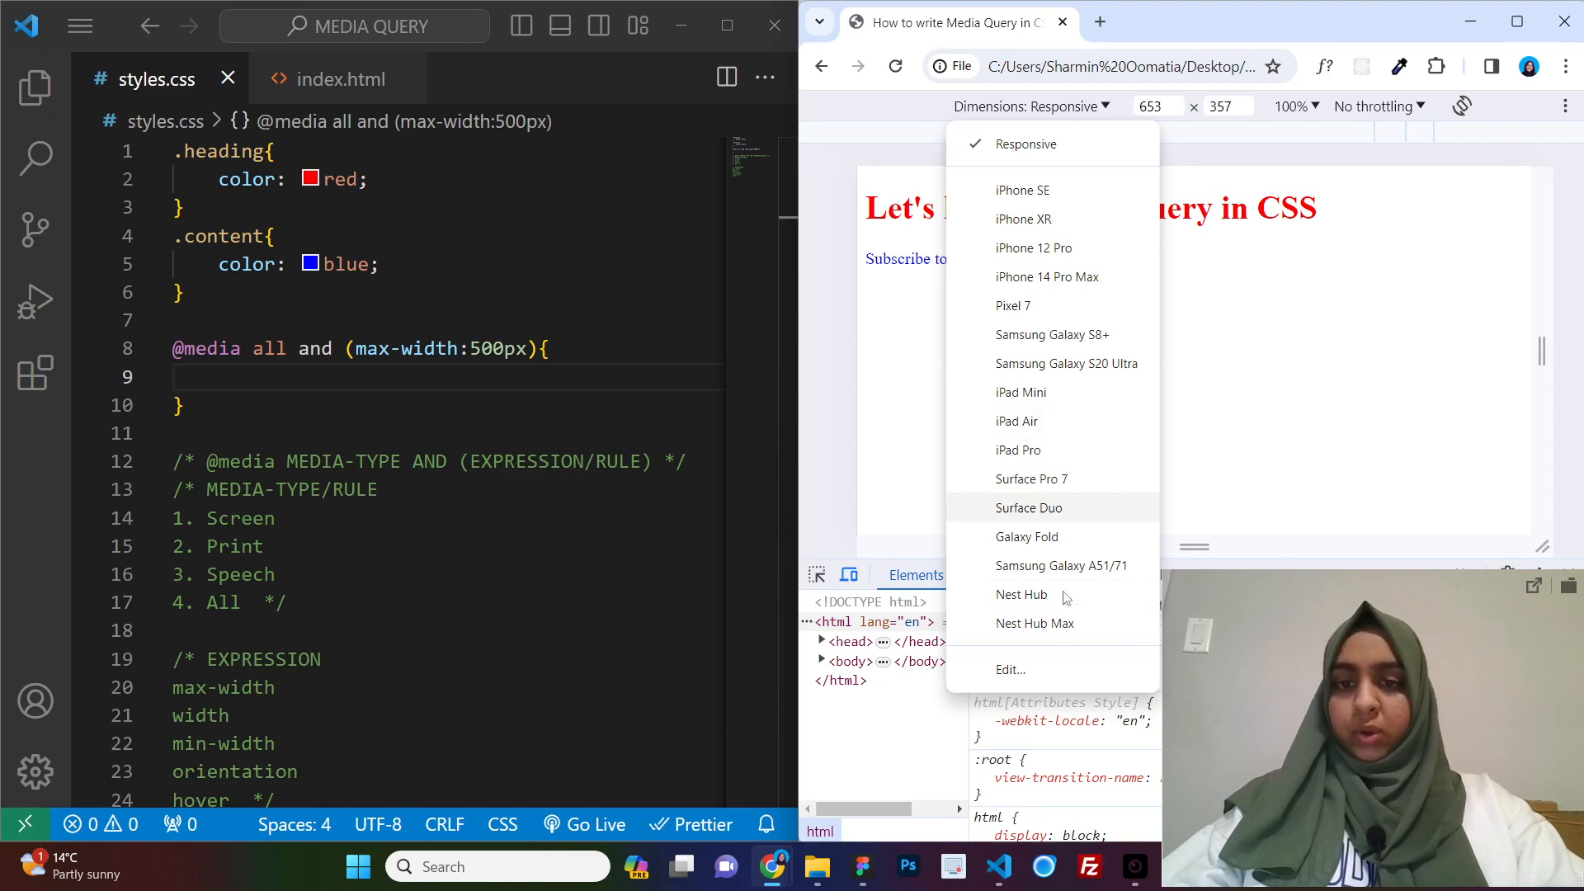
{"action": "left_click", "coordinate": [1013, 305]}
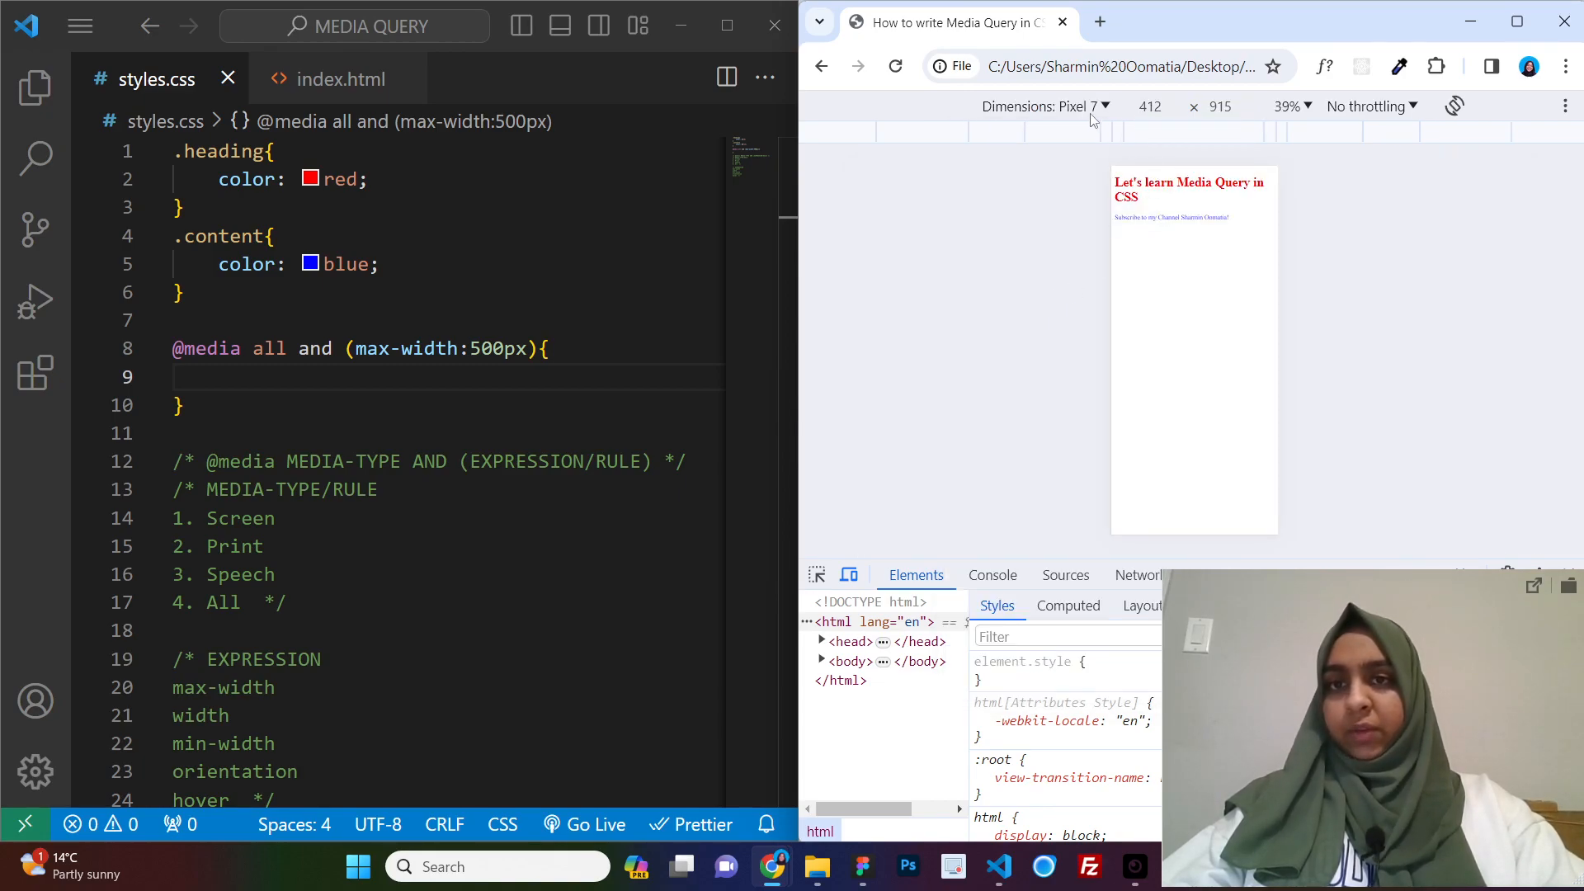
{"action": "left_click", "coordinate": [1104, 107]}
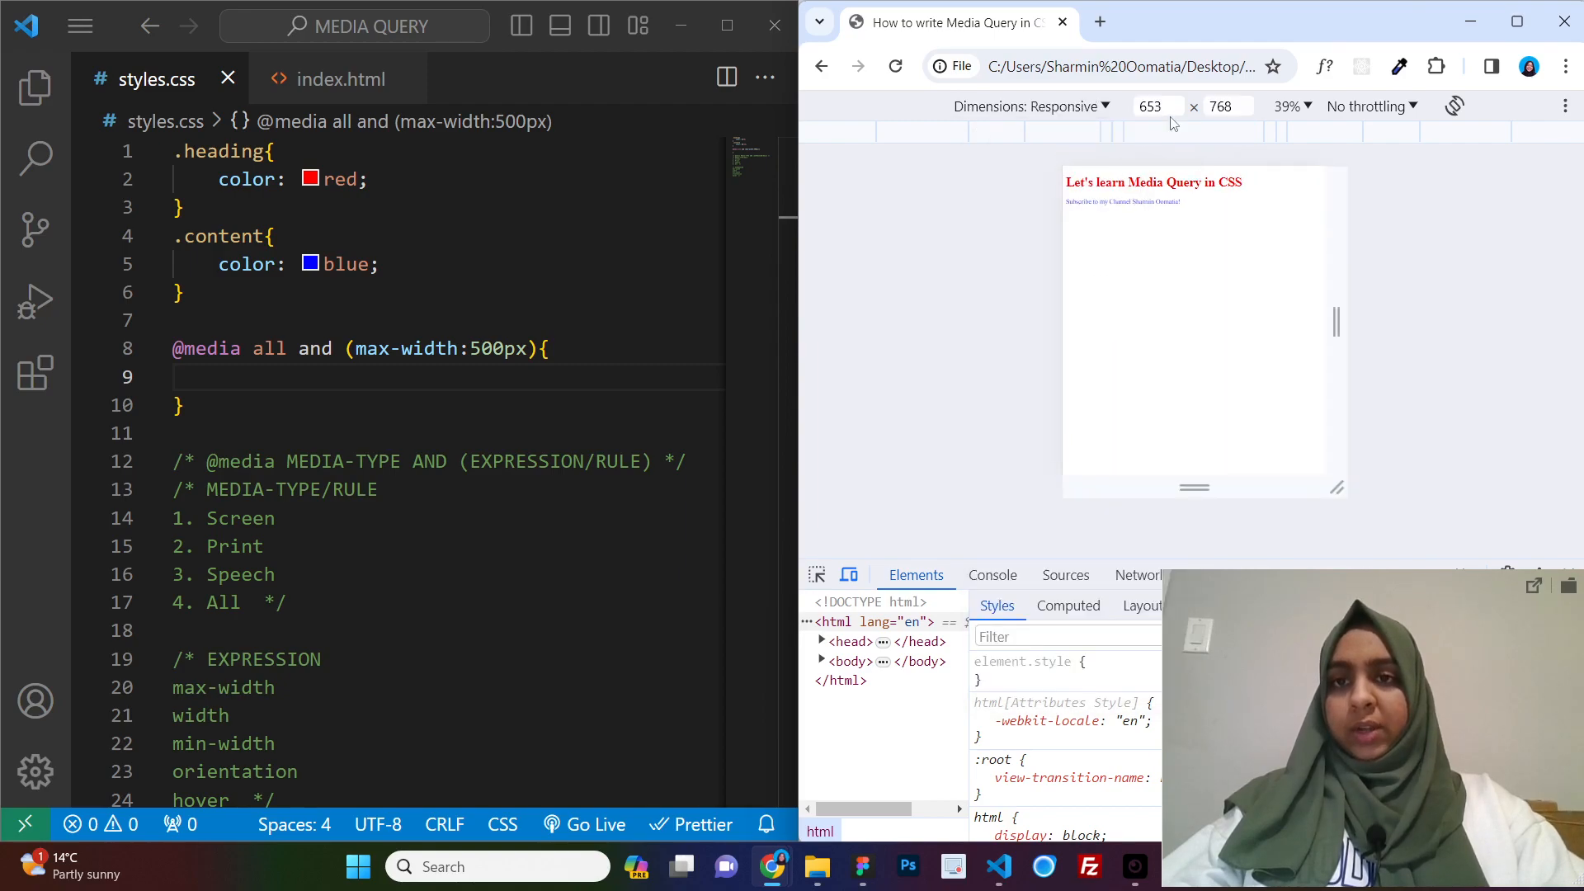
{"action": "left_click", "coordinate": [1290, 106]}
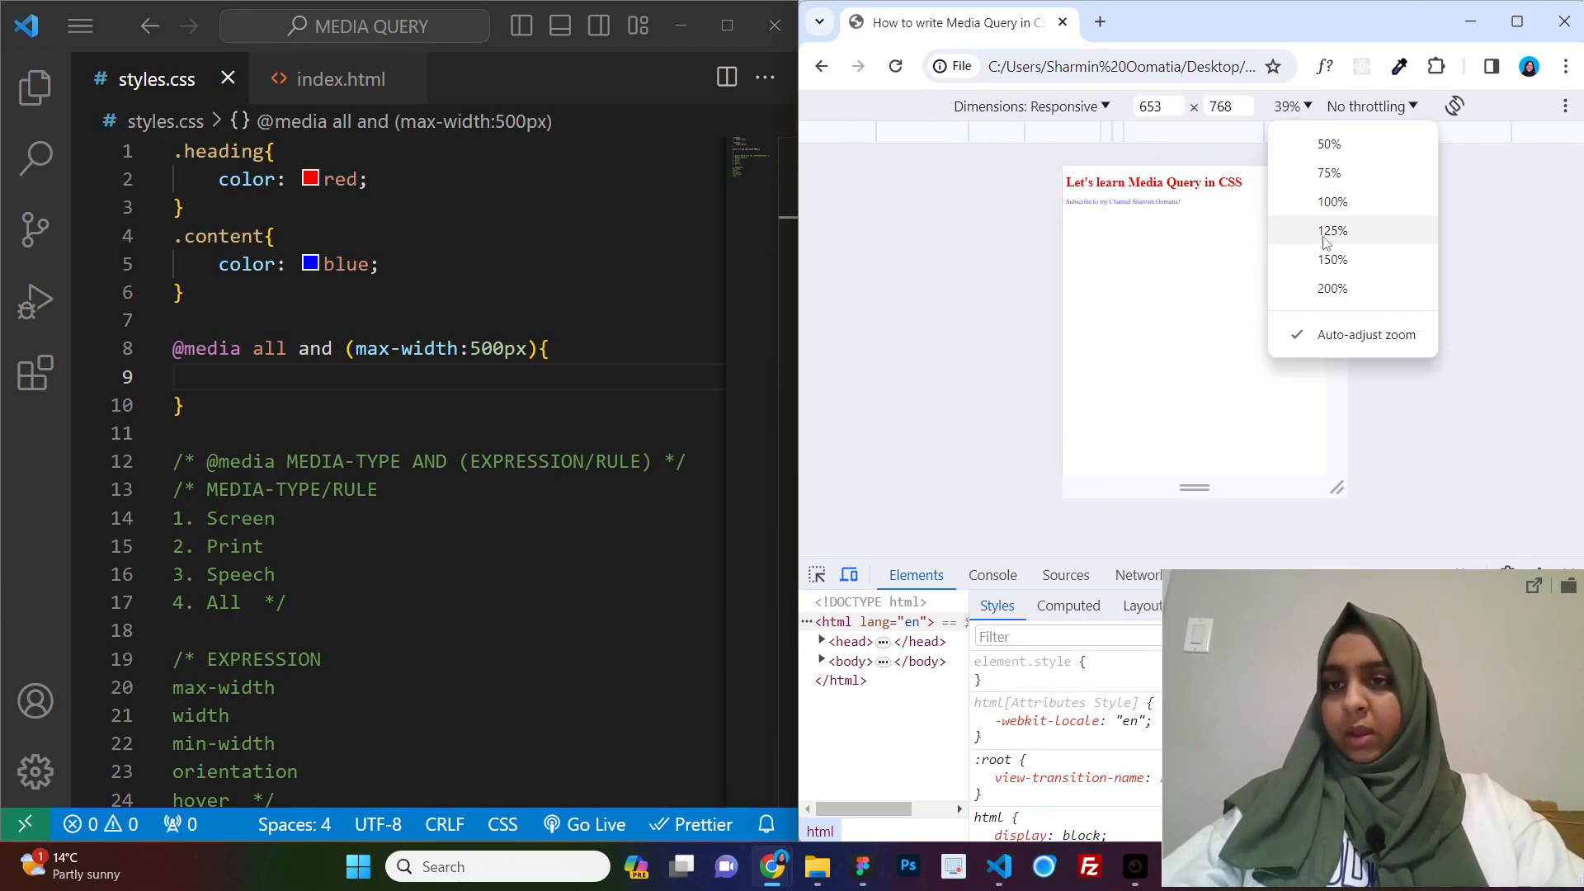
{"action": "left_click", "coordinate": [1329, 202]}
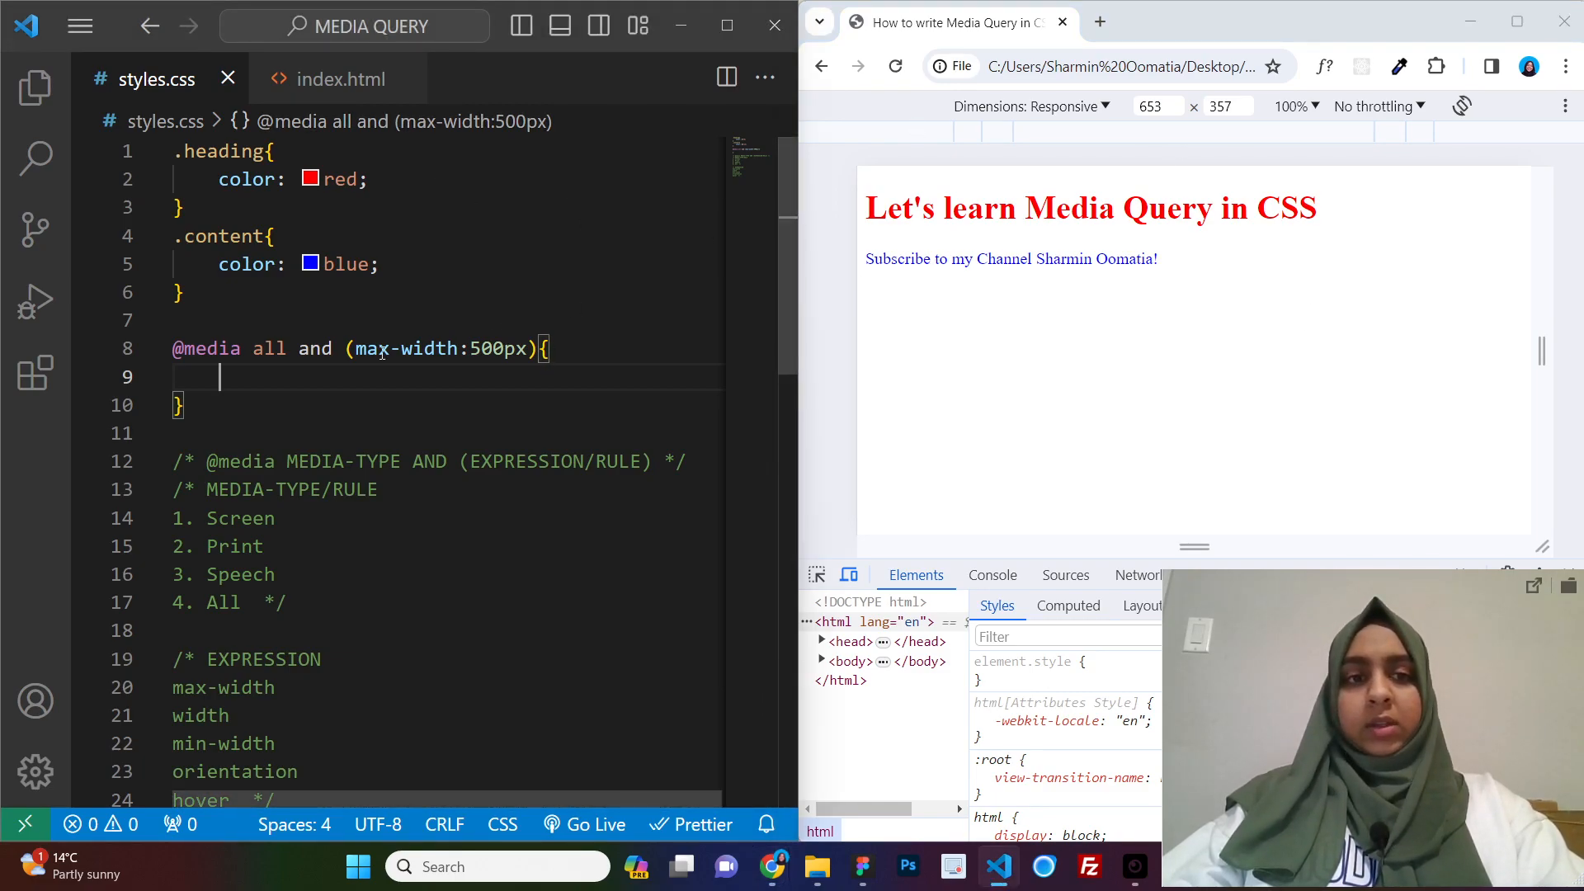
{"action": "left_click_drag", "start_coordinate": [366, 348], "coordinate": [513, 348]}
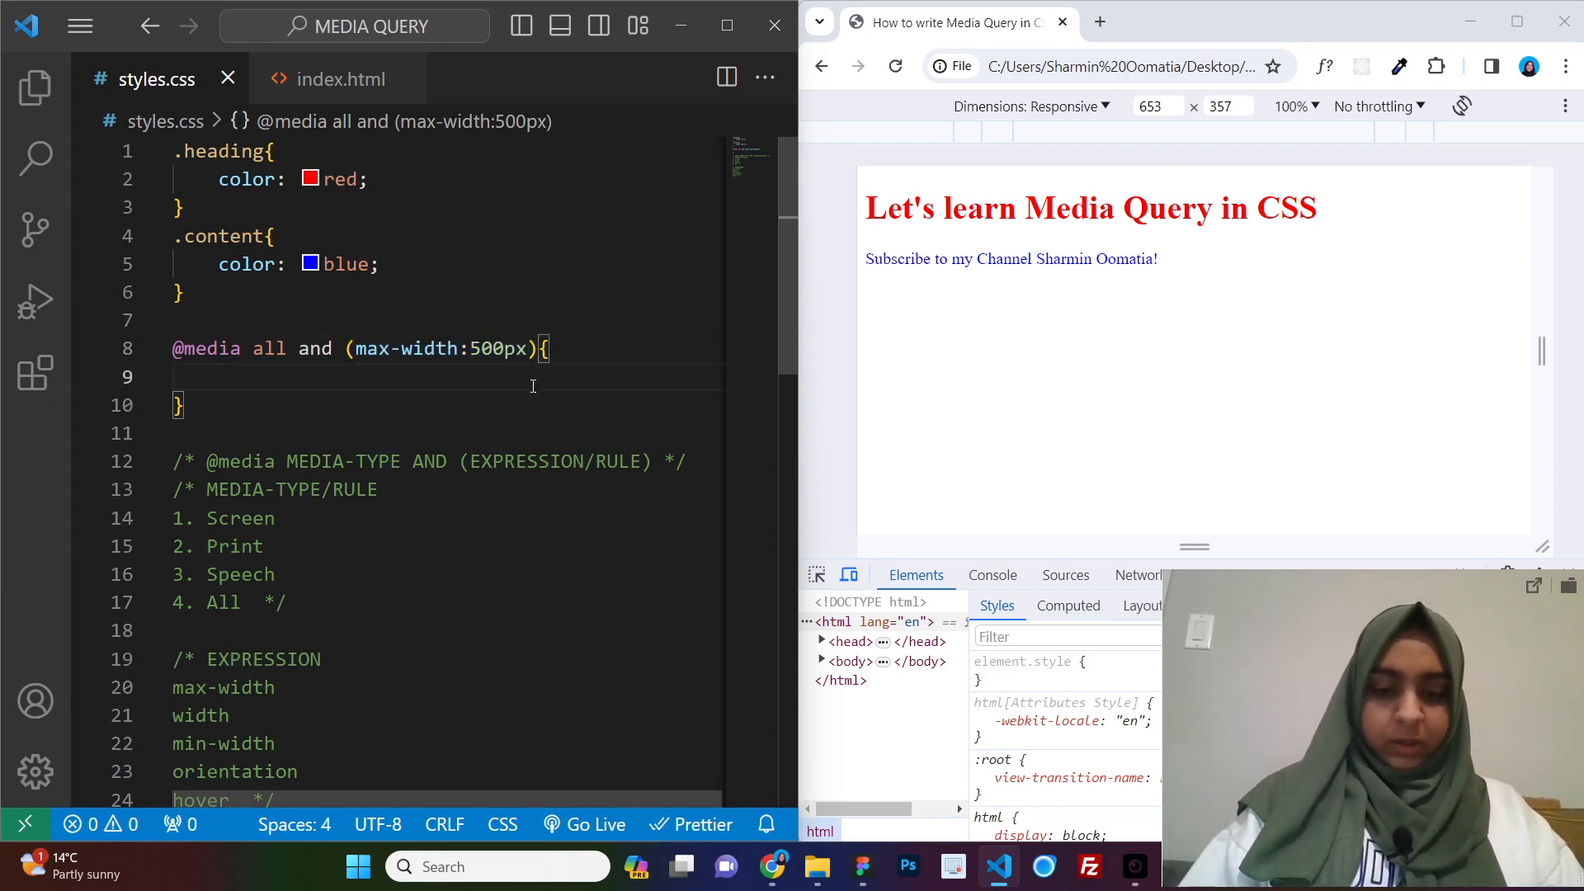
Add .heading{ color: green; } in the media query and narrow the preview to 490px
{"action": "type", "text": ".heading{"}
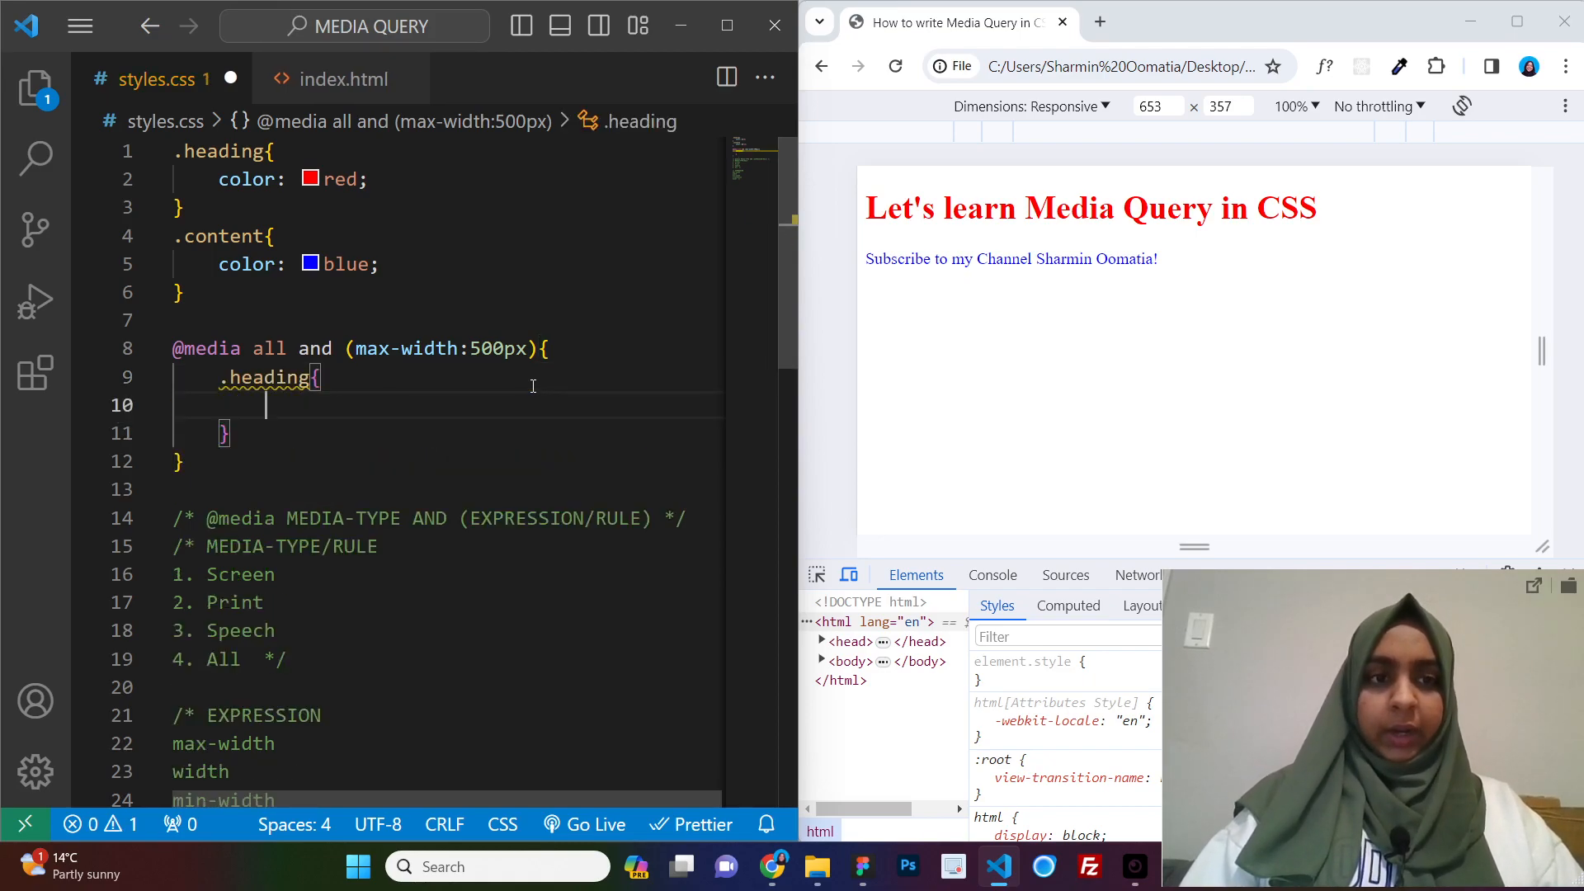
{"action": "type", "text": "color: green;"}
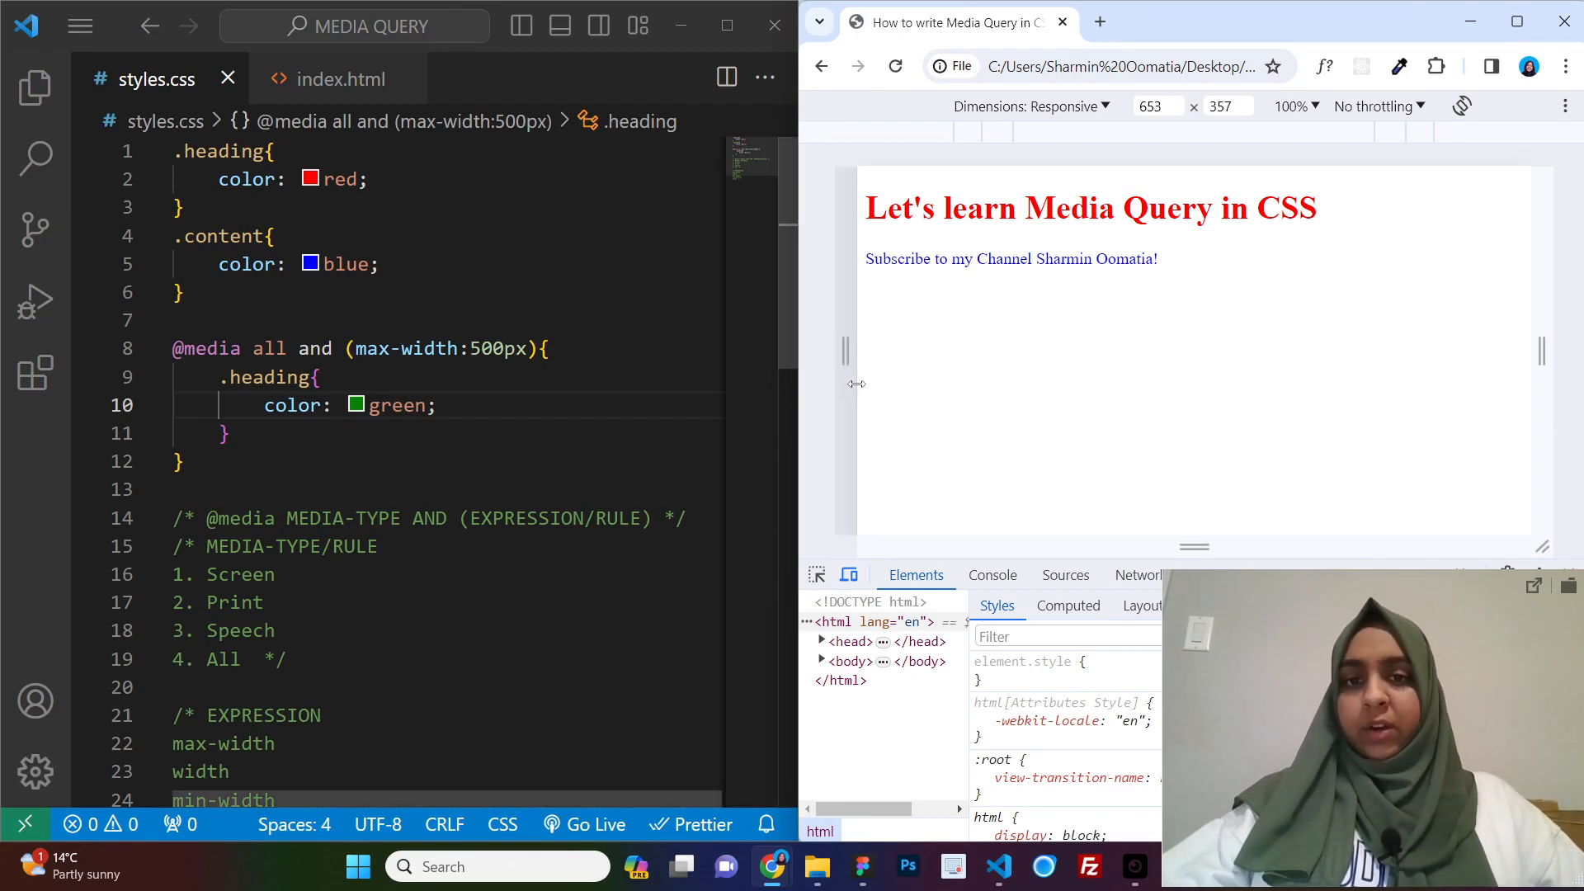
{"action": "left_click_drag", "start_coordinate": [855, 382], "coordinate": [936, 381]}
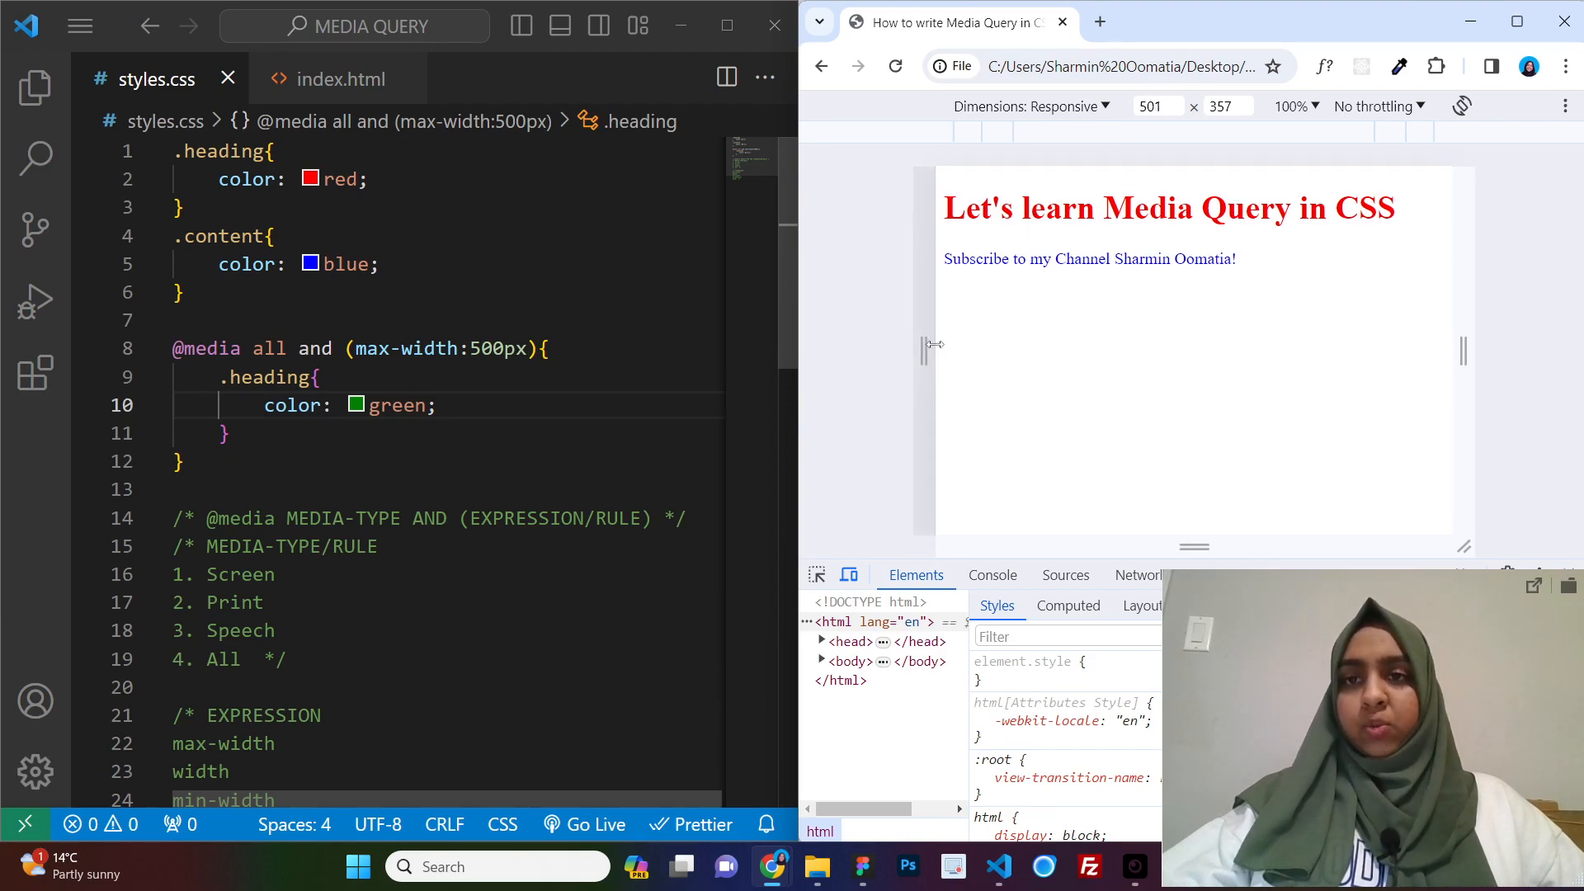
{"action": "left_click_drag", "start_coordinate": [927, 345], "coordinate": [917, 345]}
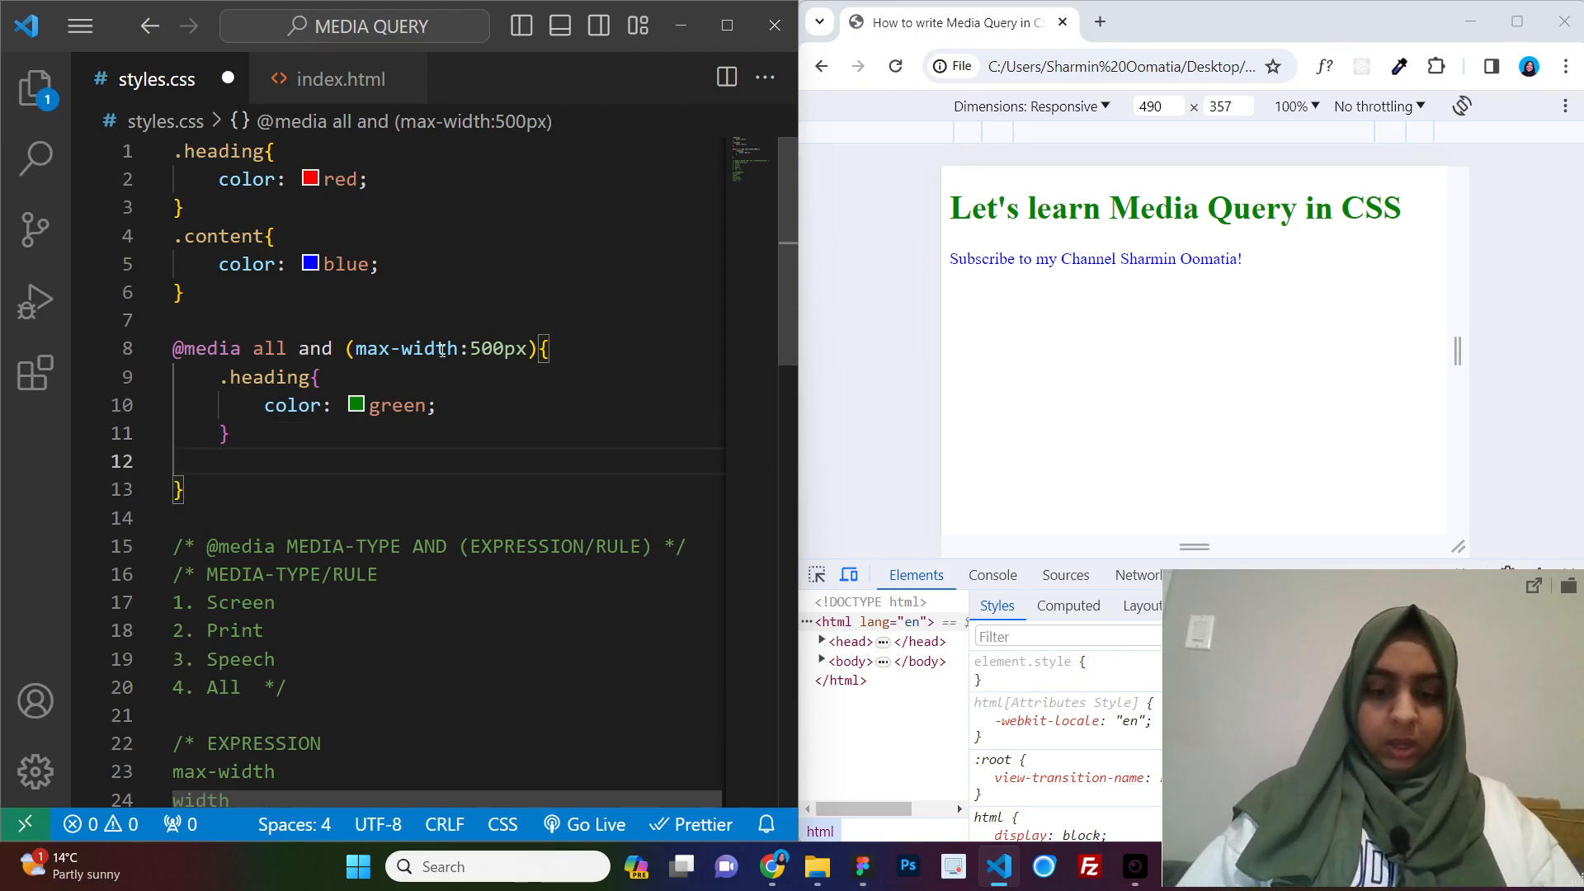
Add a .content rule with color blueviolet below the green heading rule
{"action": "type", "text": ".content{"}
{"action": "type", "text": "color: blueviolet;"}
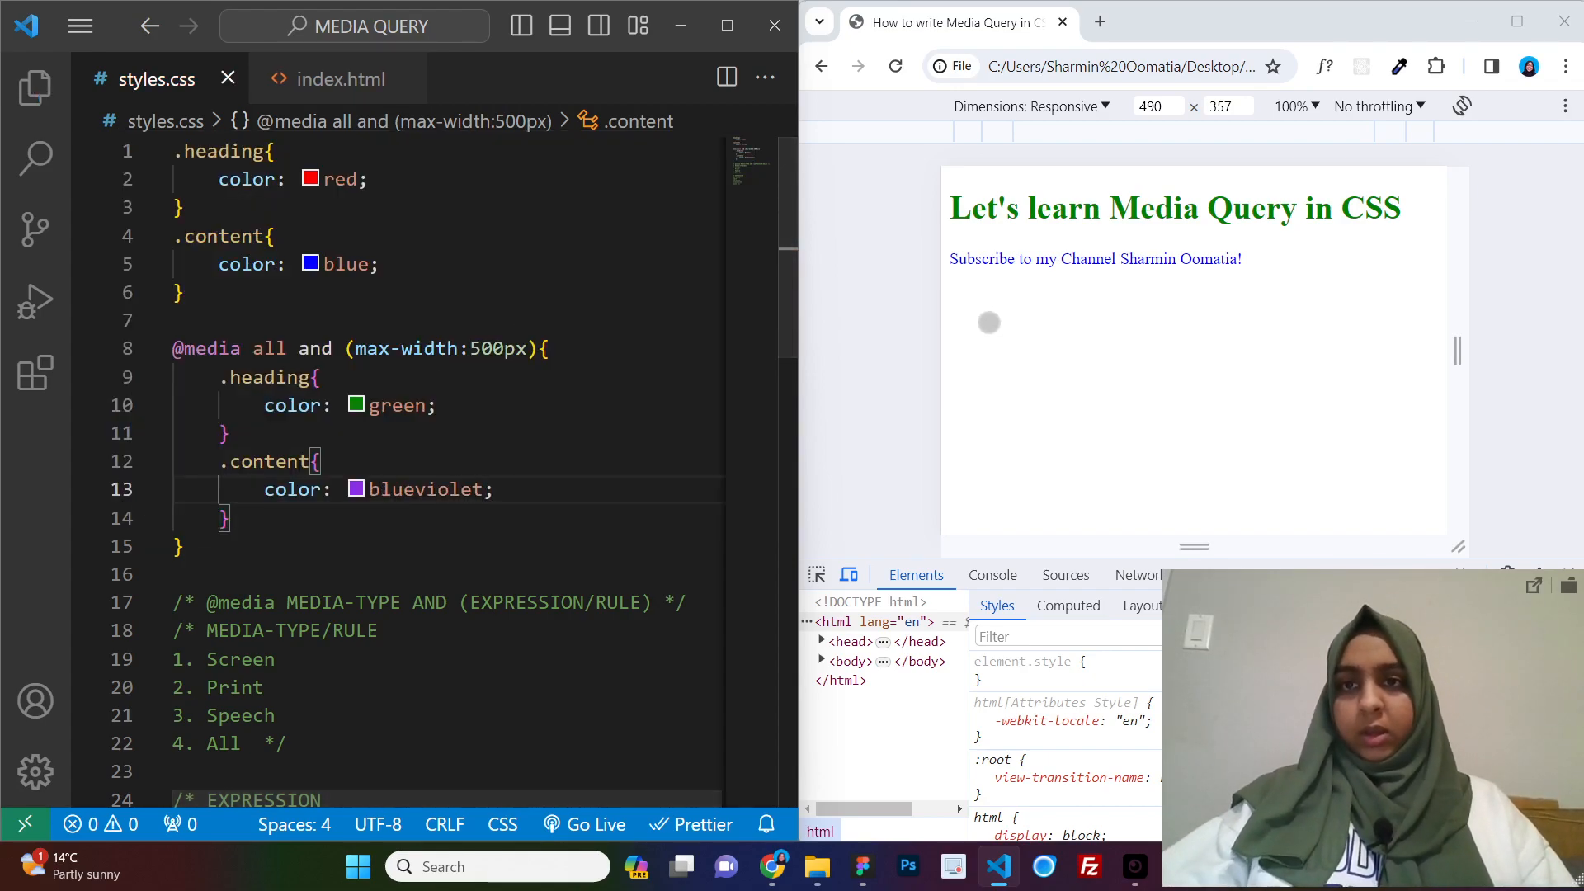
{"action": "mouse_move", "coordinate": [1055, 267]}
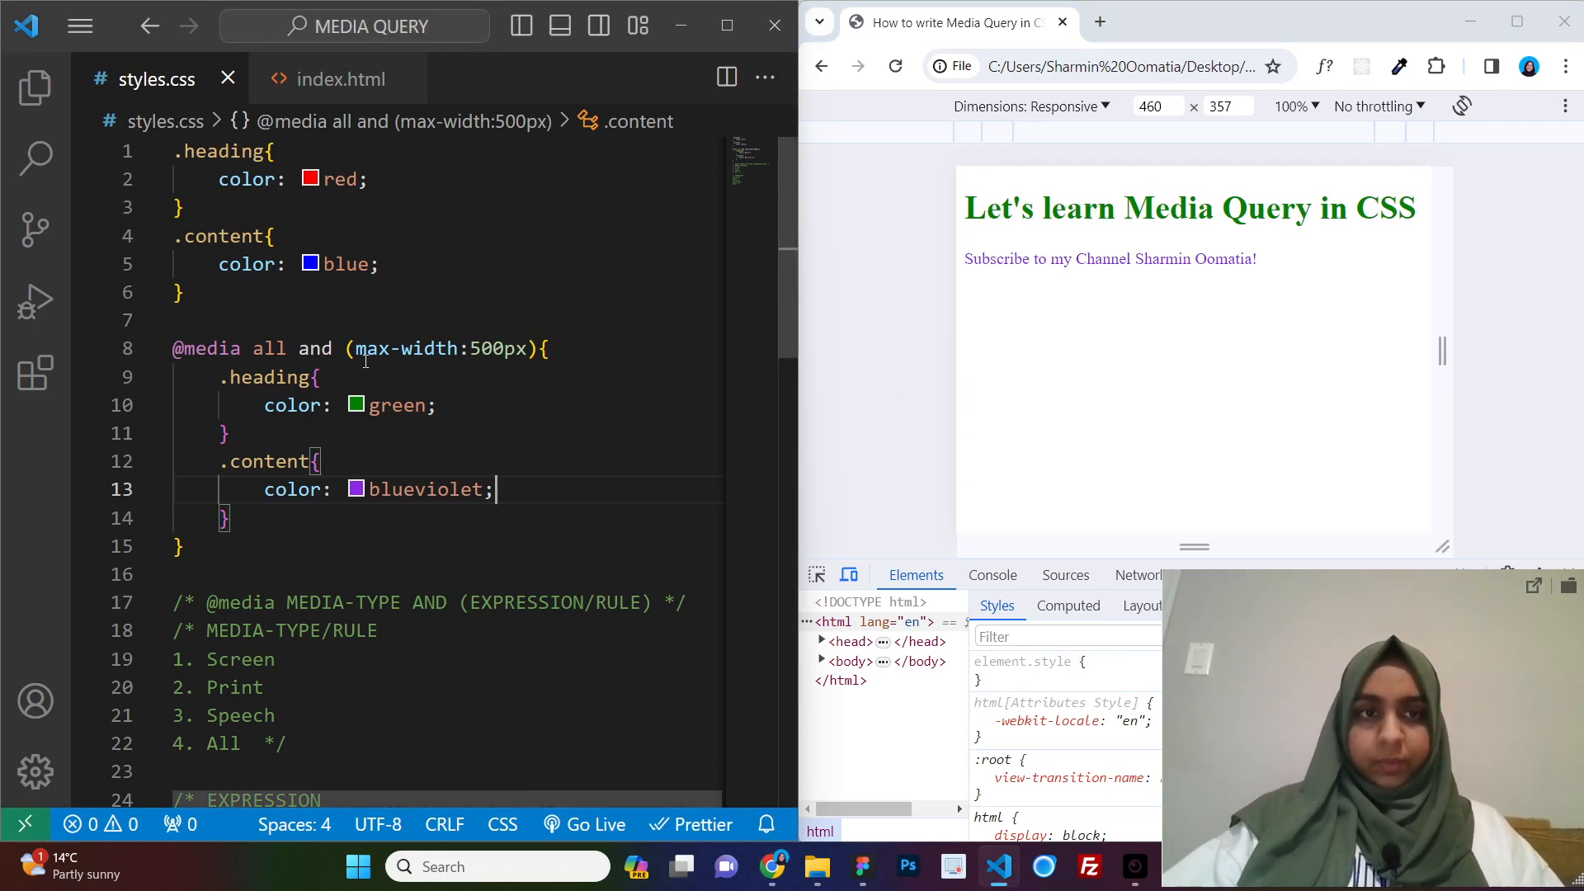
Switch the condition to min-width:500px and widen the preview to 564px
{"action": "scroll", "scroll_direction": "down", "scroll_amount": 3}
{"action": "type", "text": "in"}
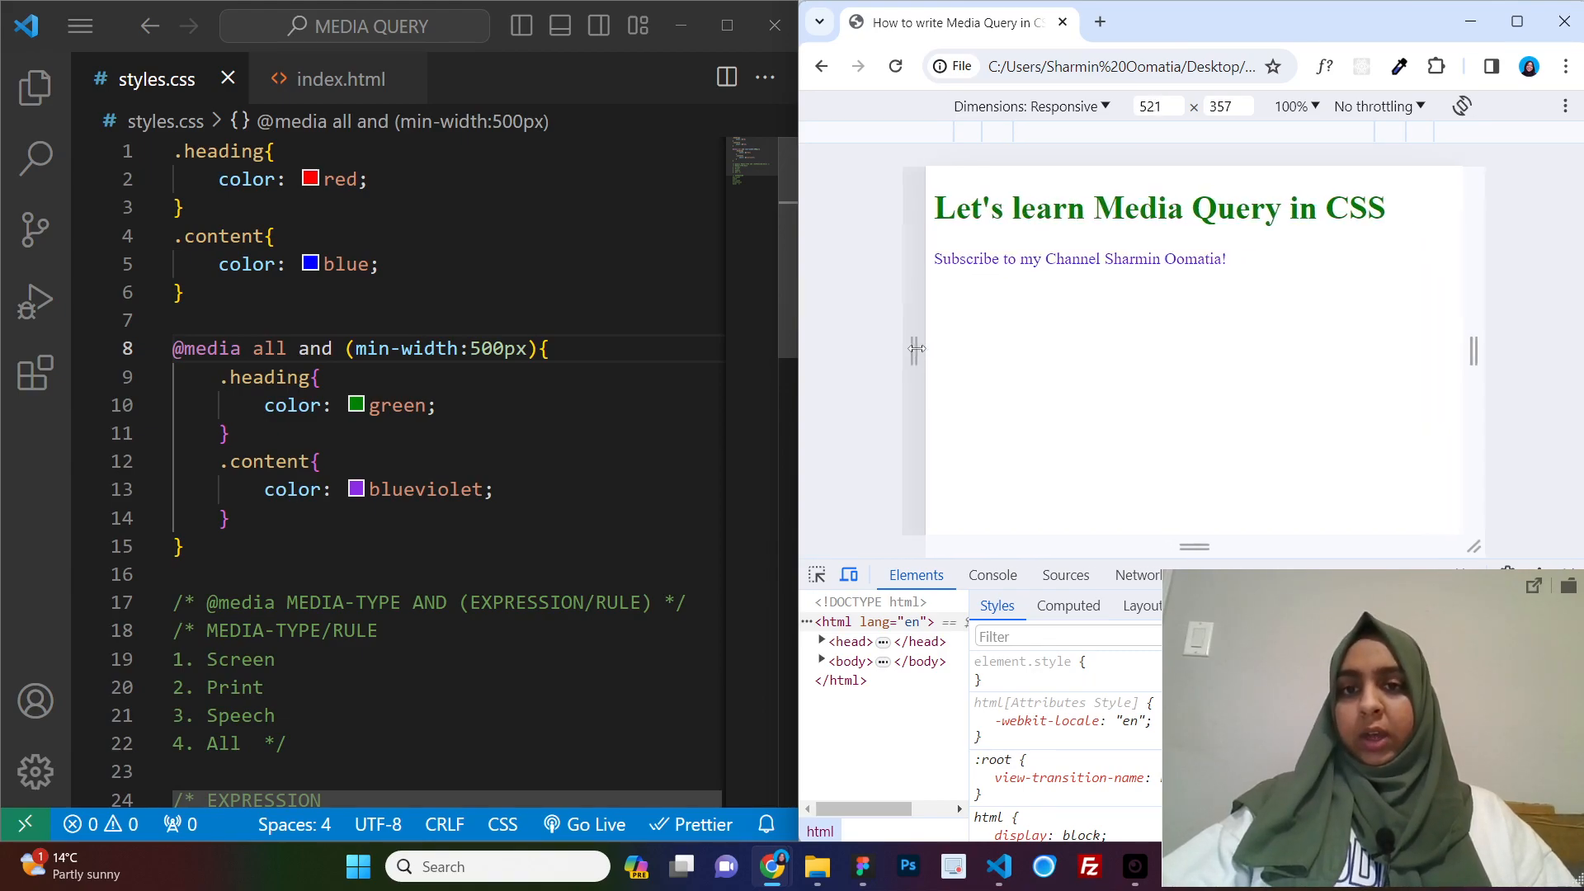
{"action": "left_click_drag", "start_coordinate": [912, 348], "coordinate": [956, 348]}
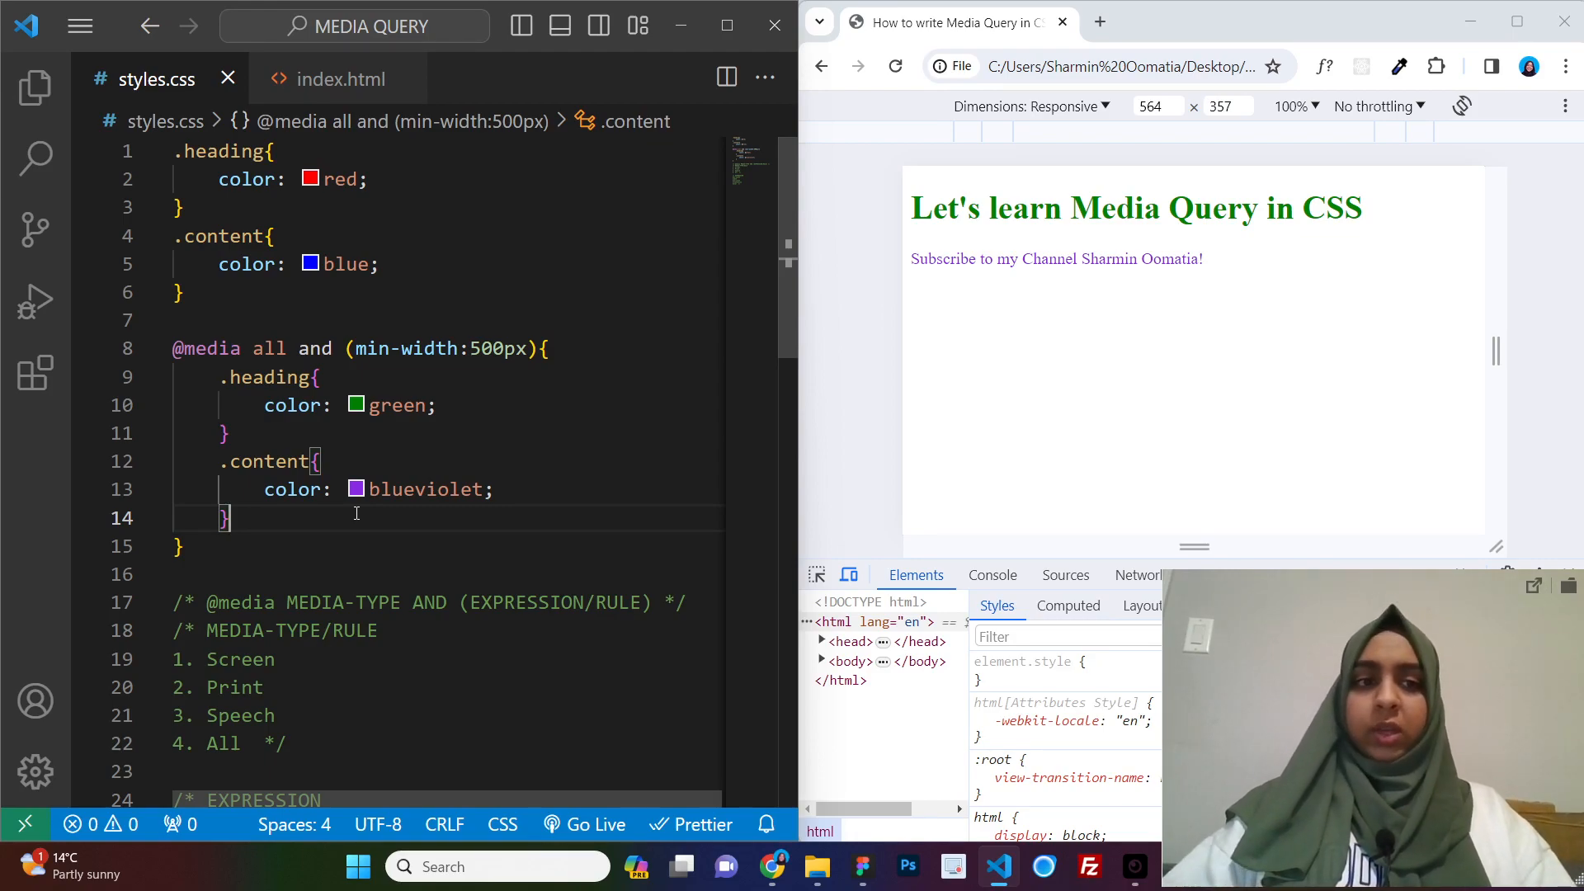
{"action": "scroll", "scroll_direction": "down", "scroll_amount": 3}
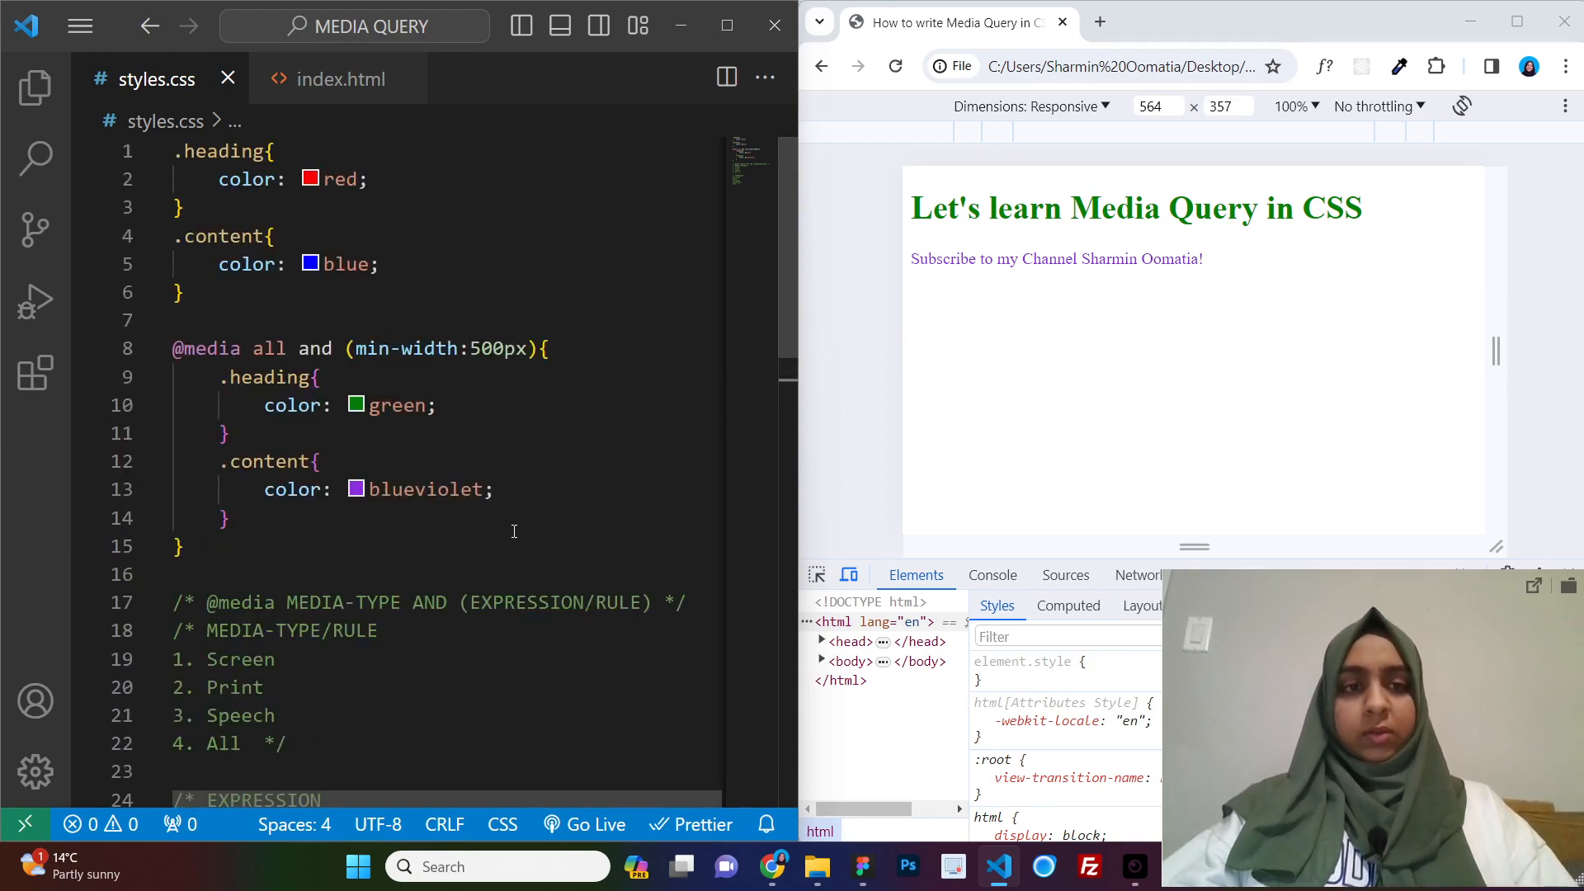
{"action": "scroll", "scroll_direction": "down", "scroll_amount": 3}
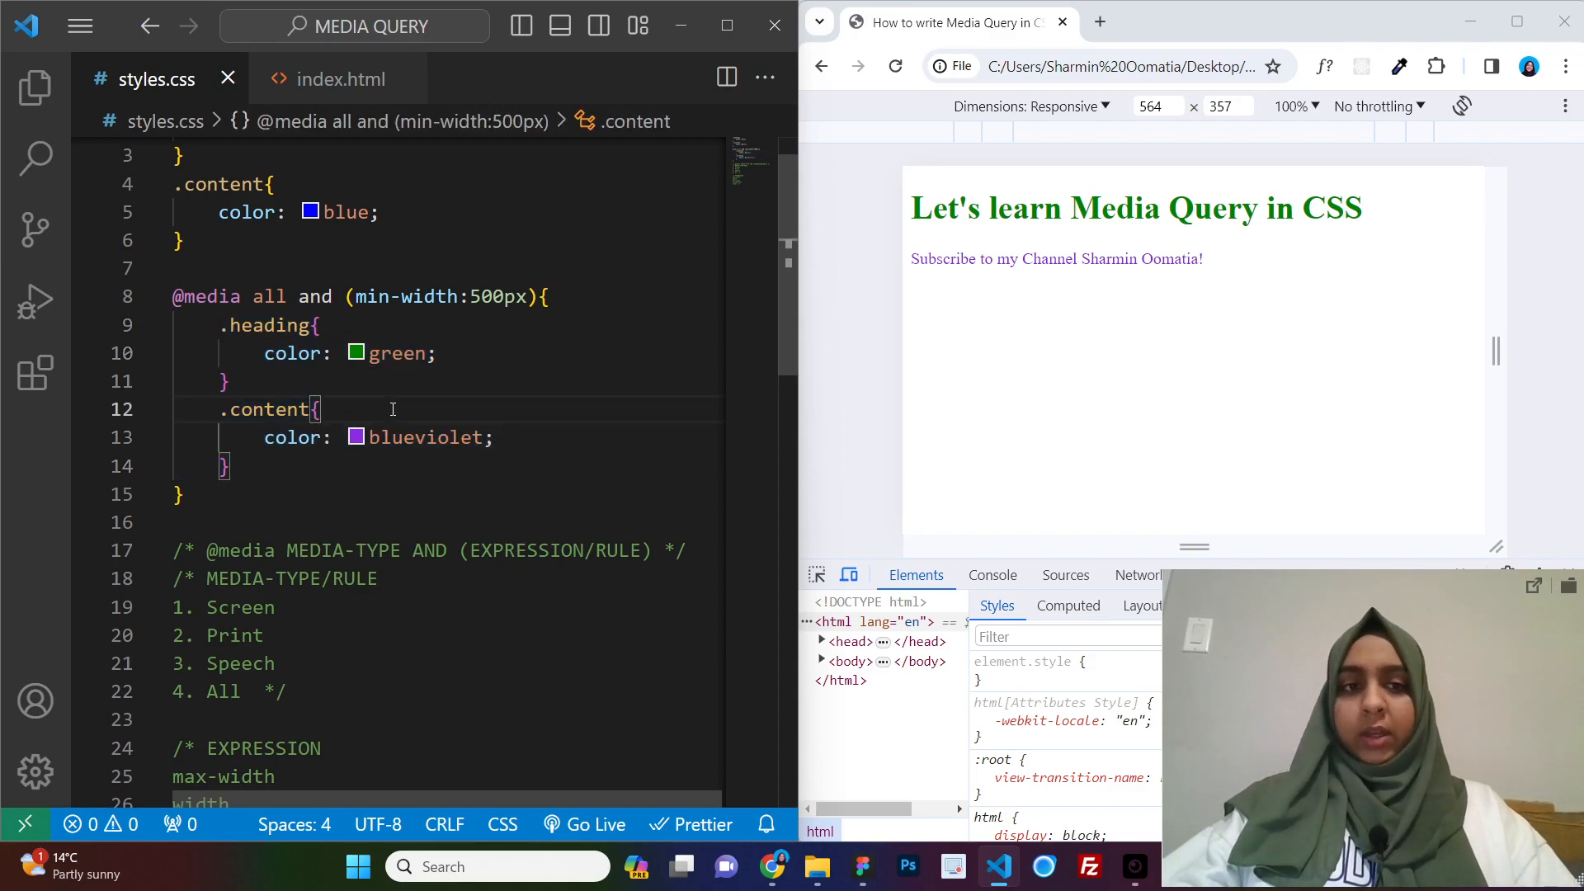
{"action": "scroll", "scroll_direction": "down", "scroll_amount": 3}
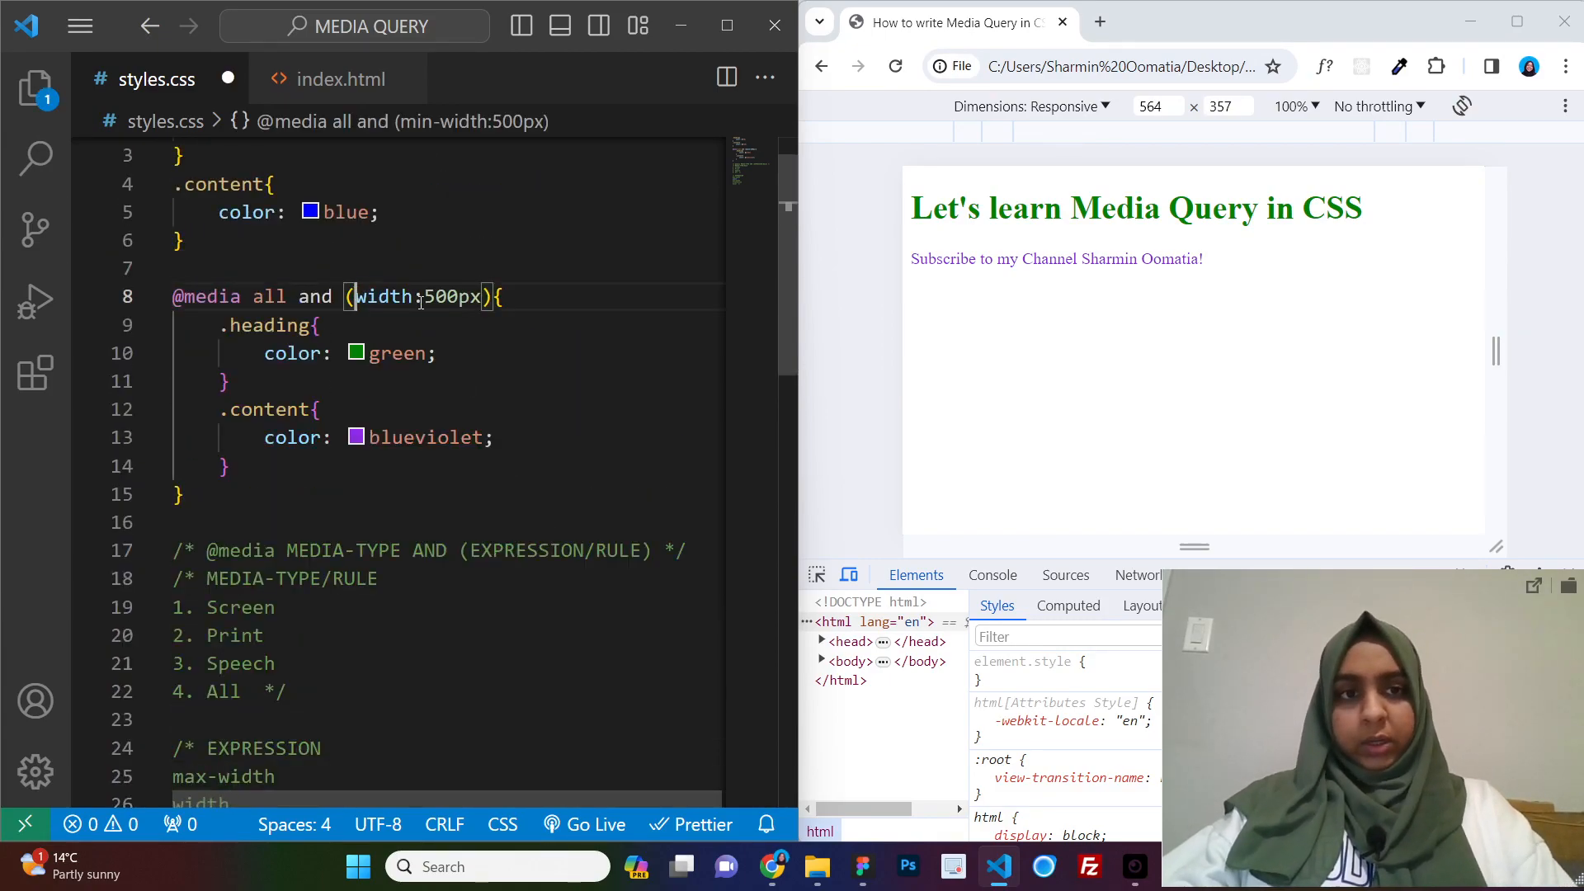
Rewrite the condition as (width >= 500px), save, and check the 406px preview
{"action": "key", "text": "Backspace"}
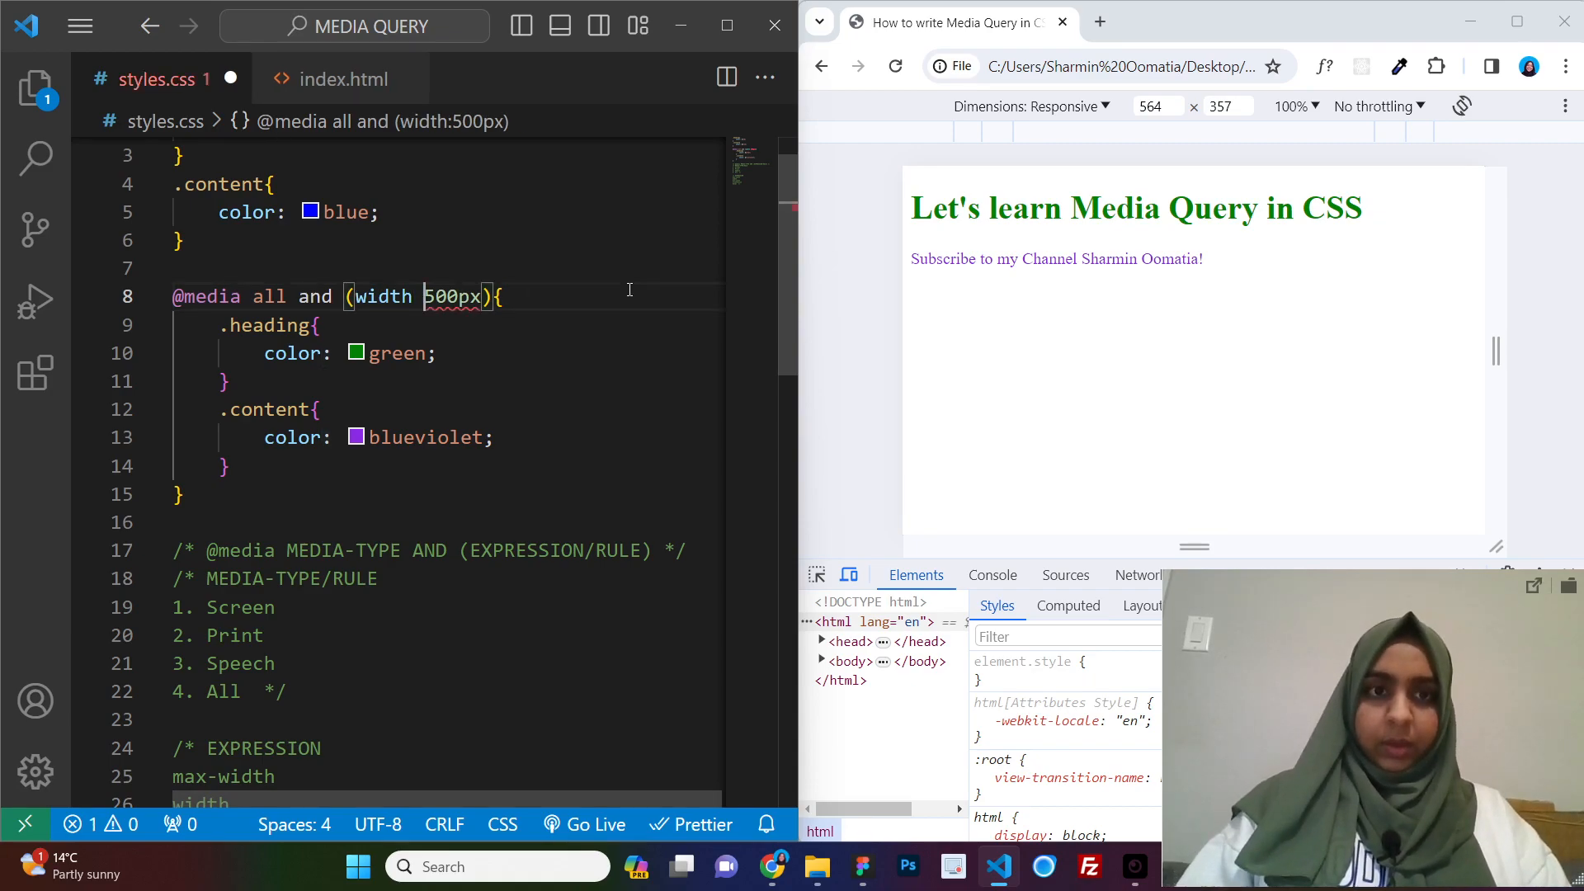
{"action": "type", "text": ">="}
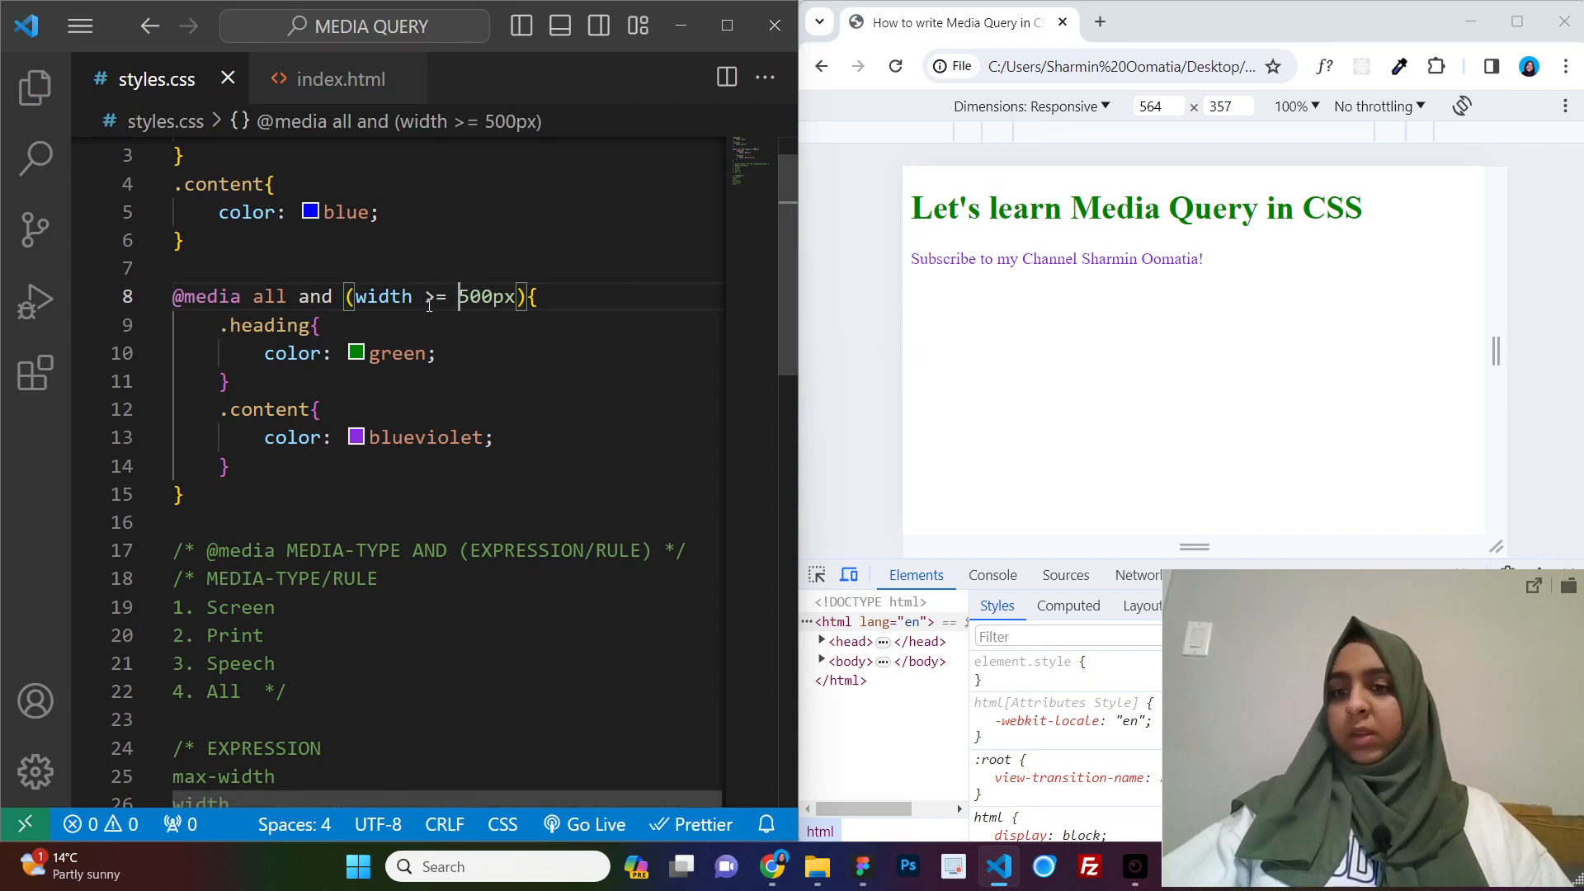
{"action": "left_click", "coordinate": [895, 66]}
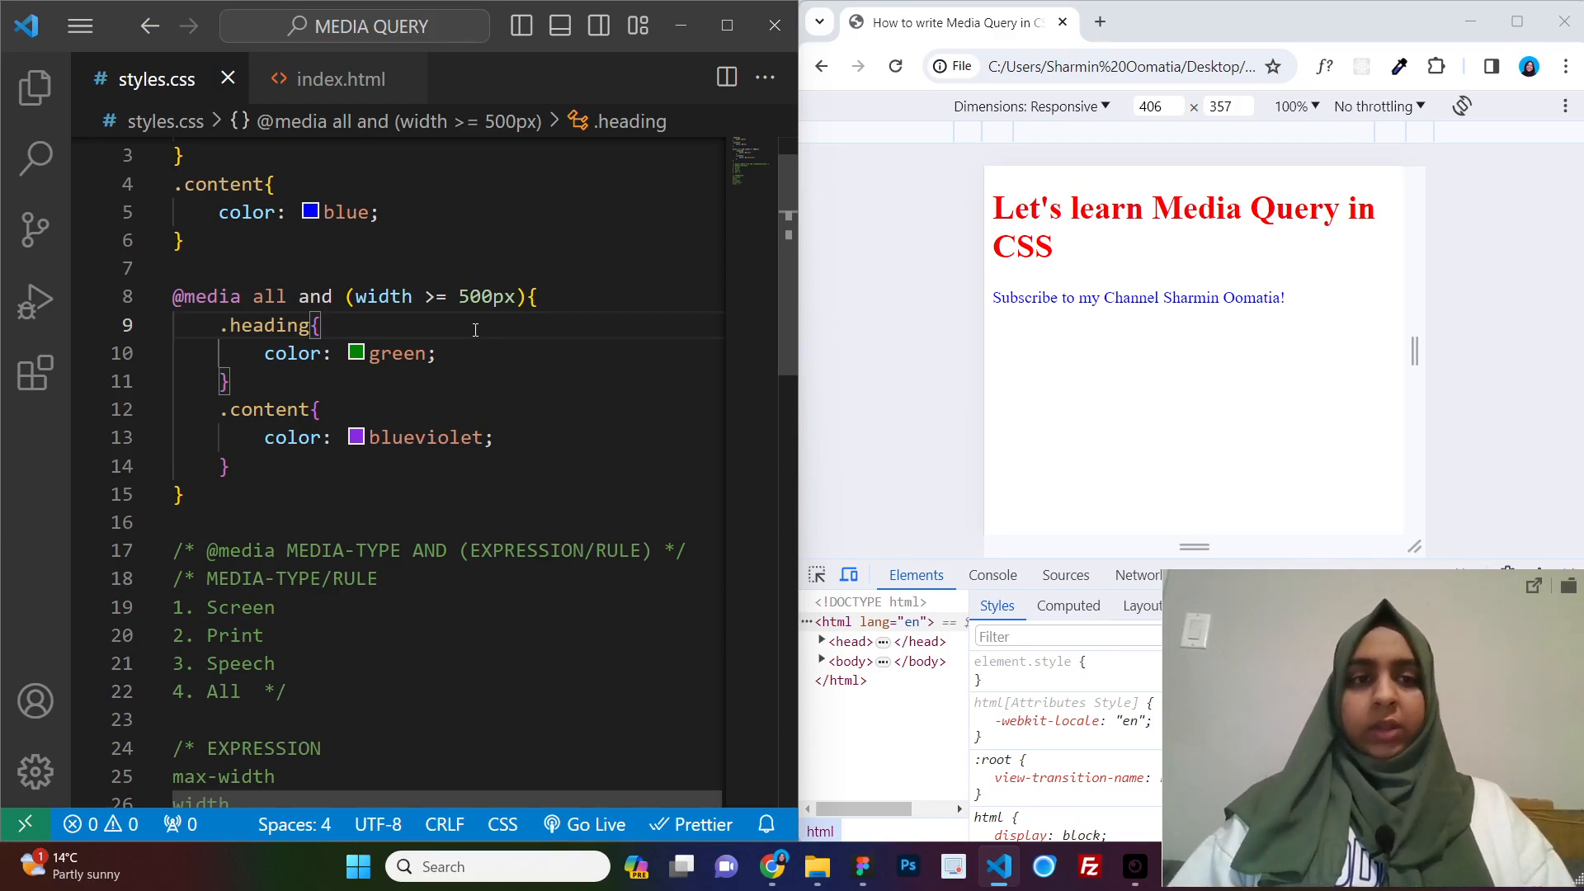
{"action": "scroll", "scroll_direction": "down", "scroll_amount": 3}
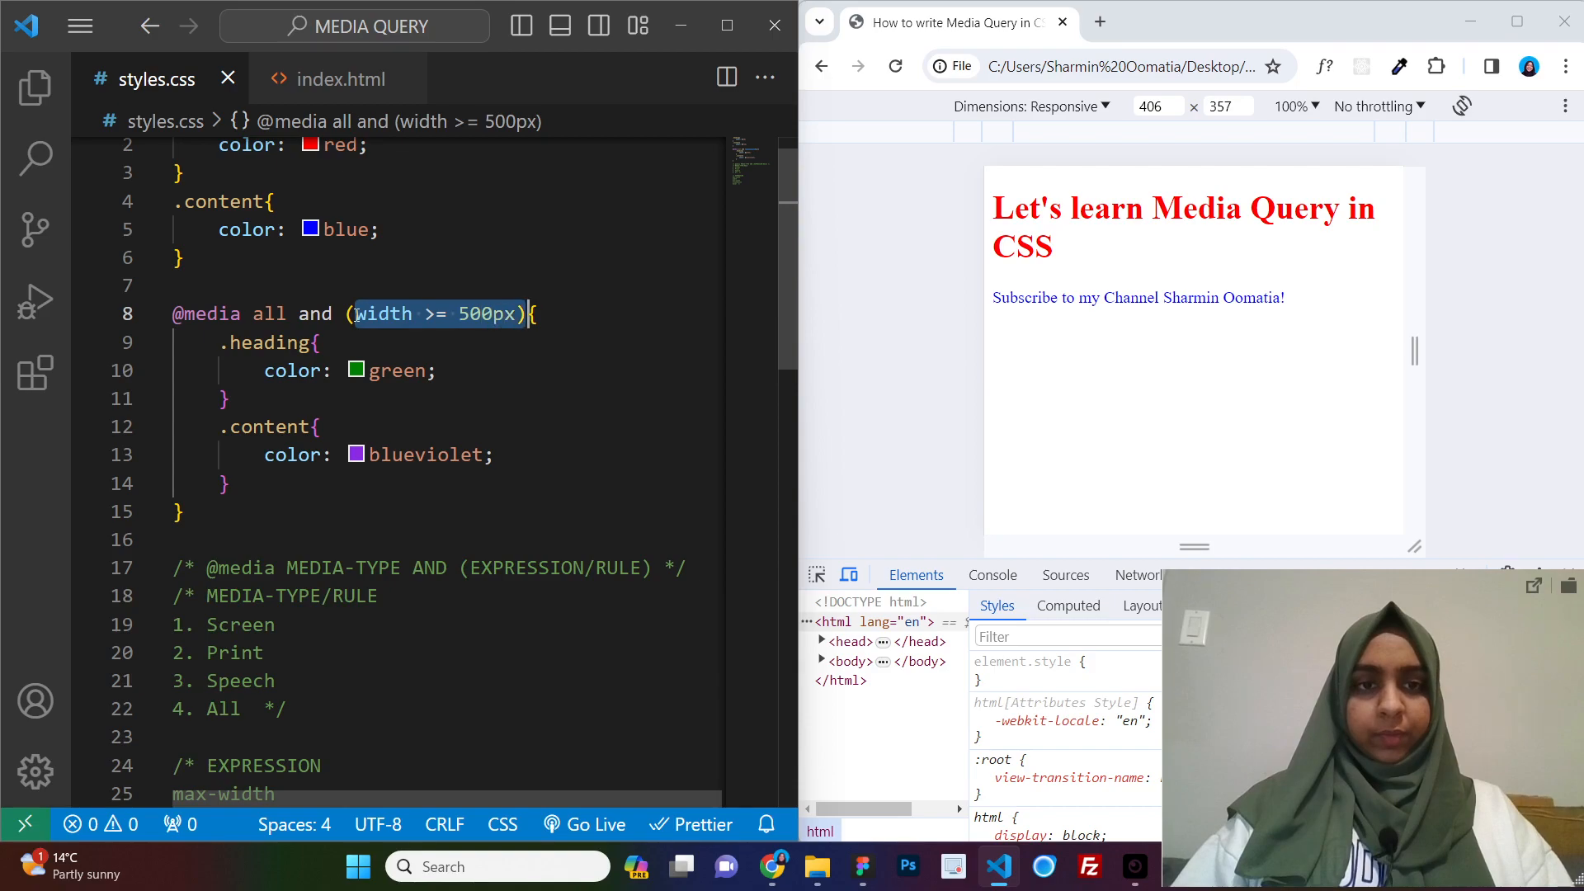
Set the condition to orientation: landscape and test it with wide and tall preview shapes
{"action": "type", "text": "orie"}
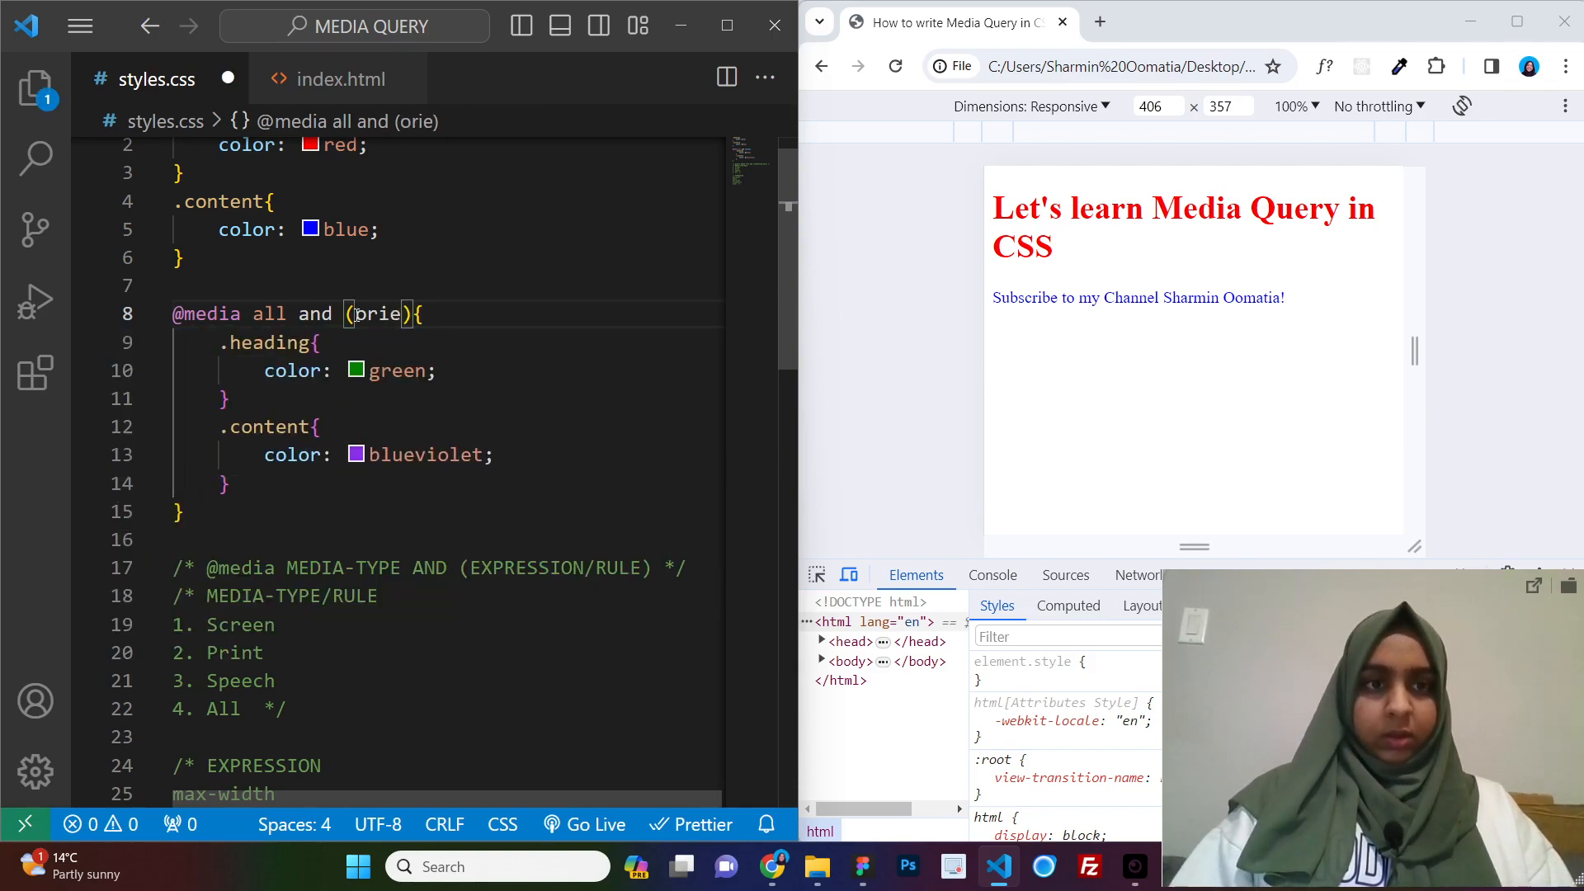
{"action": "type", "text": "orientation:"}
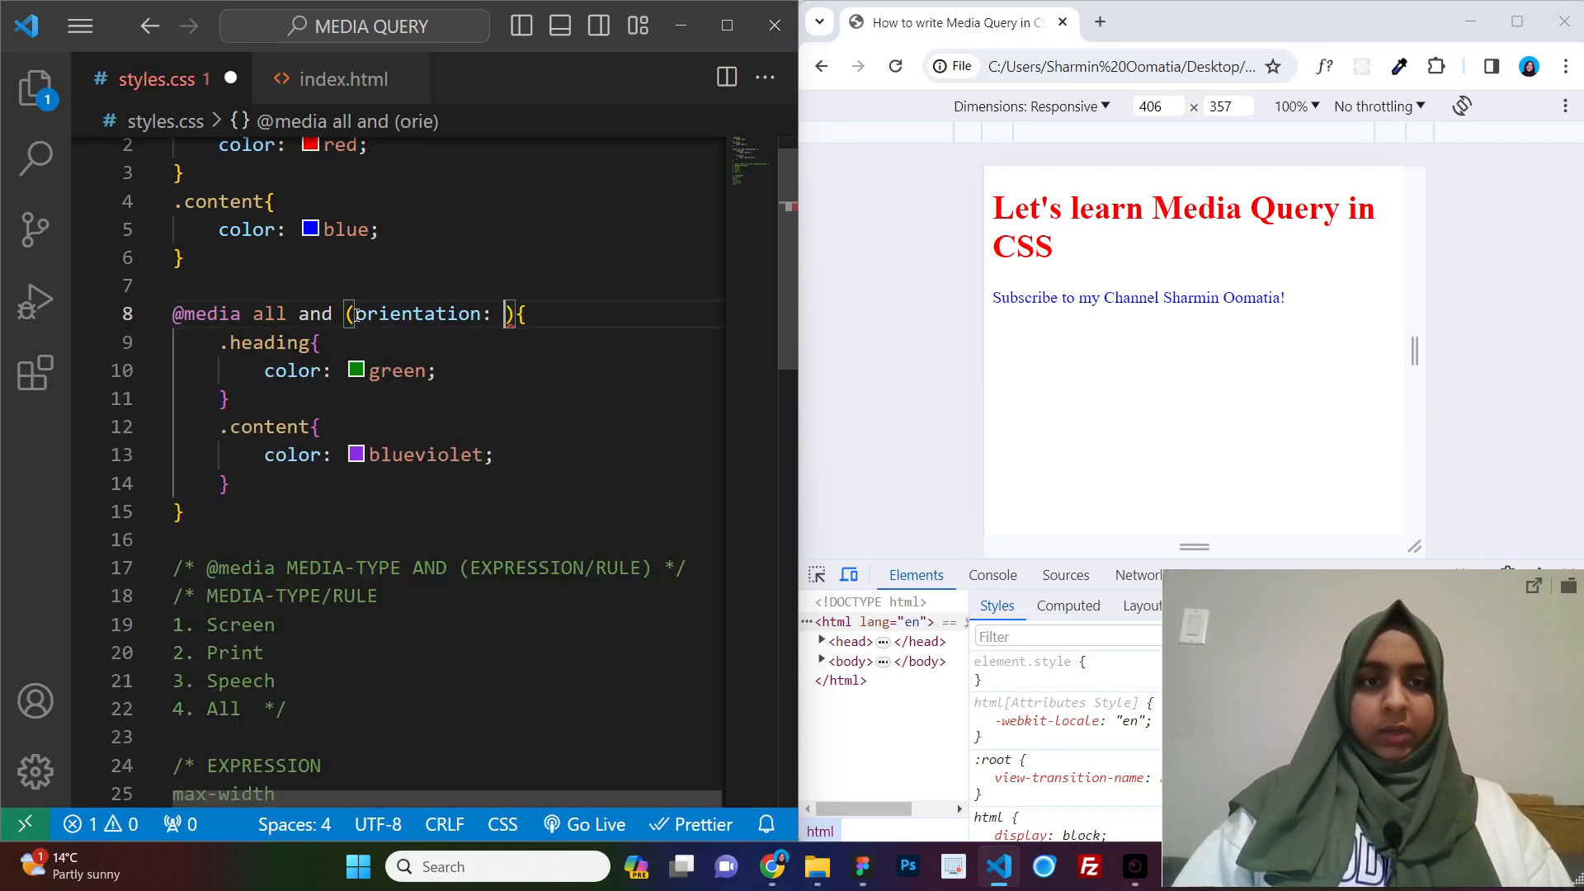
{"action": "type", "text": "lan"}
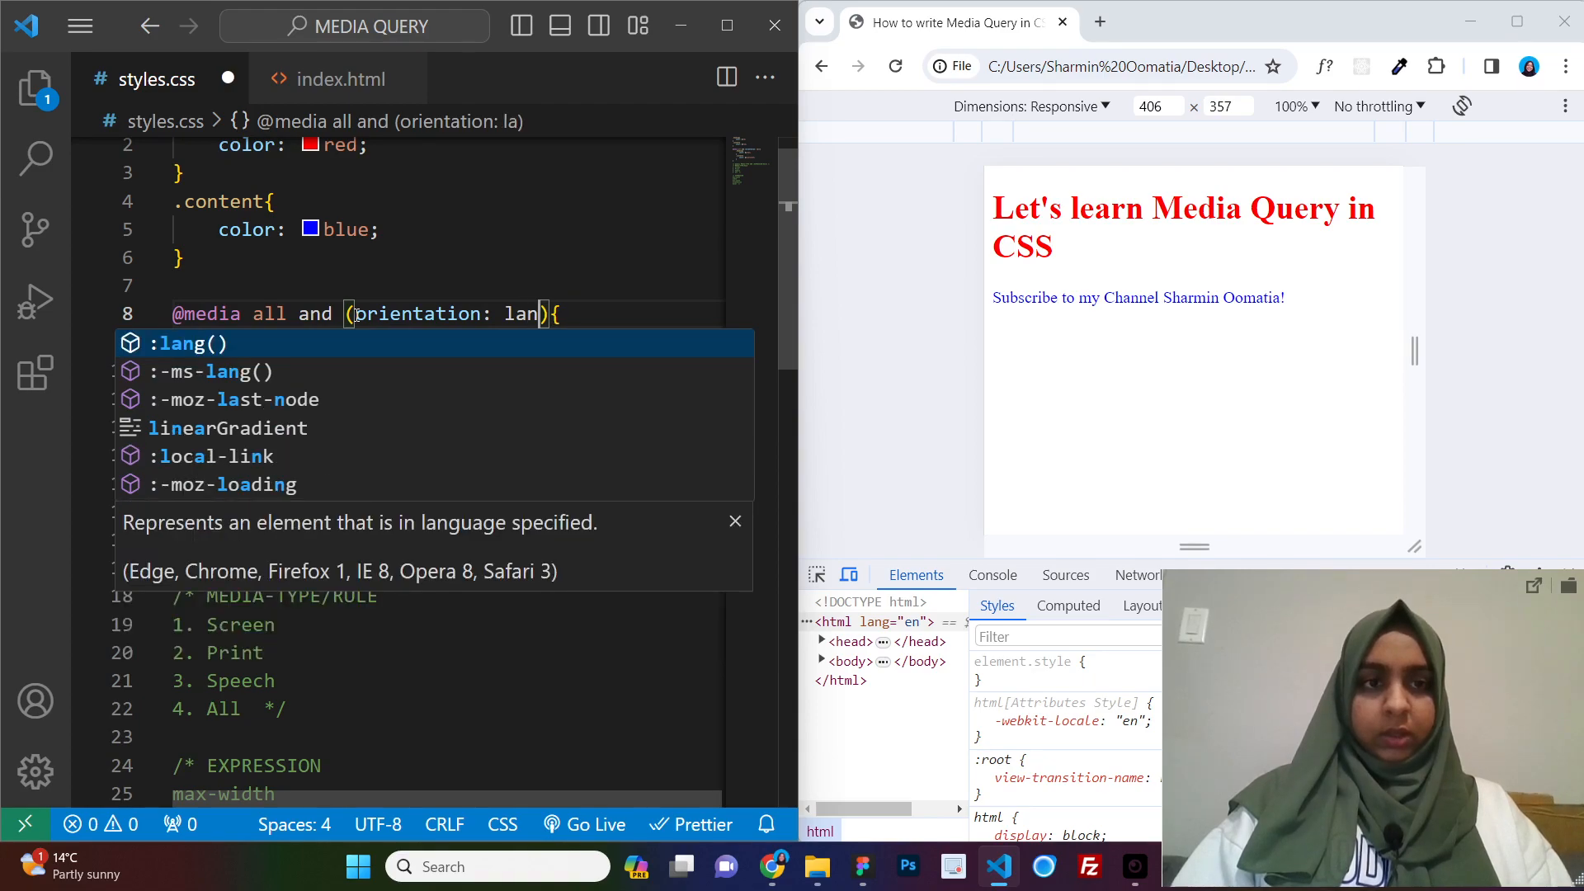
{"action": "type", "text": "scape"}
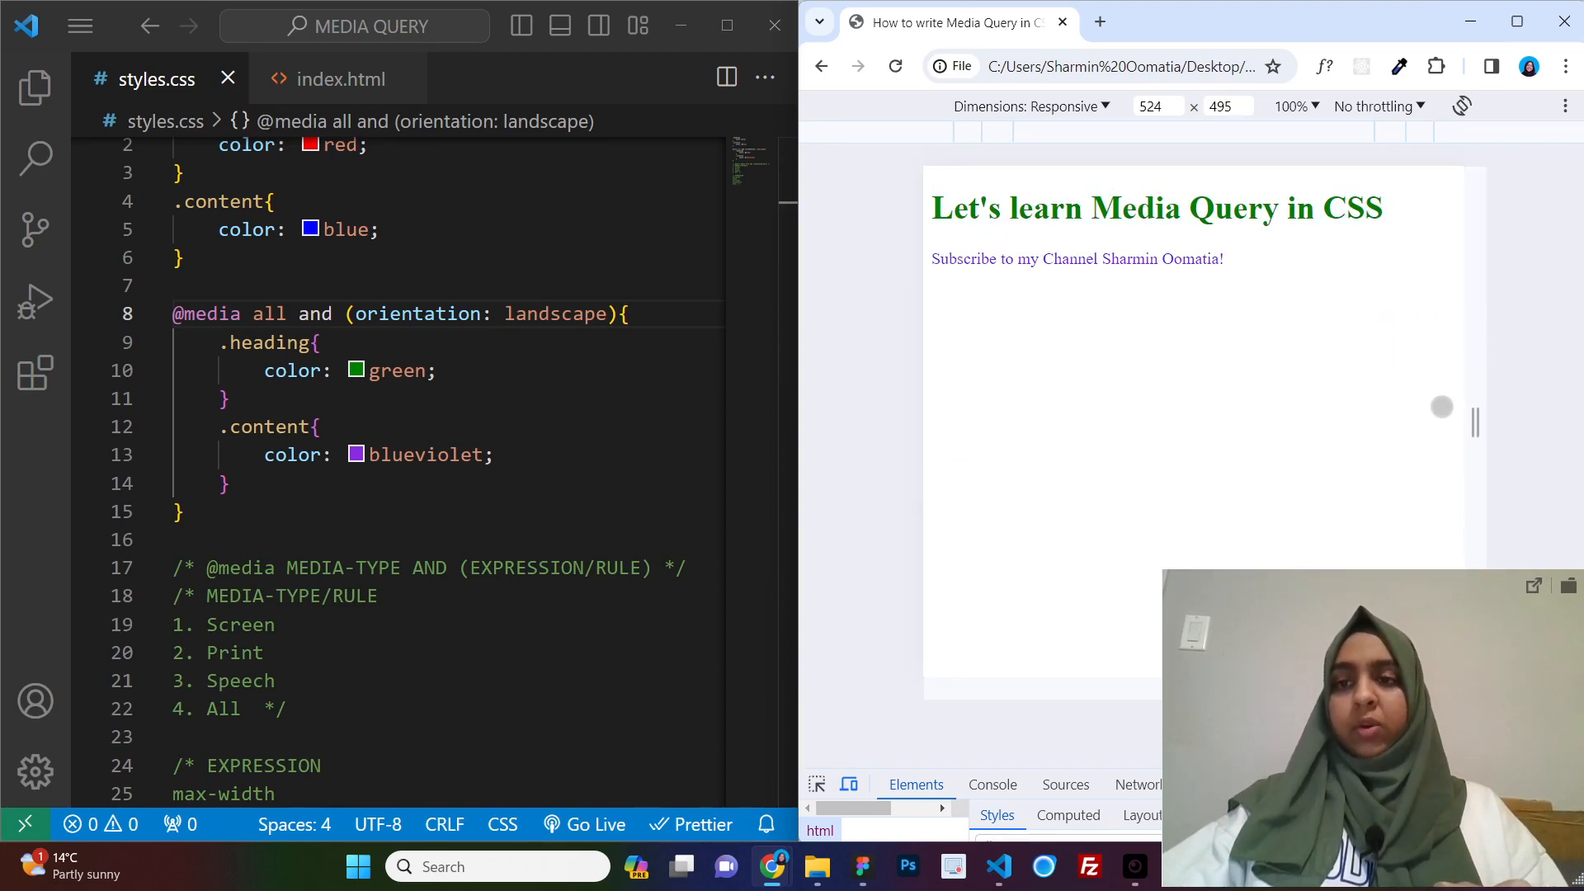
{"action": "left_click_drag", "start_coordinate": [1441, 406], "coordinate": [1349, 424]}
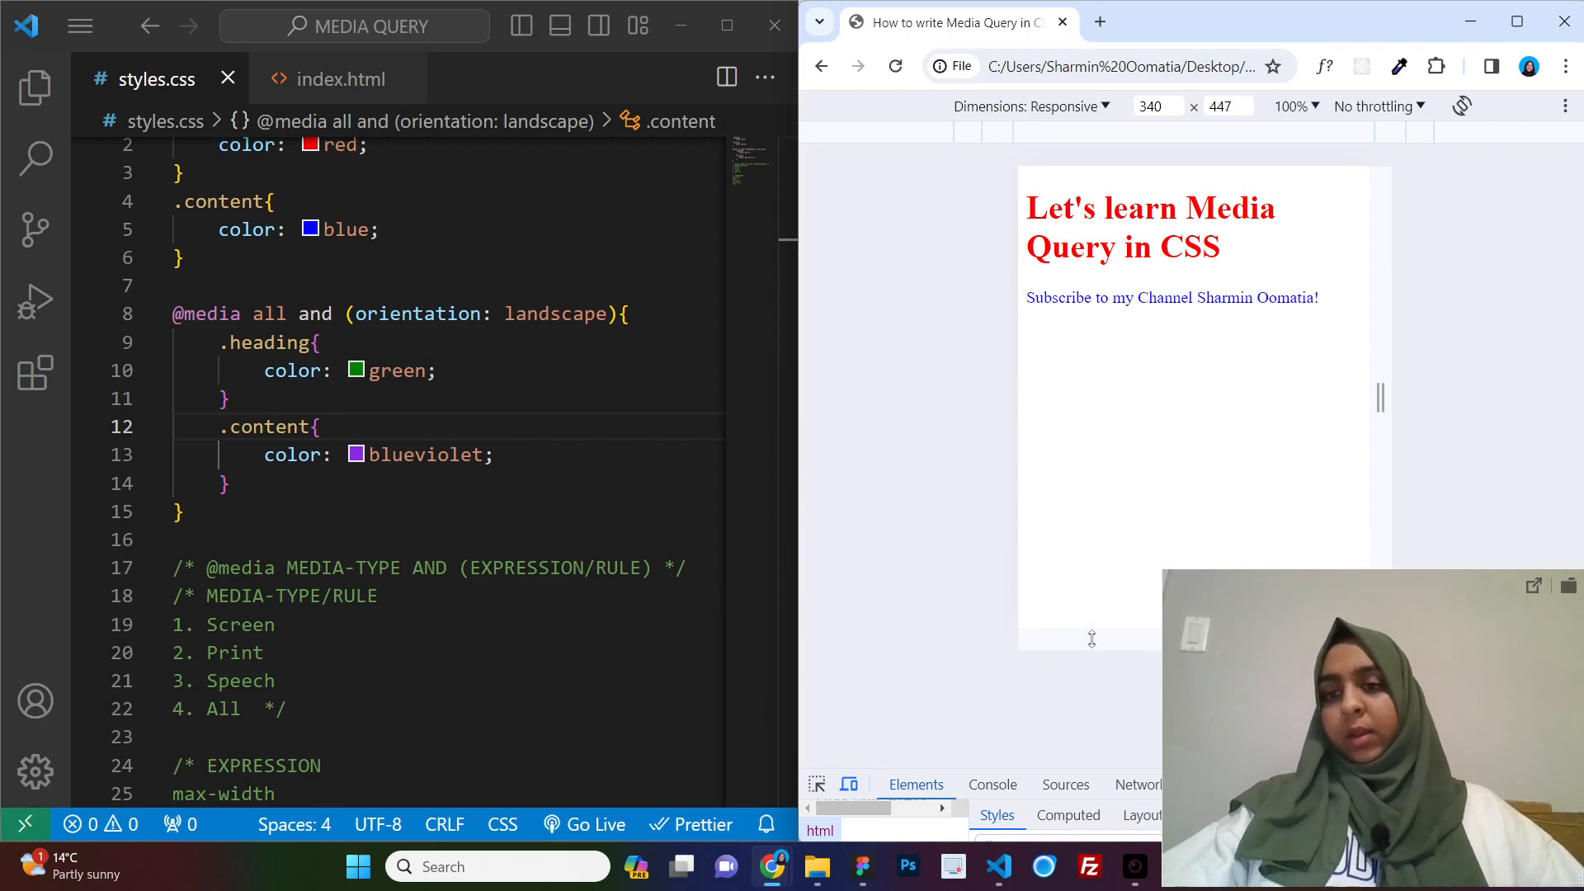
{"action": "left_click_drag", "start_coordinate": [1091, 638], "coordinate": [1090, 419]}
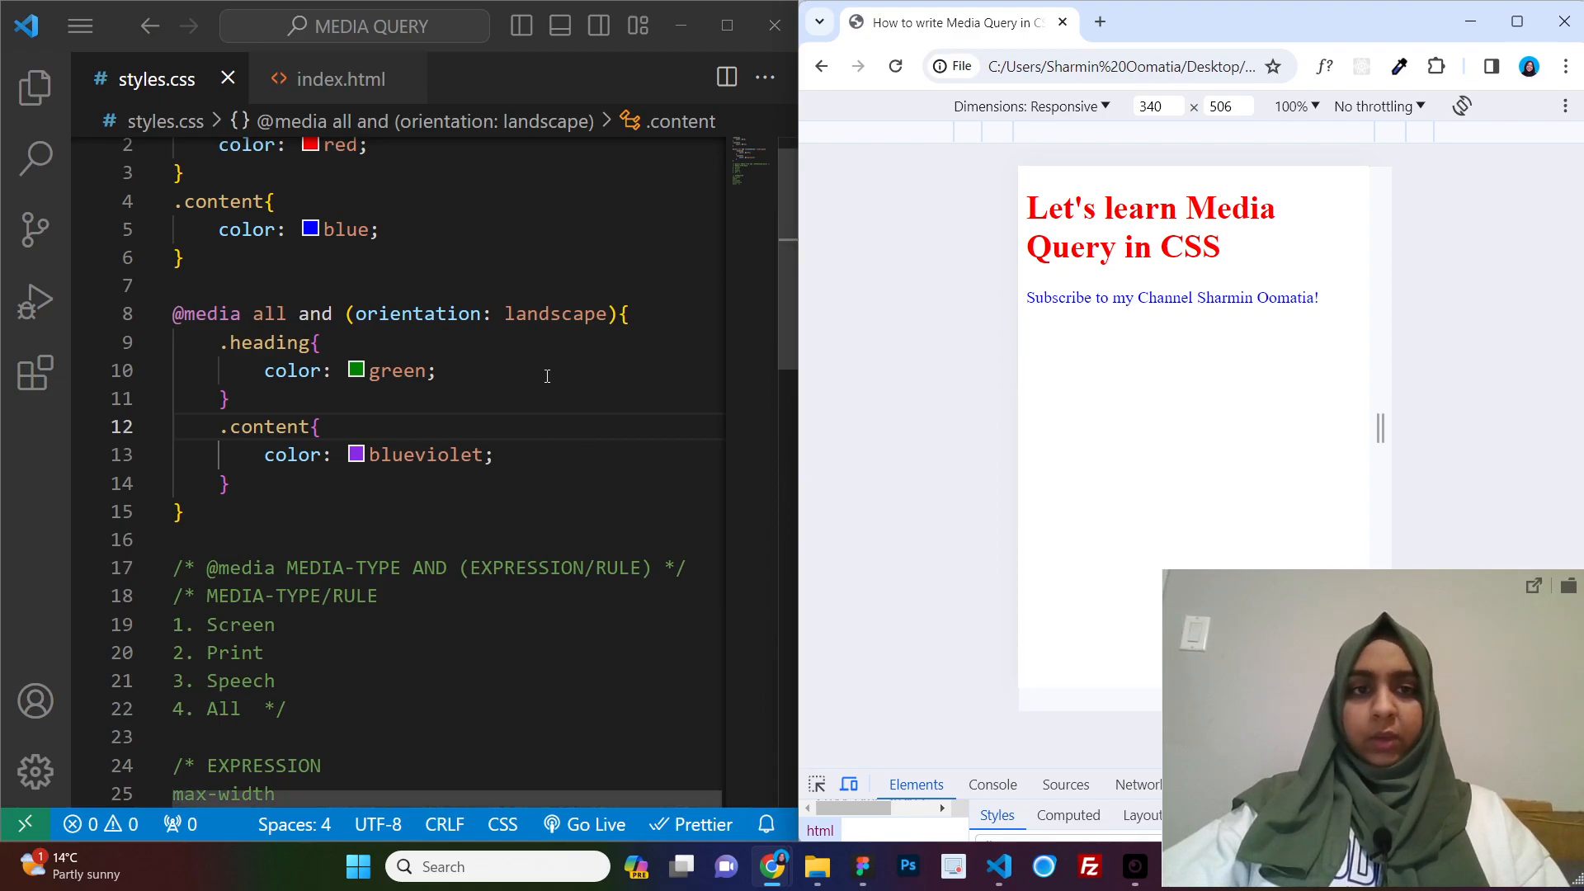
Change landscape to portrait and stretch the preview to 340 by 508
{"action": "double_click", "coordinate": [553, 313]}
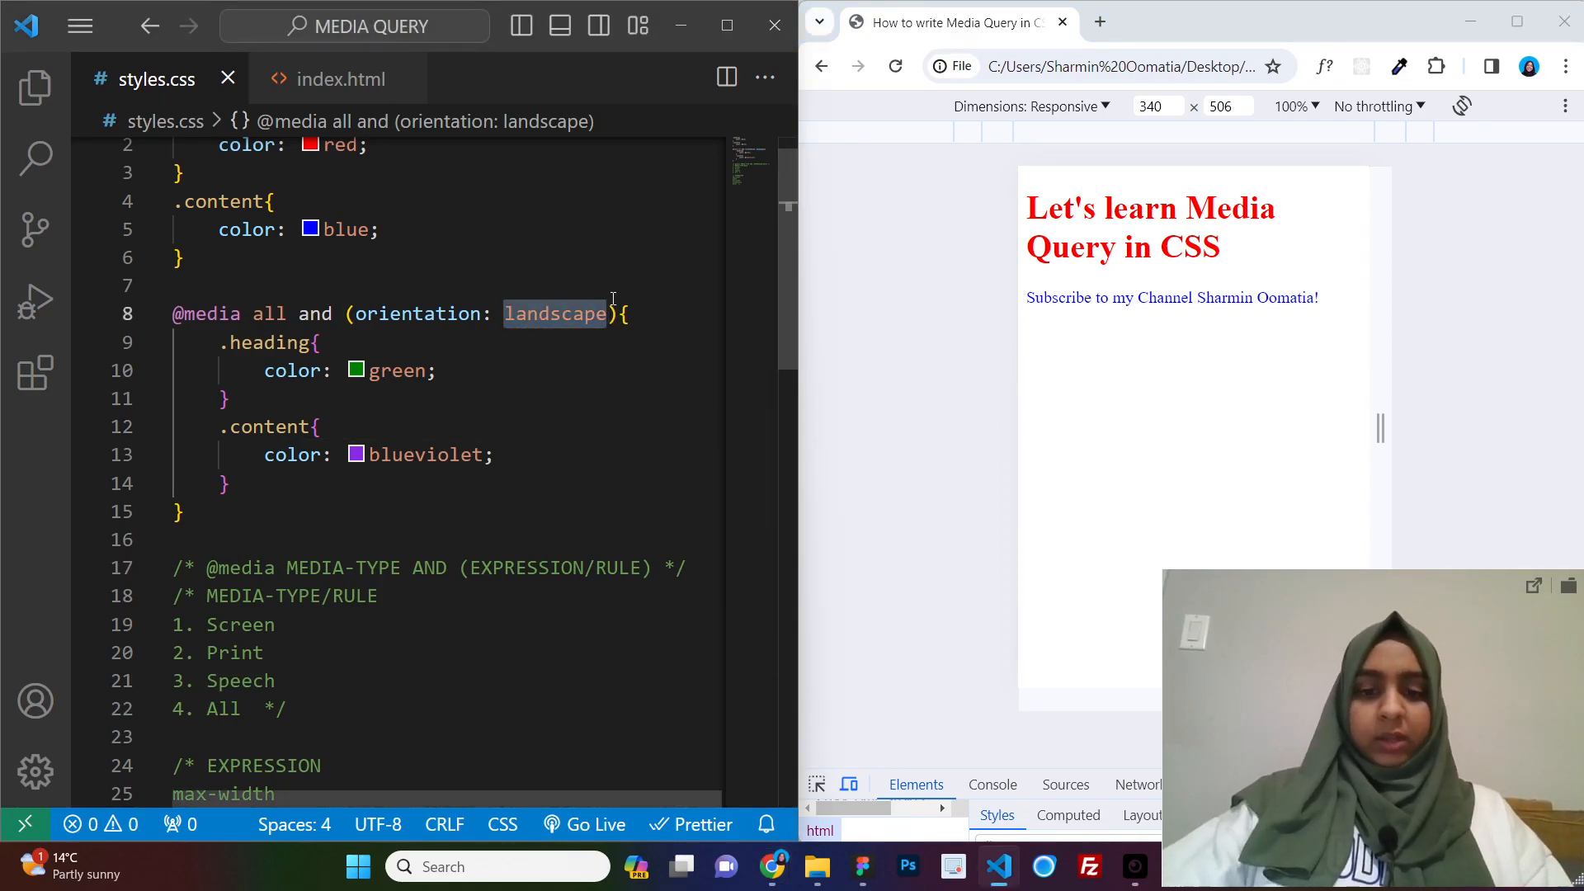
{"action": "type", "text": "pot"}
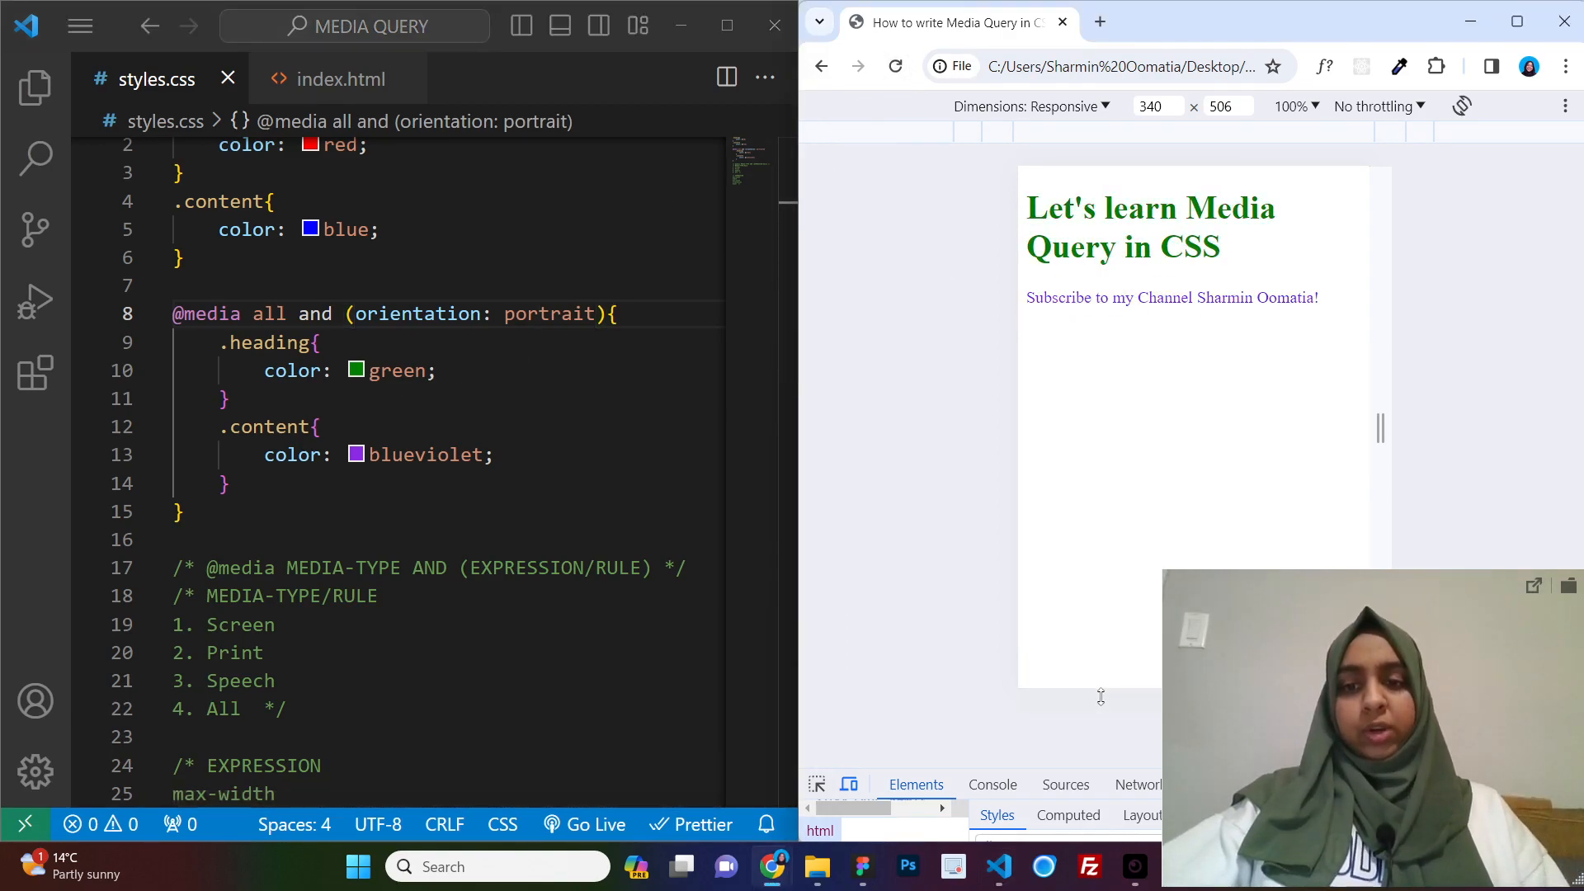
{"action": "left_click_drag", "start_coordinate": [1101, 697], "coordinate": [1101, 445]}
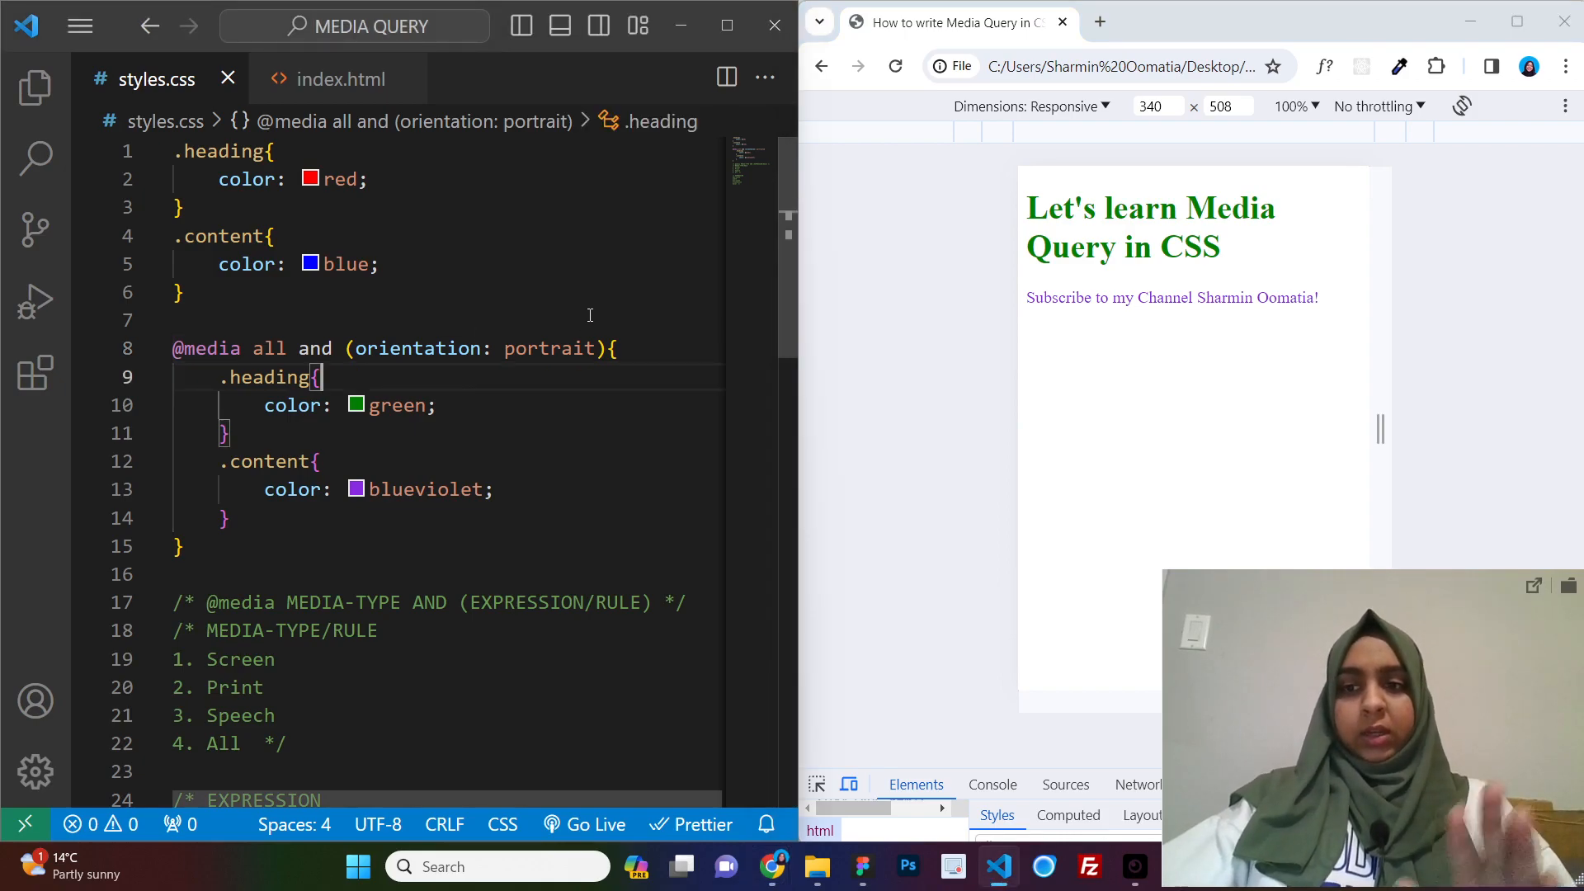
Add (max-width: 500px) to the portrait query and shorten the preview to 340 by 212
{"action": "left_click_drag", "start_coordinate": [253, 348], "coordinate": [604, 348]}
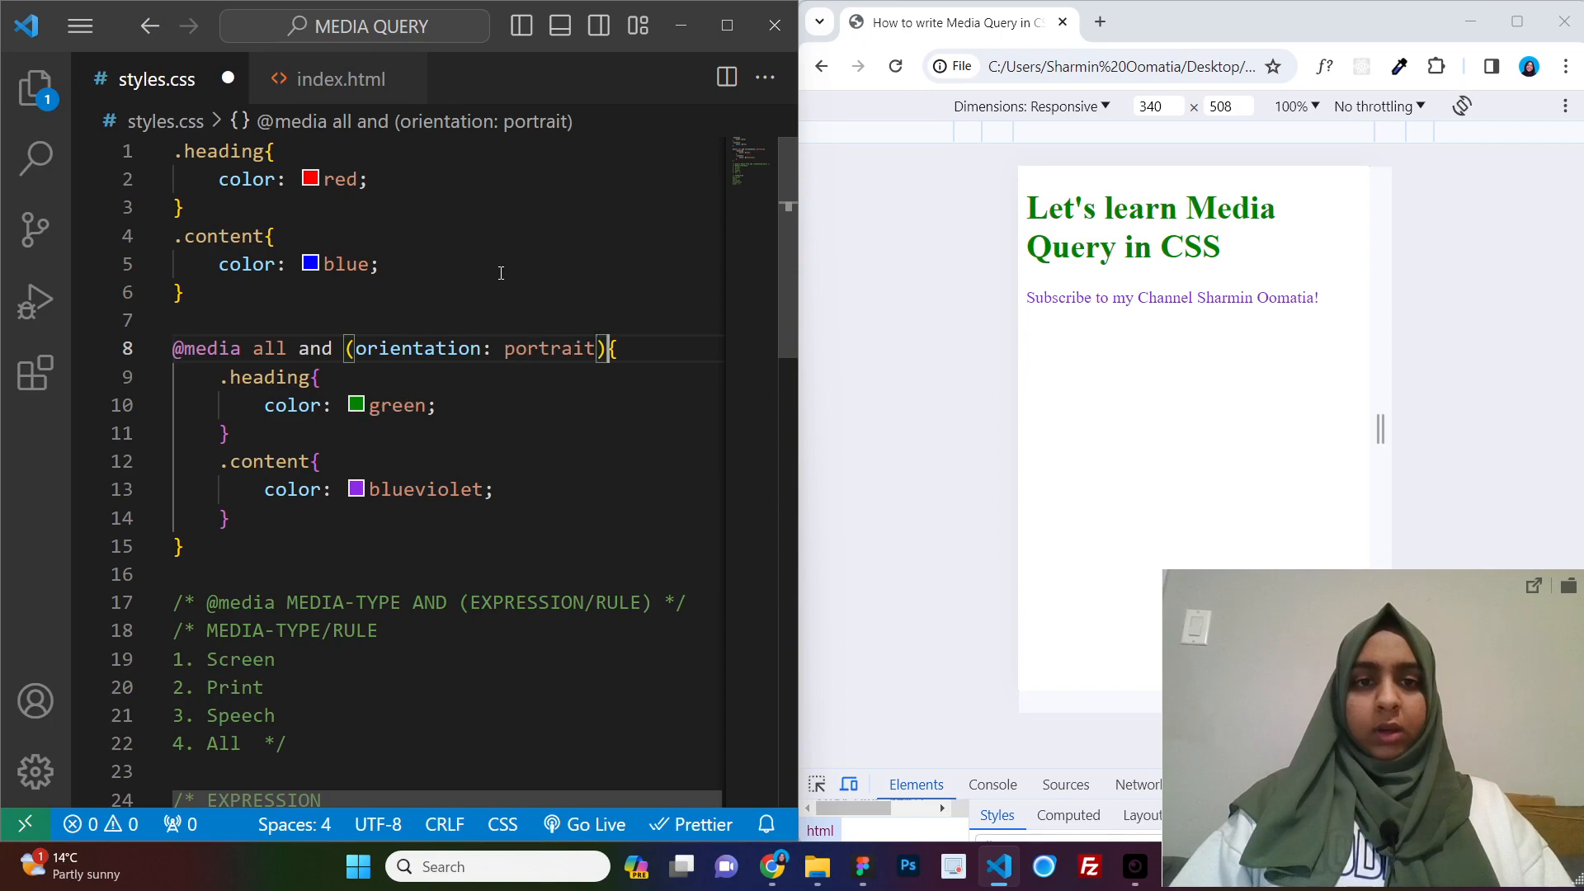
{"action": "type", "text": "and"}
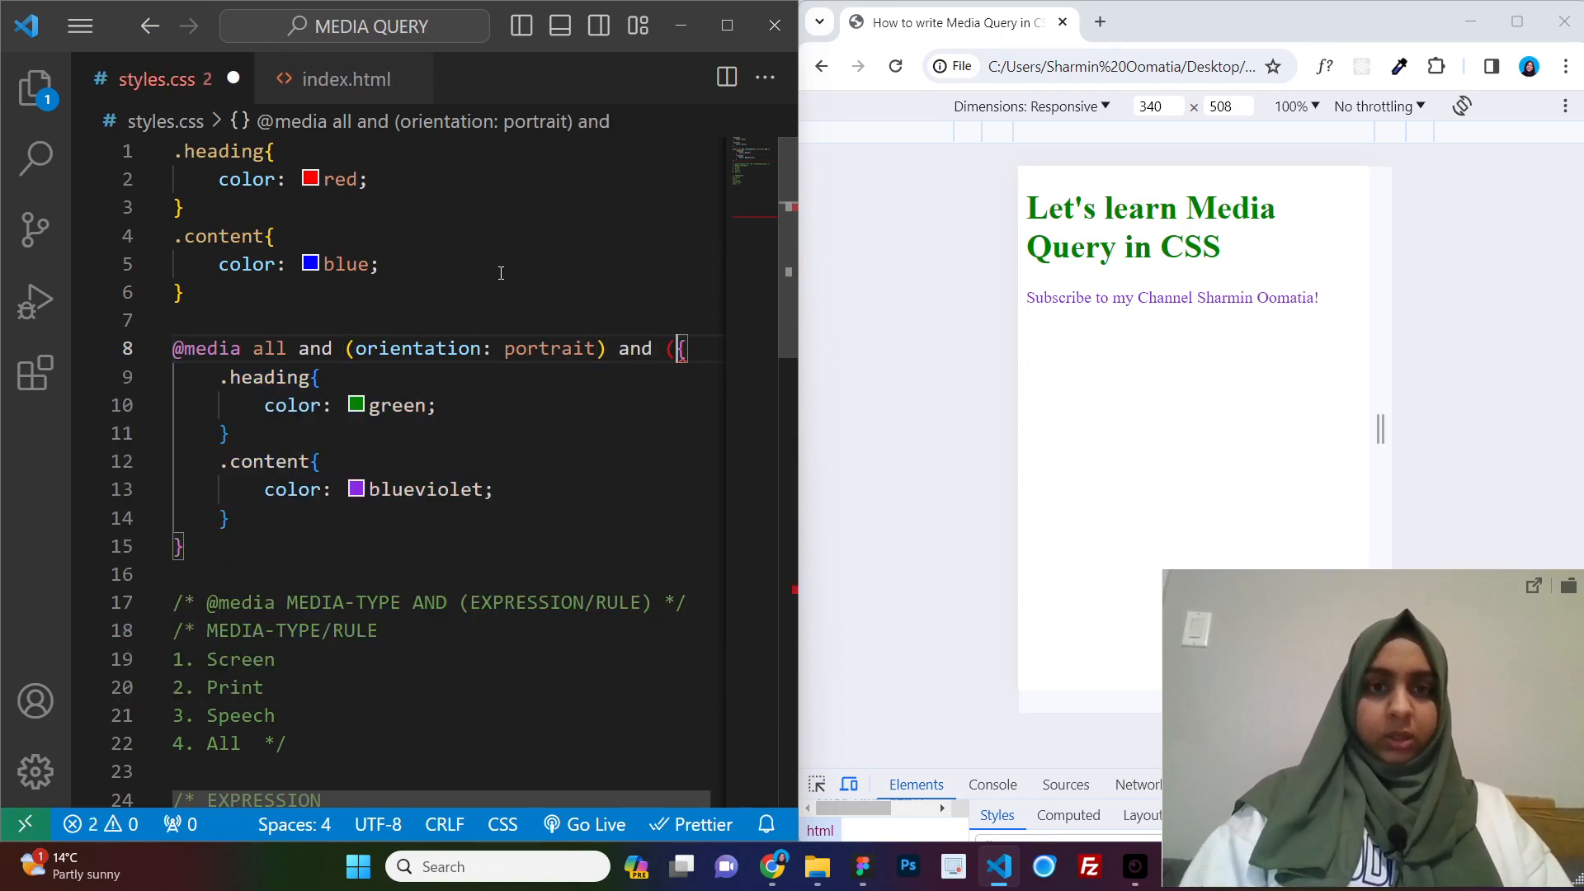
{"action": "type", "text": "(max-widht:"}
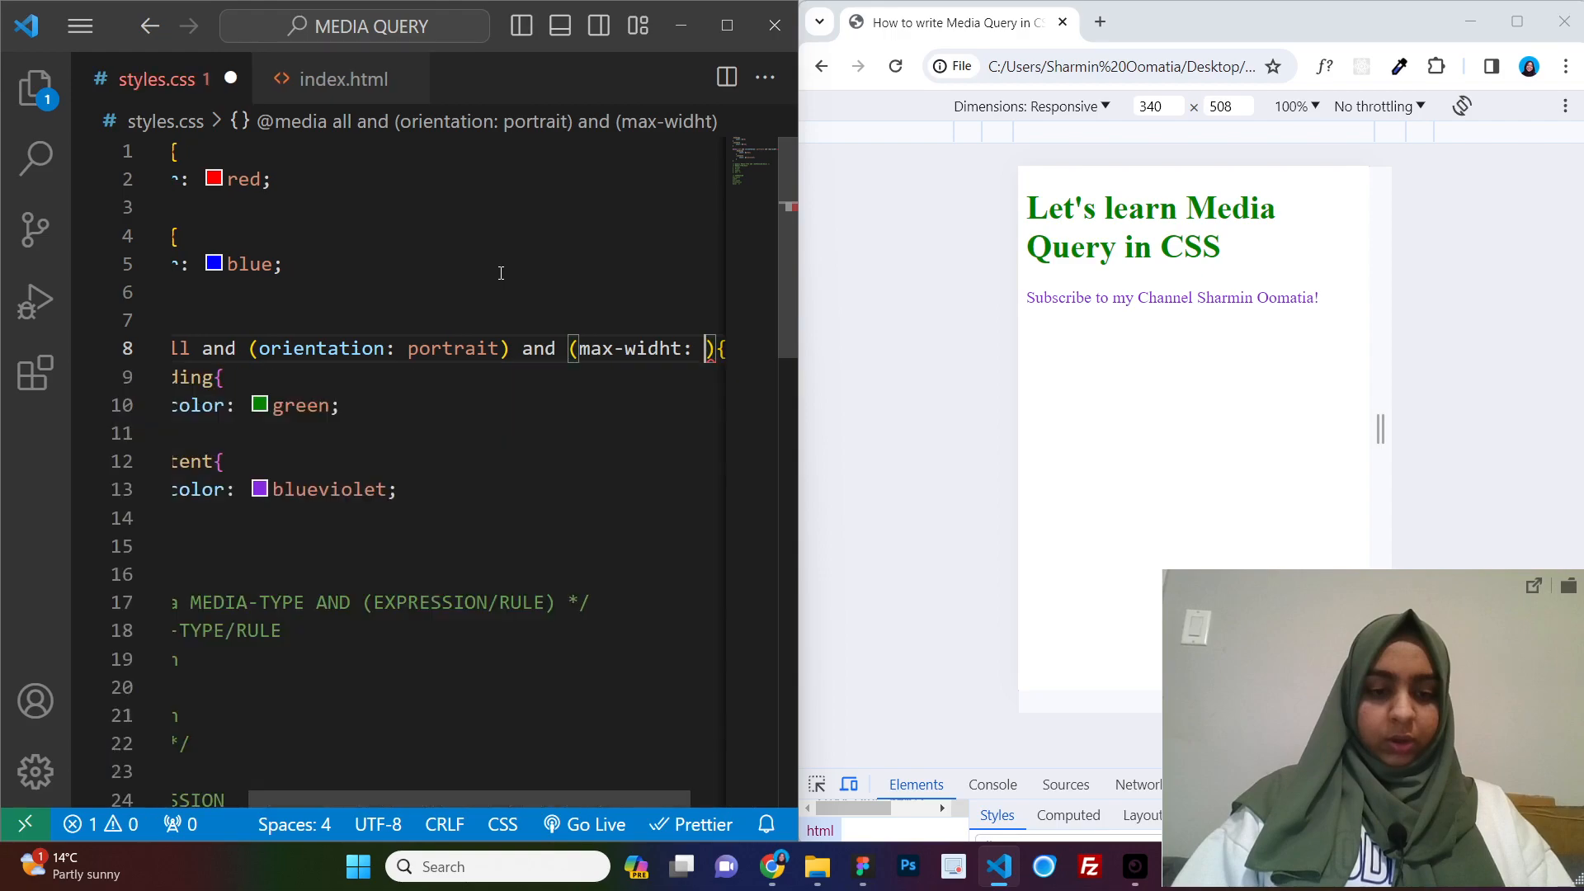
{"action": "type", "text": "500px"}
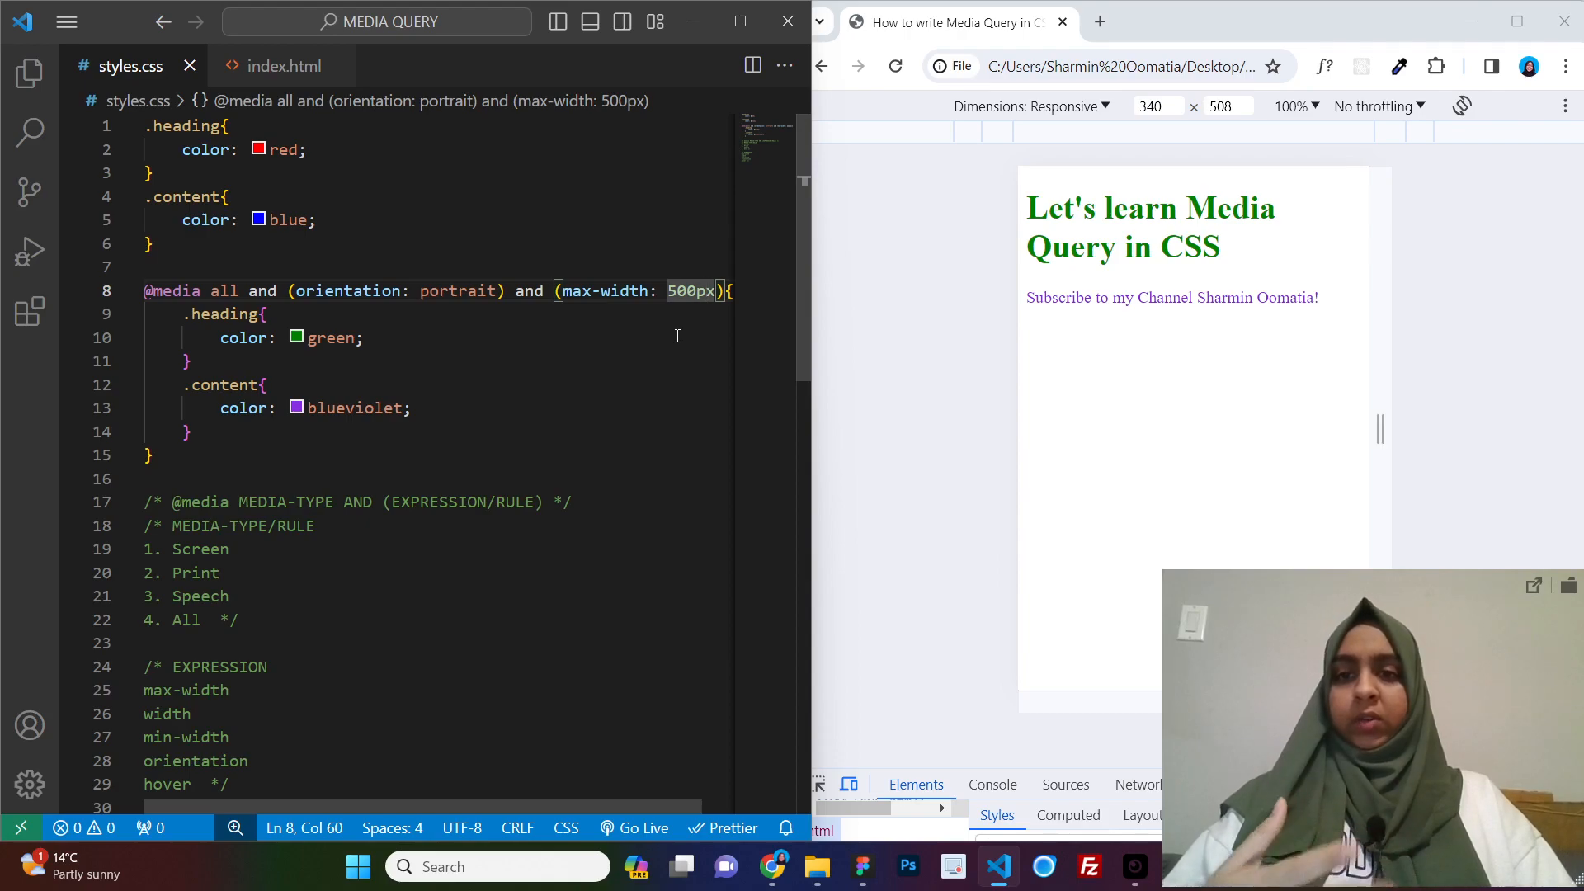
{"action": "left_click", "coordinate": [895, 66]}
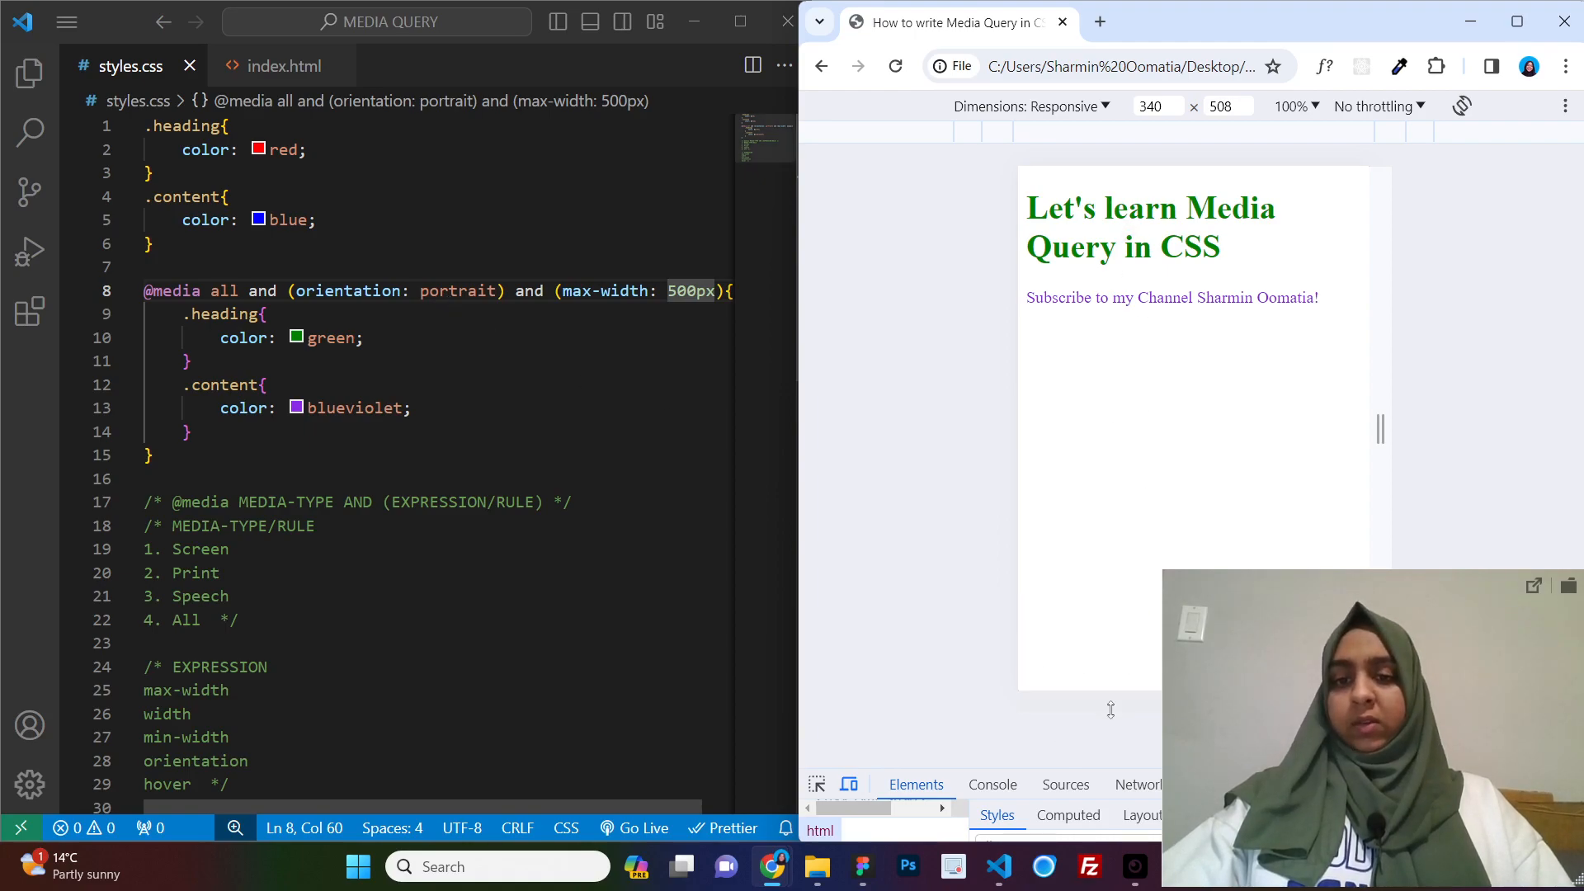
{"action": "left_click_drag", "start_coordinate": [1111, 706], "coordinate": [1123, 399]}
{"action": "type", "text": ","}
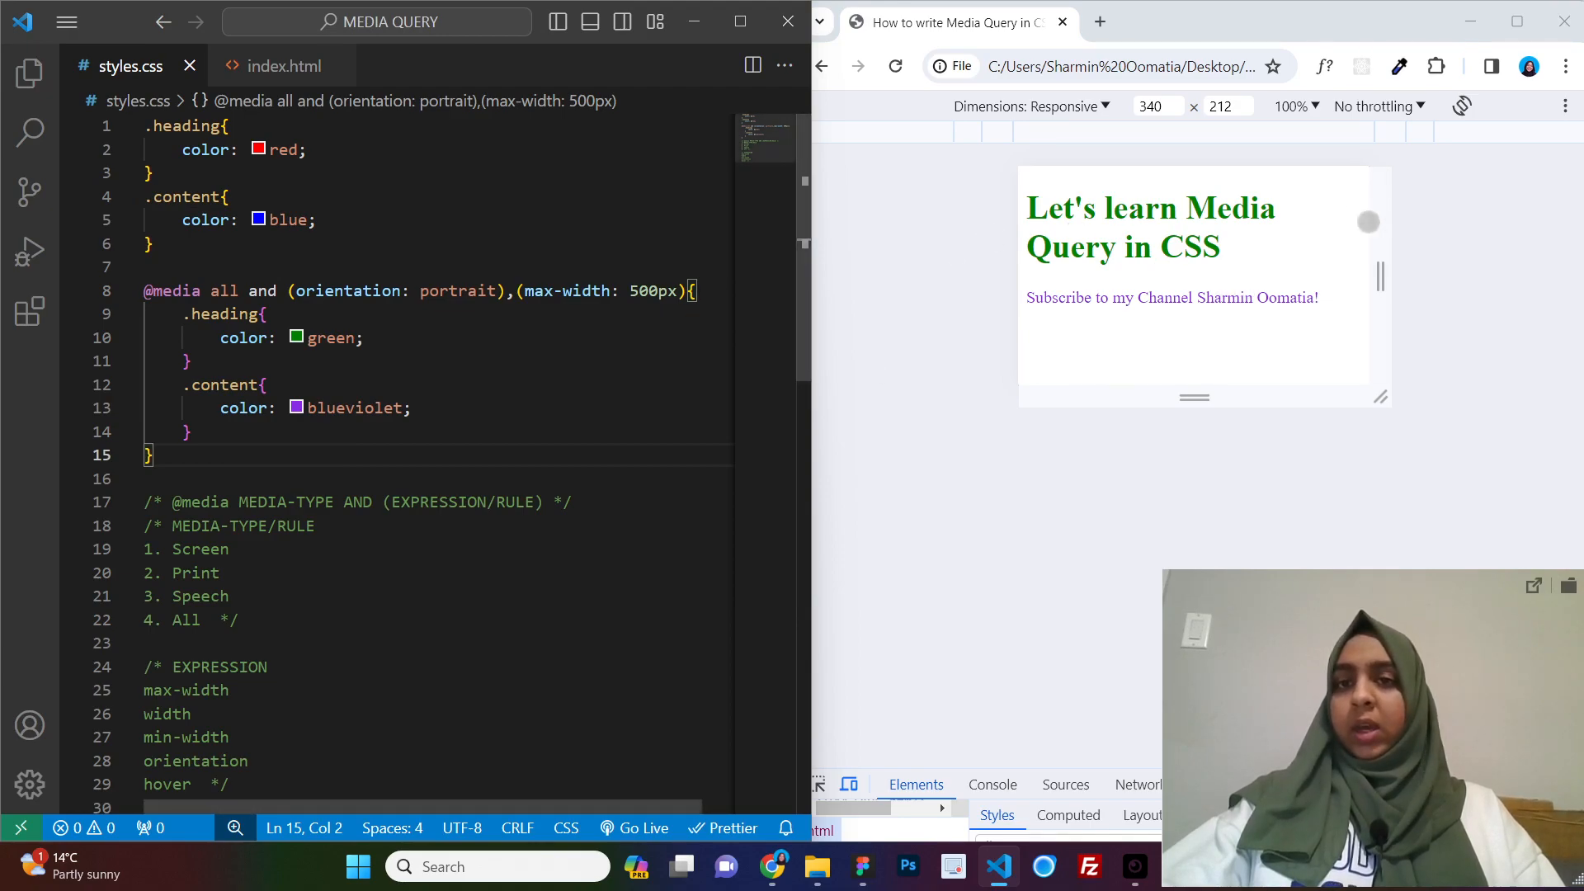
Widen the preview to 657px and rejoin the conditions with 'and' instead of a comma
{"action": "left_click_drag", "start_coordinate": [521, 291], "coordinate": [618, 291]}
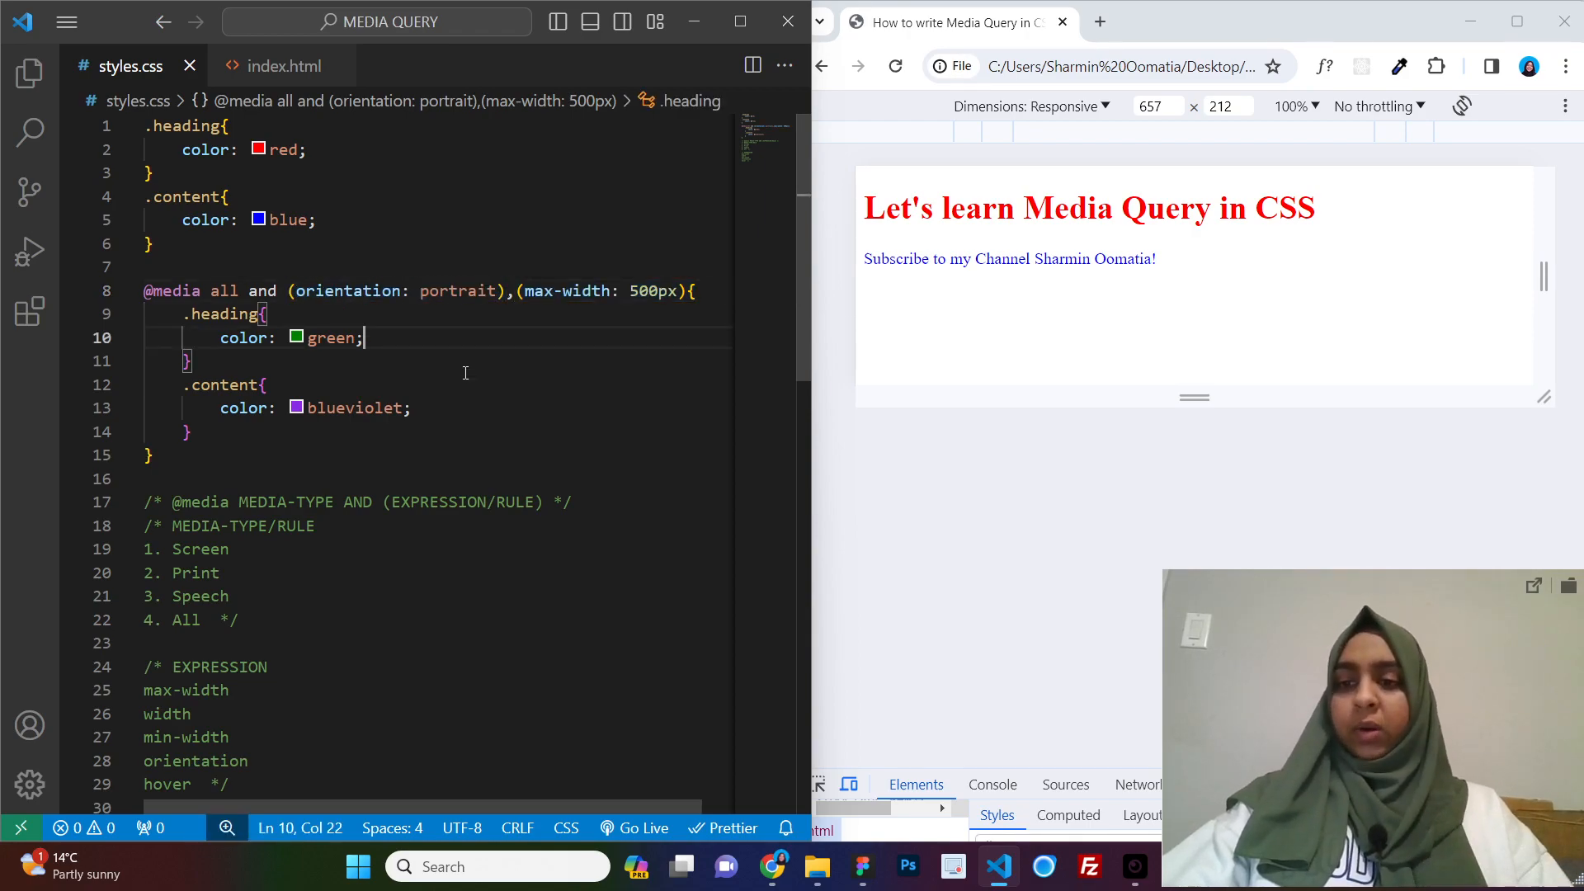
{"action": "left_click", "coordinate": [524, 291]}
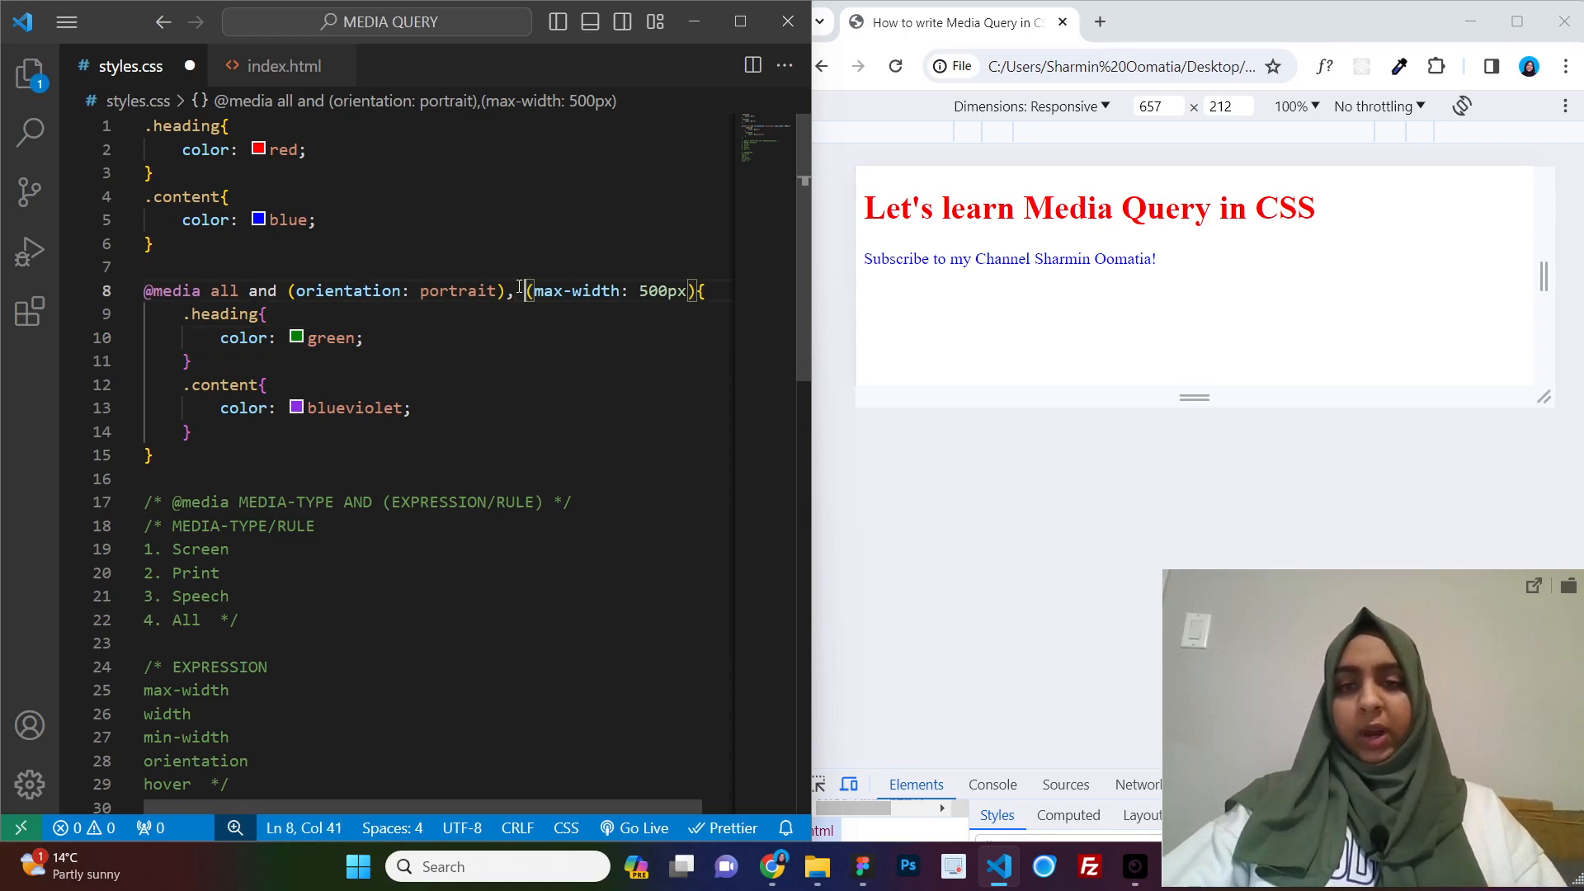
{"action": "key", "text": "Ctrl+s"}
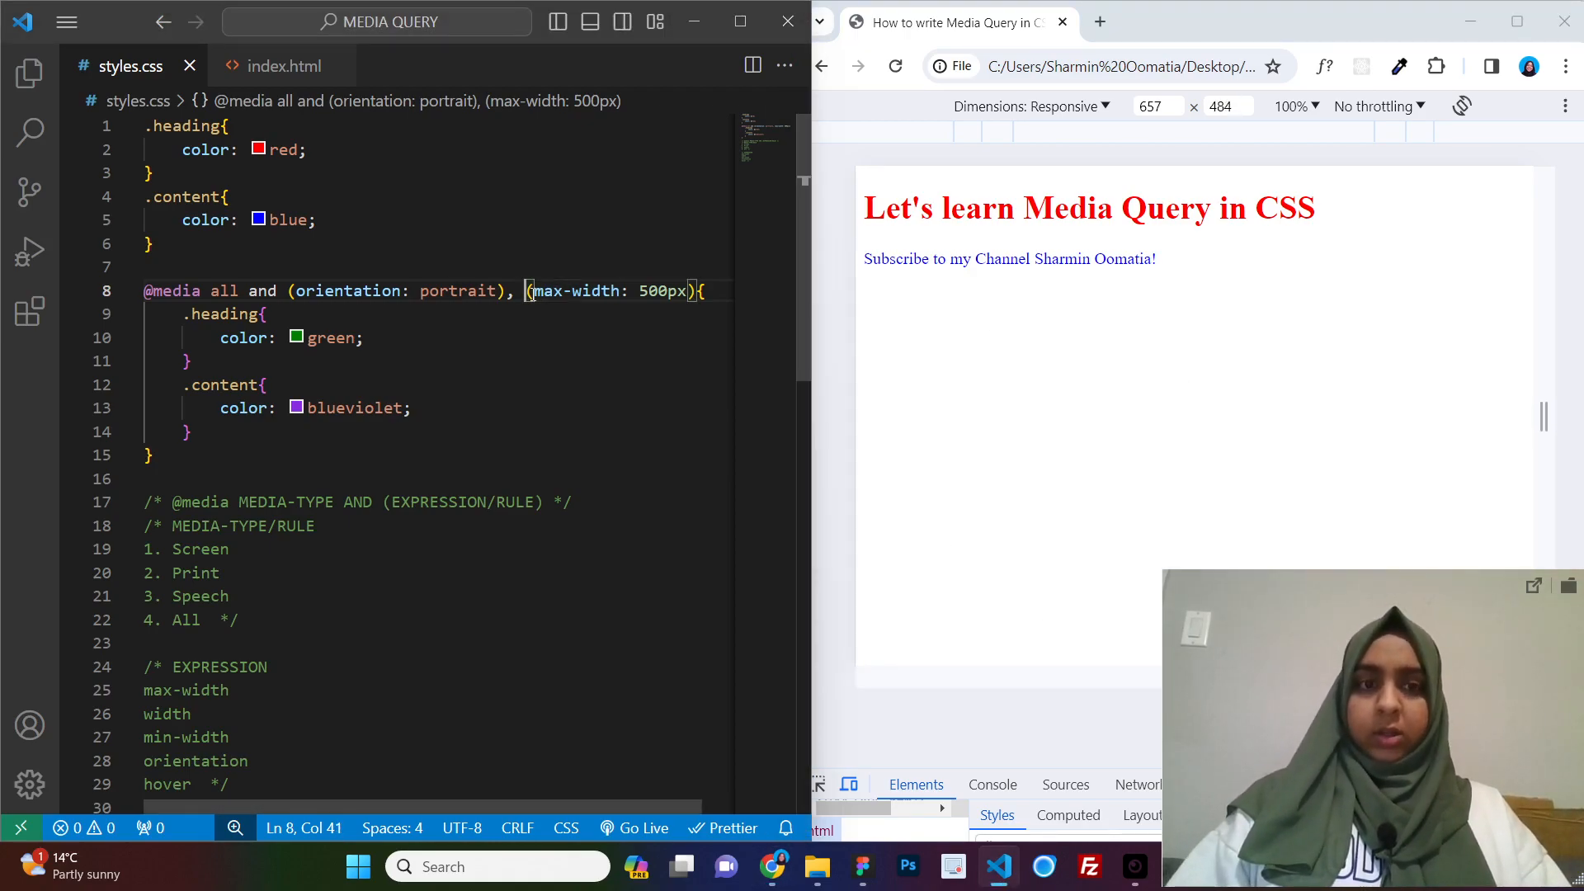
{"action": "type", "text": "and"}
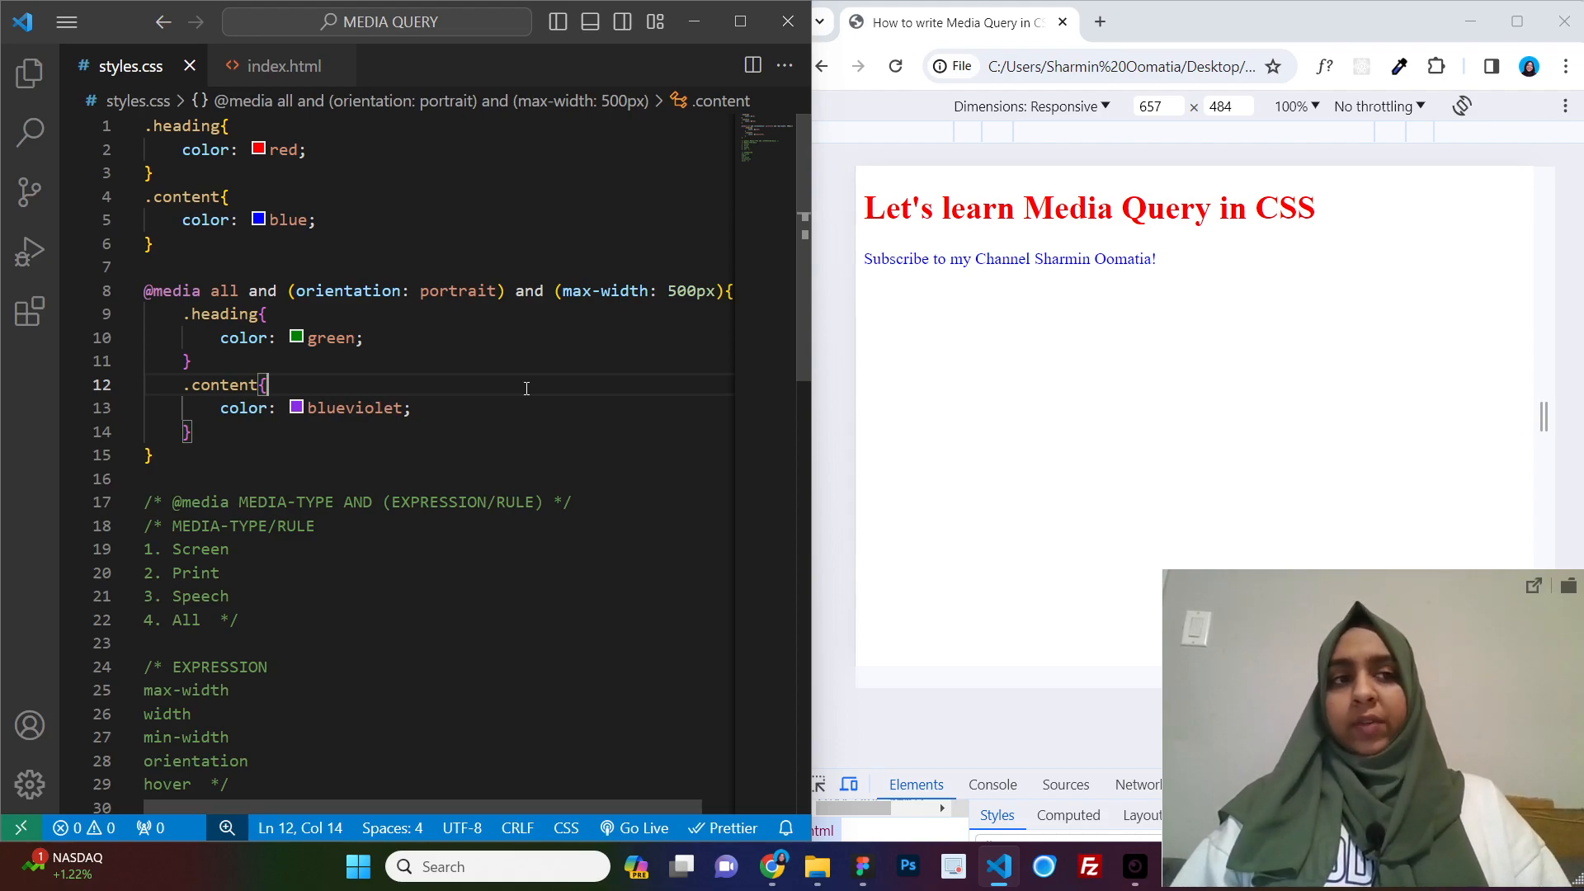
{"action": "mouse_move", "coordinate": [541, 361]}
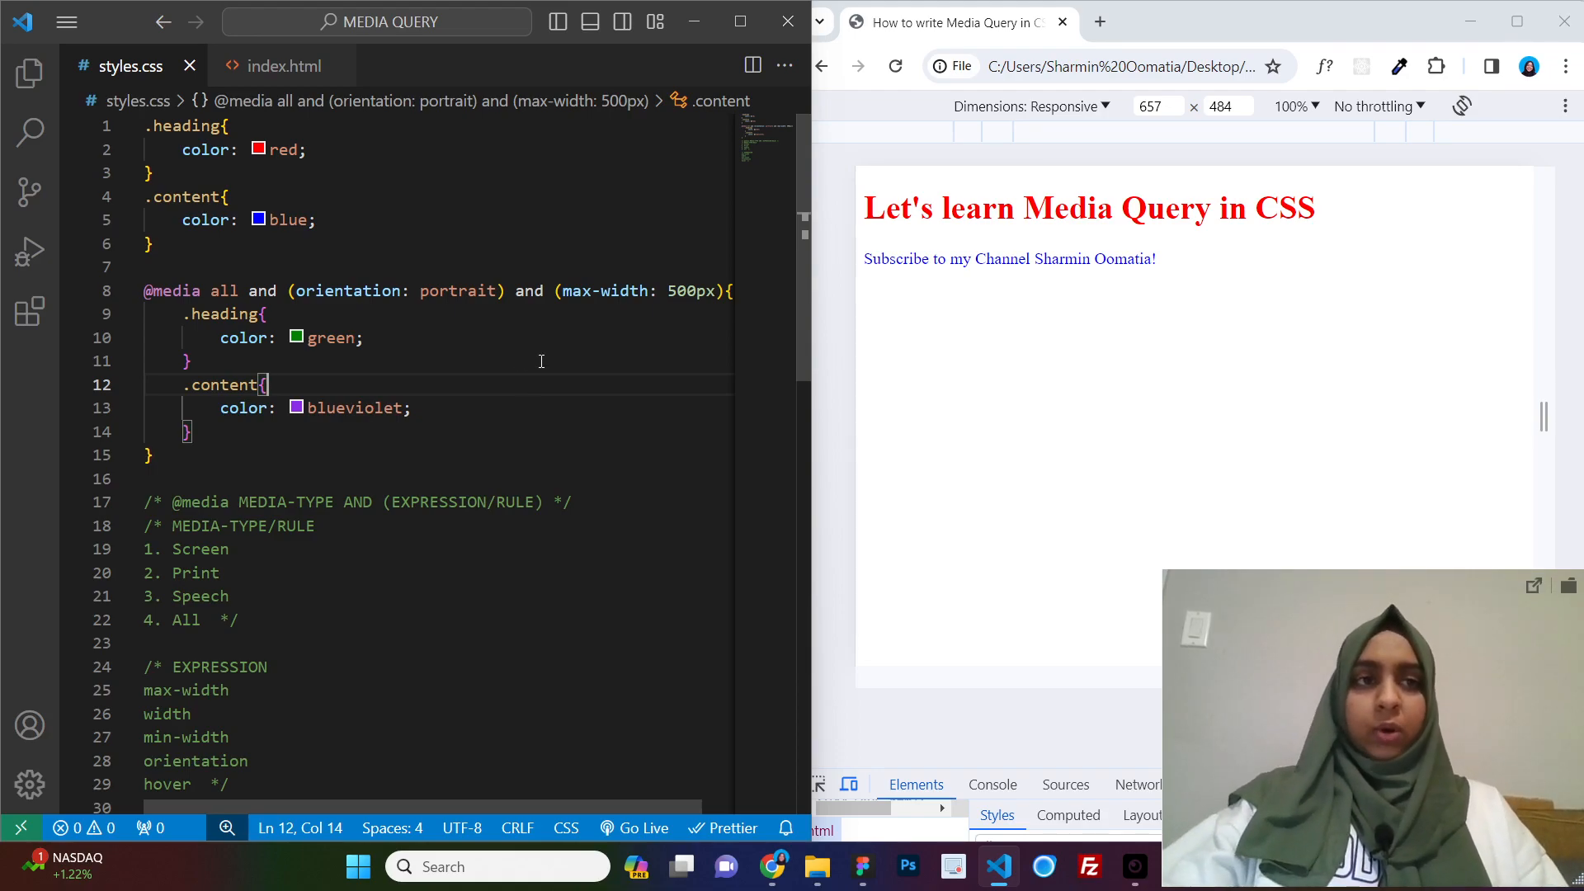
{"action": "mouse_move", "coordinate": [26, 79]}
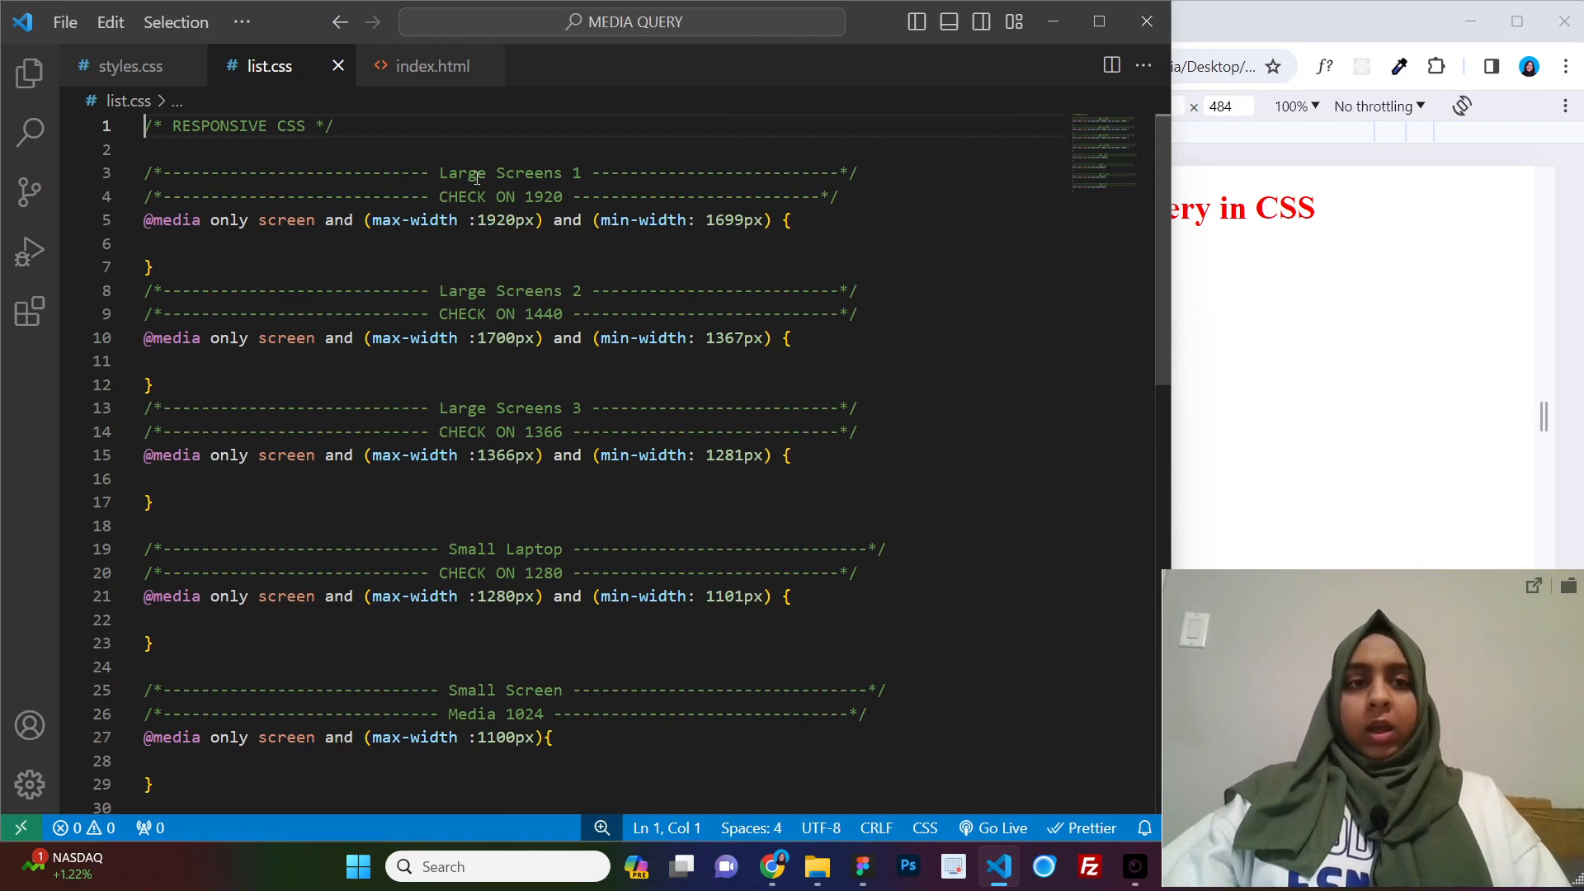
In list.css, select the 'CHECK ON 1920' comment inside the Large Screens 1 media query
{"action": "double_click", "coordinate": [464, 173]}
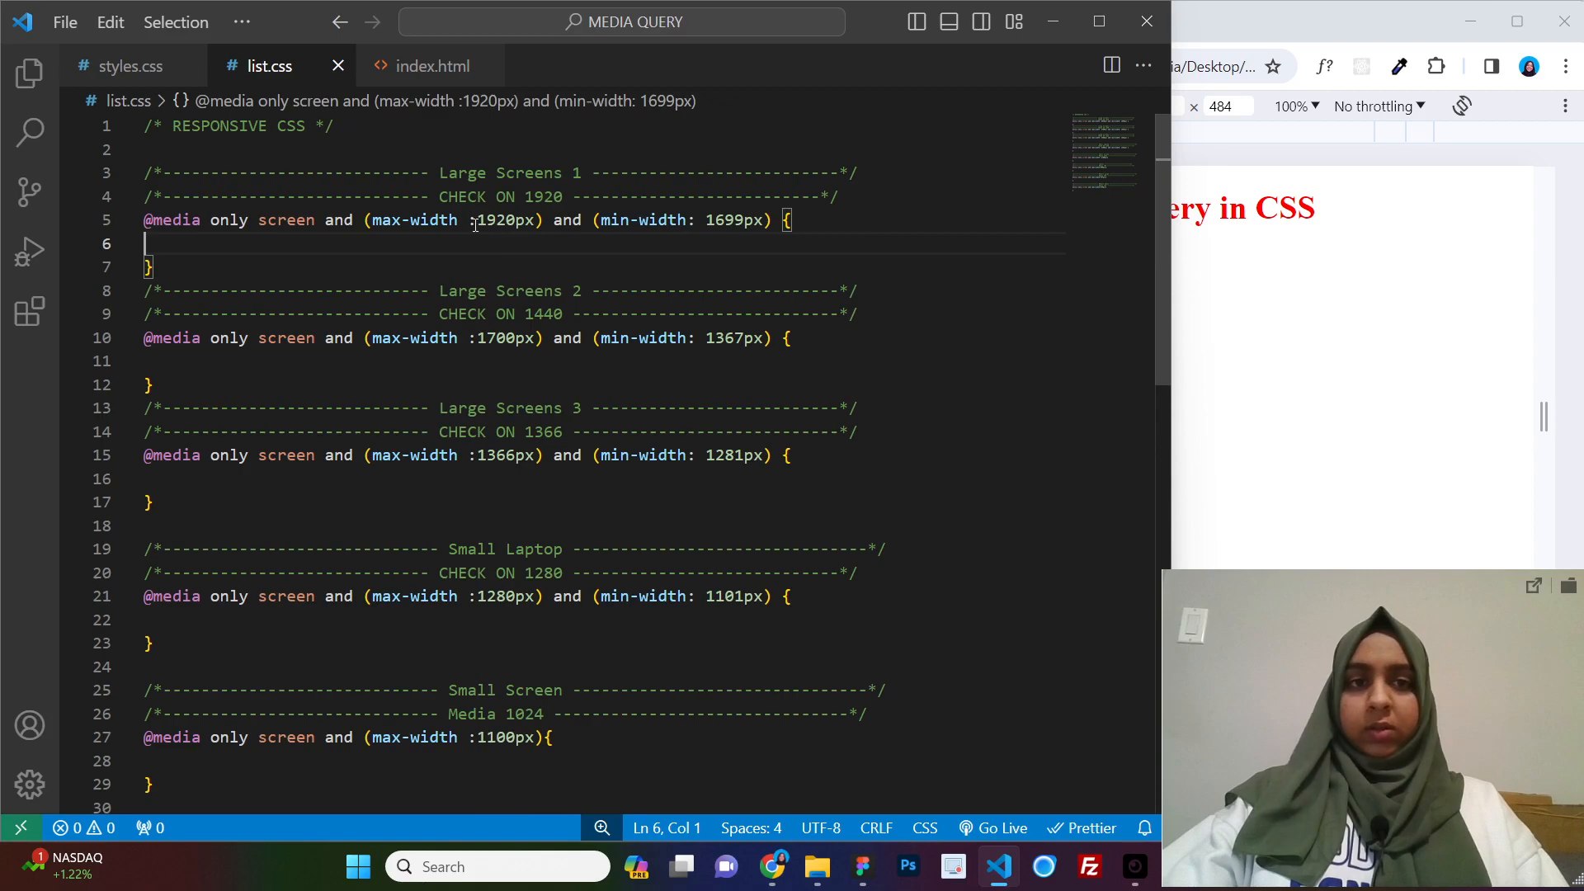
{"action": "scroll", "scroll_direction": "down", "scroll_amount": 3}
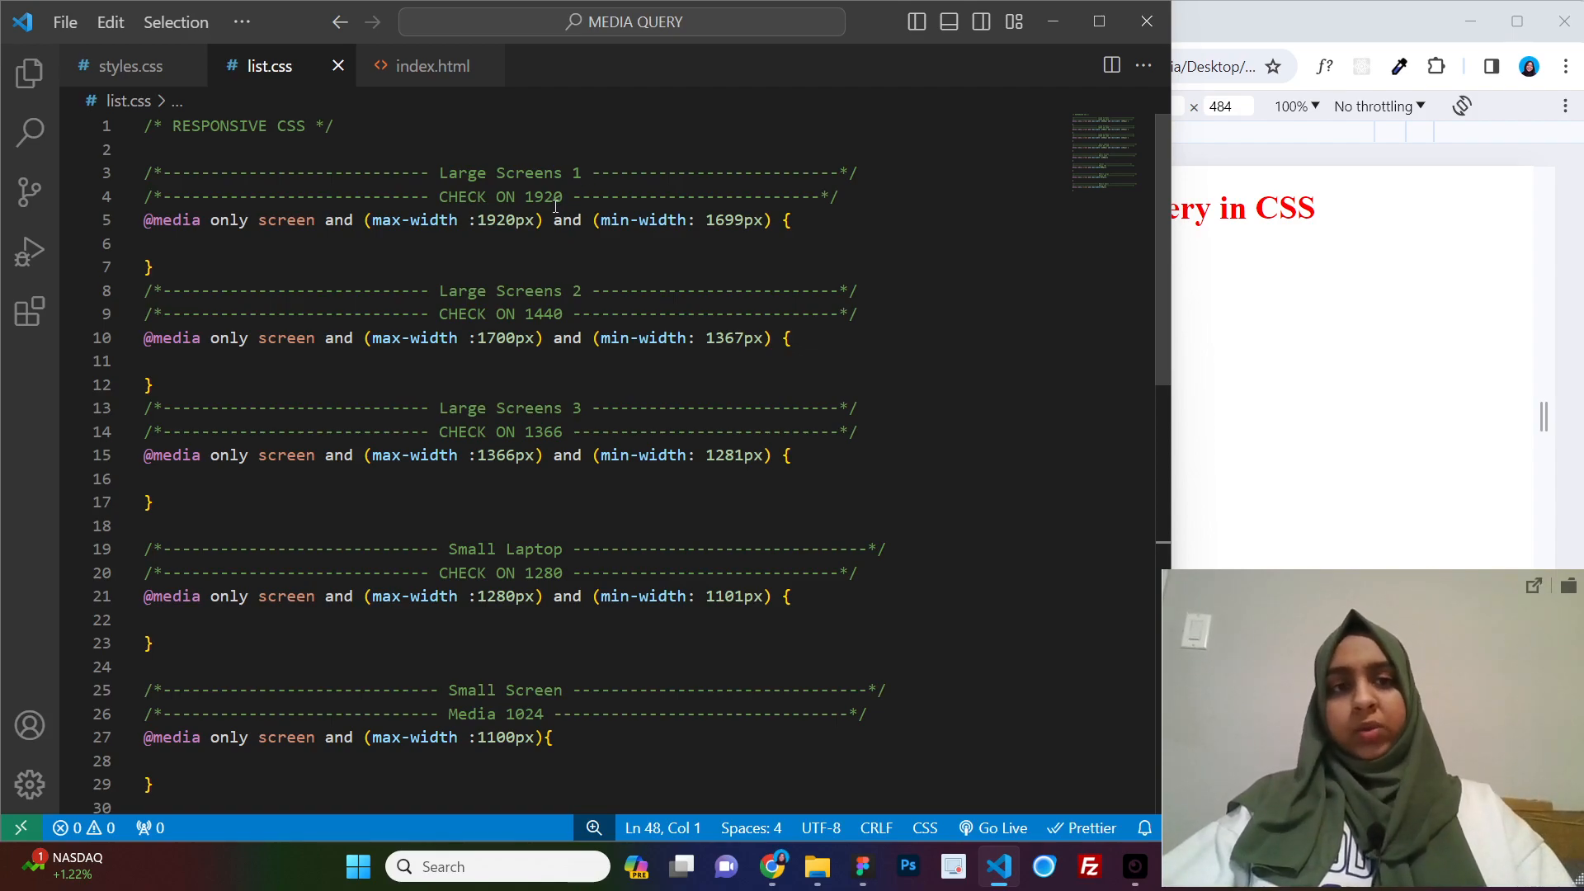
{"action": "left_click_drag", "start_coordinate": [438, 196], "coordinate": [561, 196]}
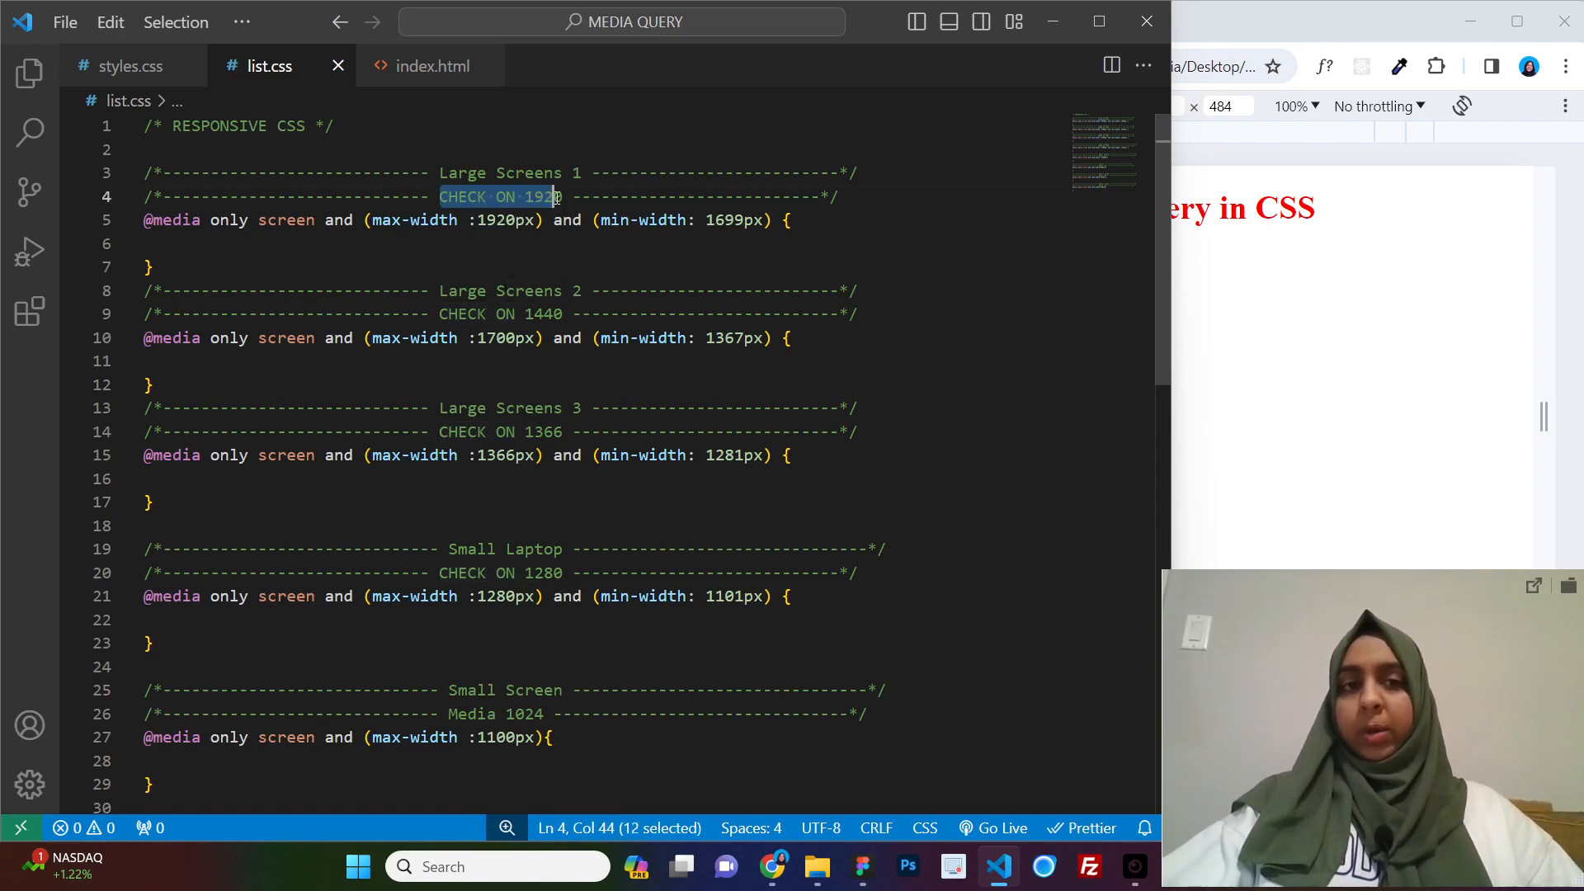
Size the Chrome responsive preview to 1920 wide and about 1273 pixels tall
{"action": "double_click", "coordinate": [542, 196]}
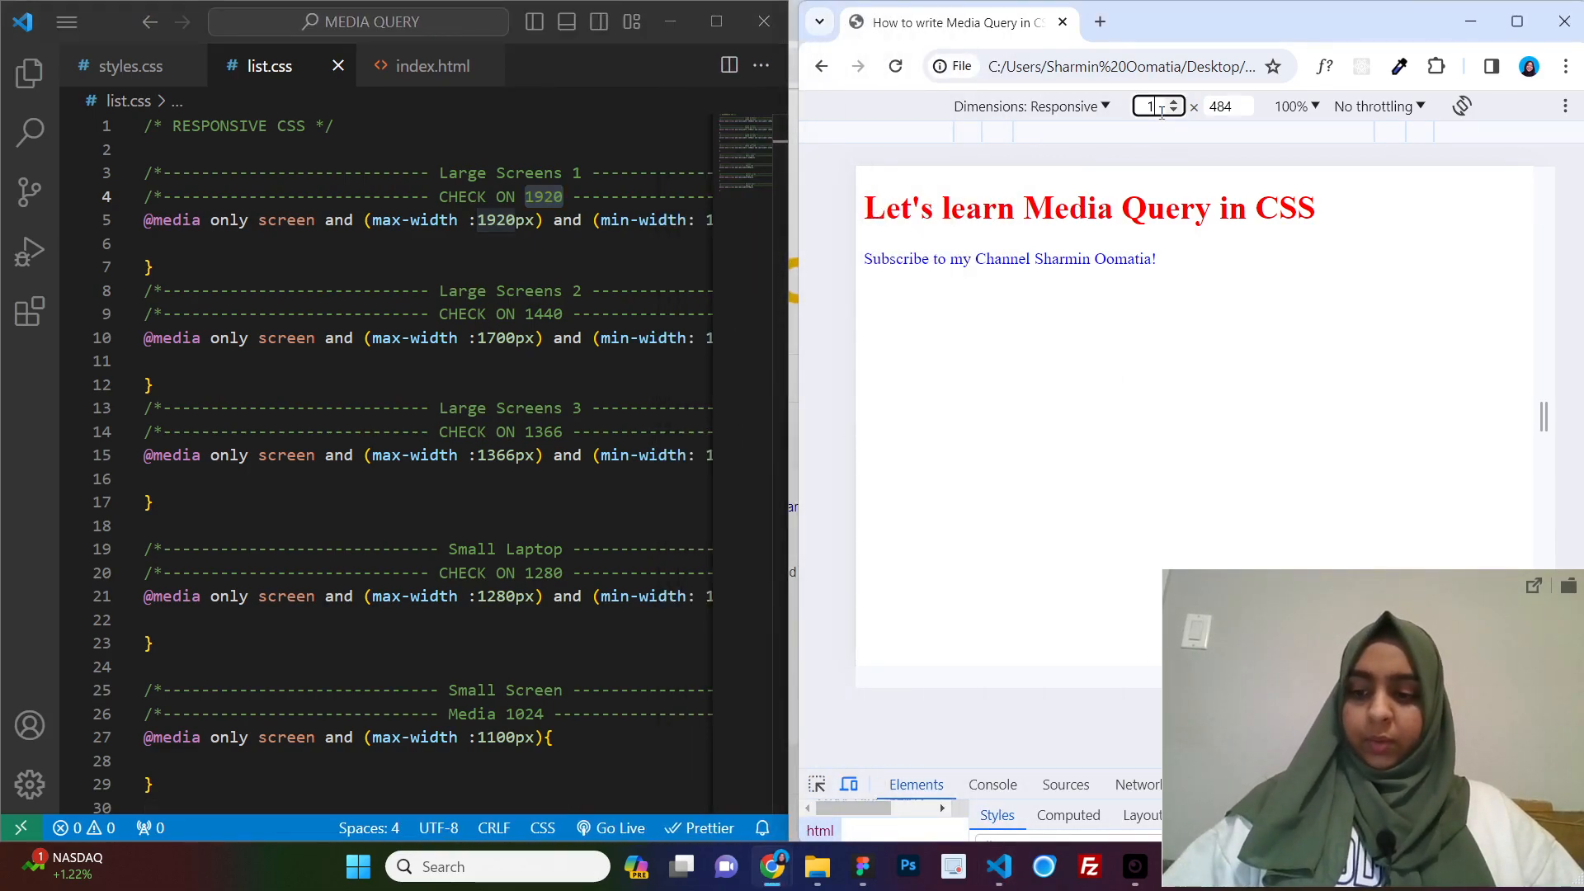
{"action": "type", "text": "1920"}
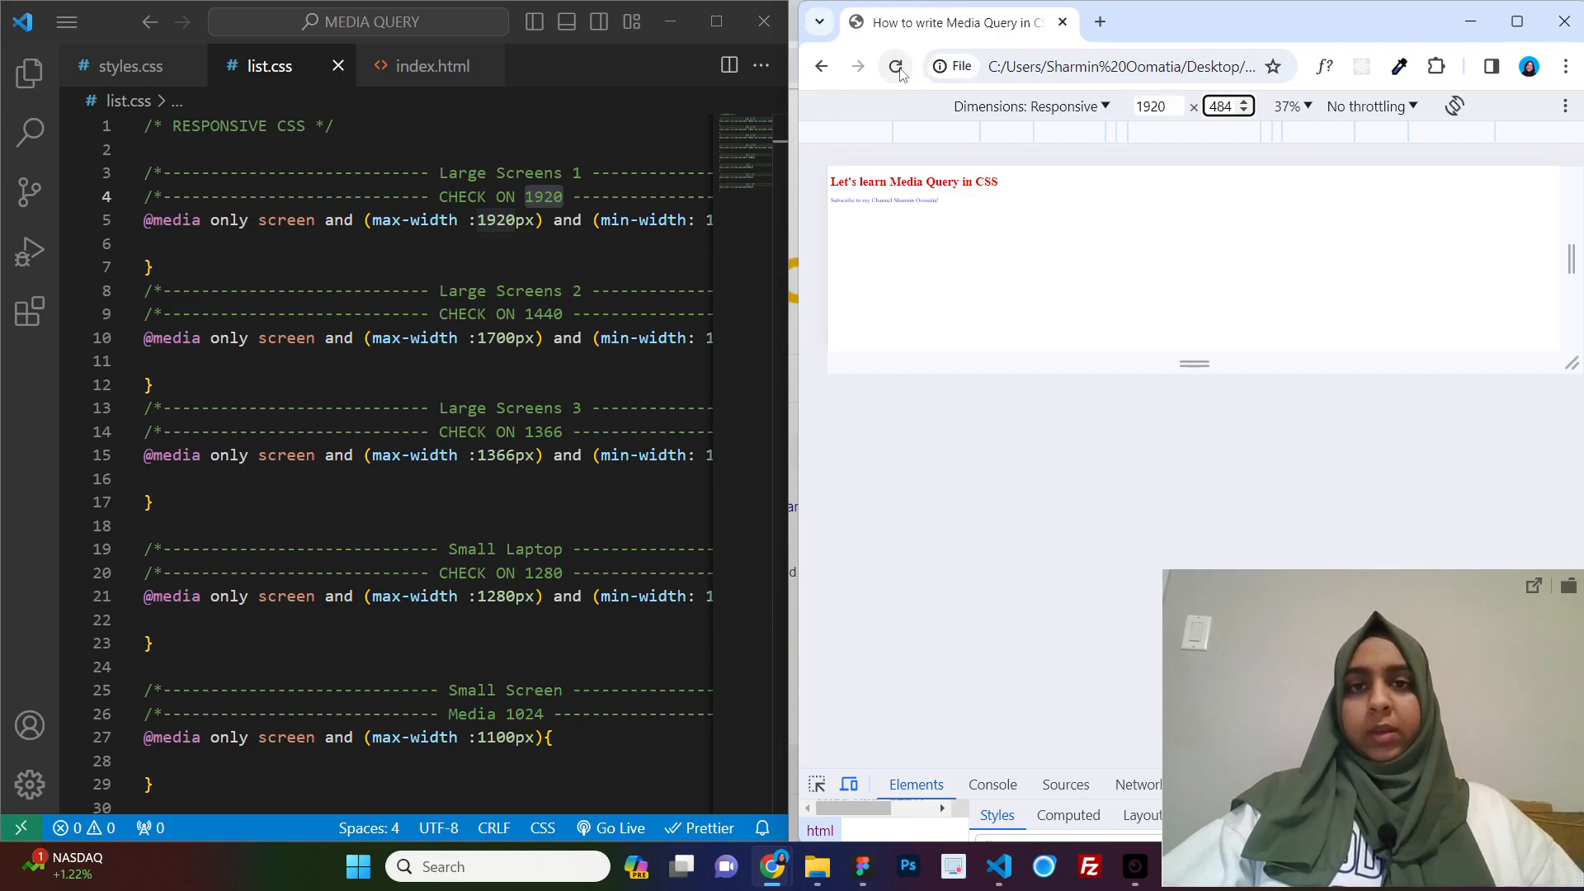
{"action": "left_click_drag", "start_coordinate": [1193, 364], "coordinate": [1096, 663]}
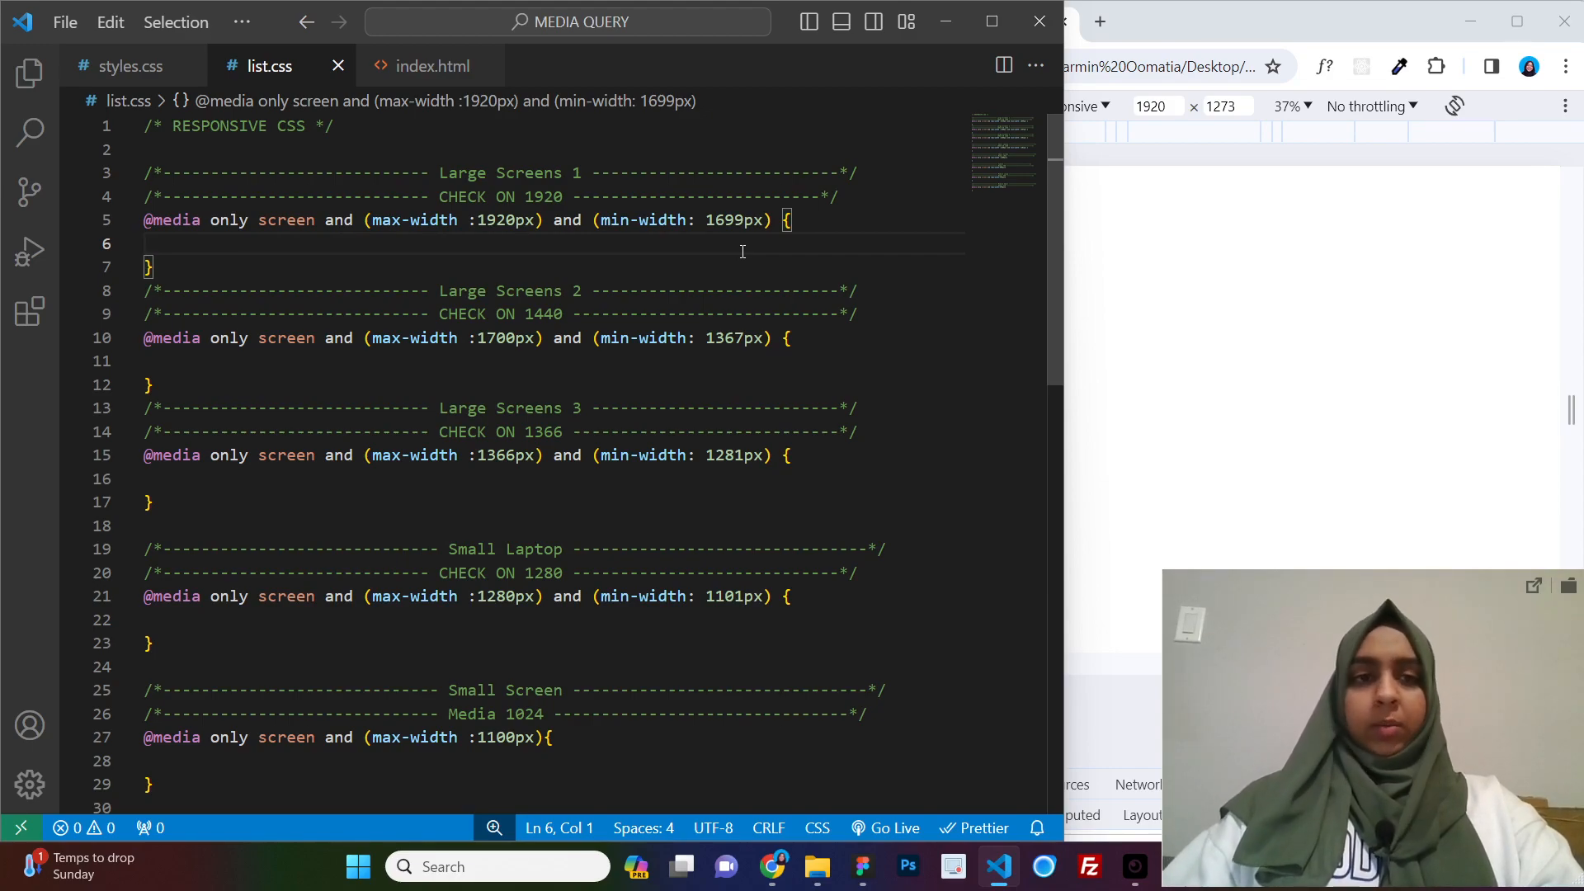
Locate the 'CHECK ON 1440' comment in list.css and set the preview width to 1440
{"action": "scroll", "scroll_direction": "down", "scroll_amount": 3}
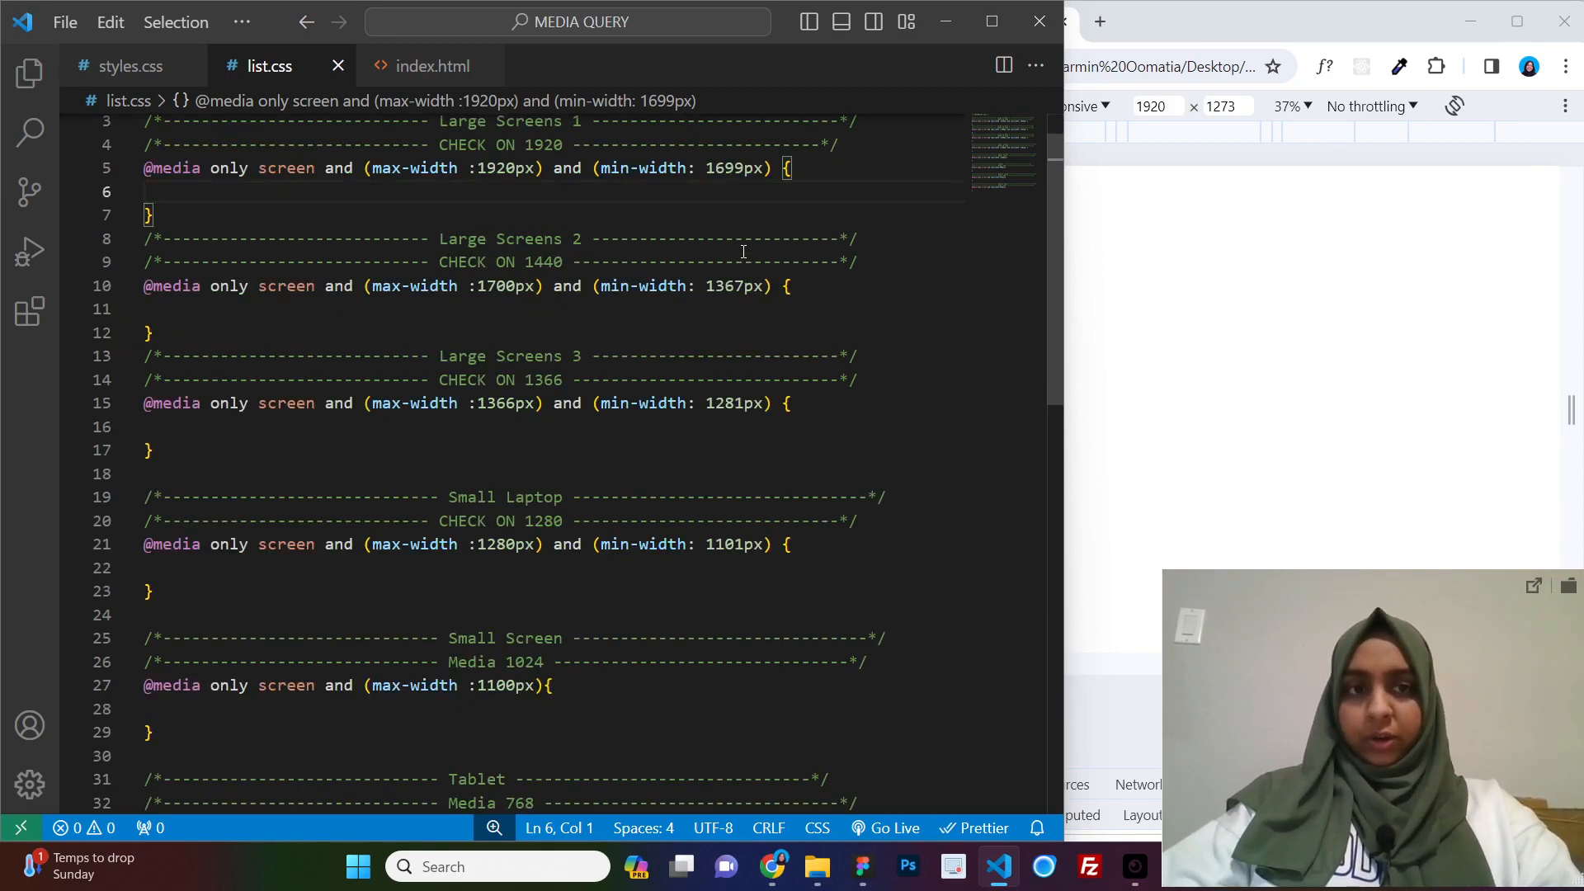
{"action": "scroll", "scroll_direction": "down", "scroll_amount": 3}
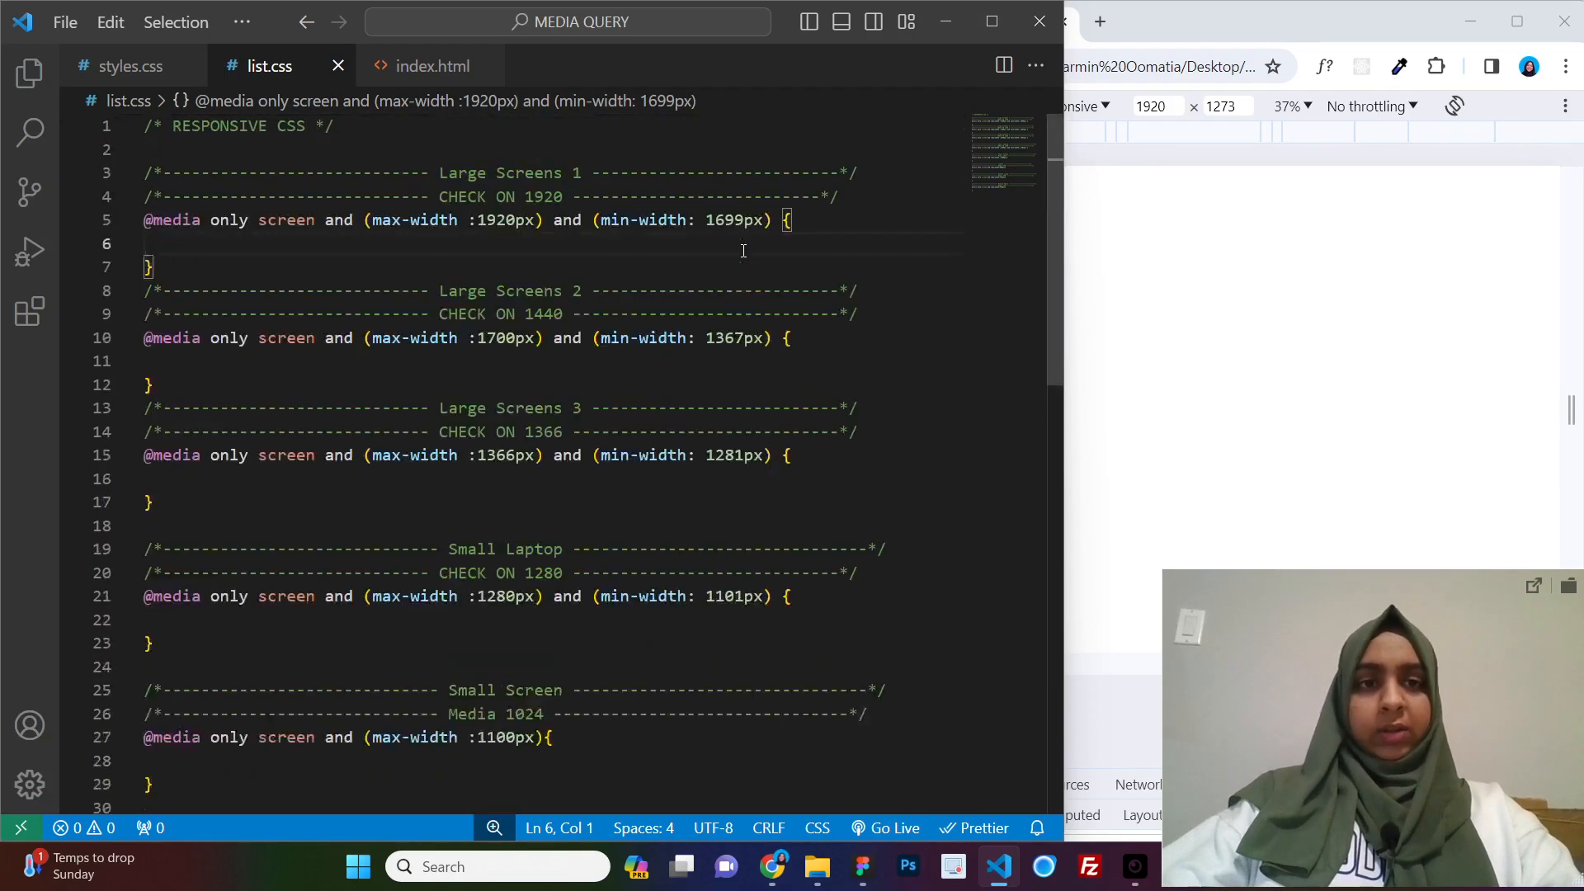
{"action": "scroll", "scroll_direction": "down", "scroll_amount": 3}
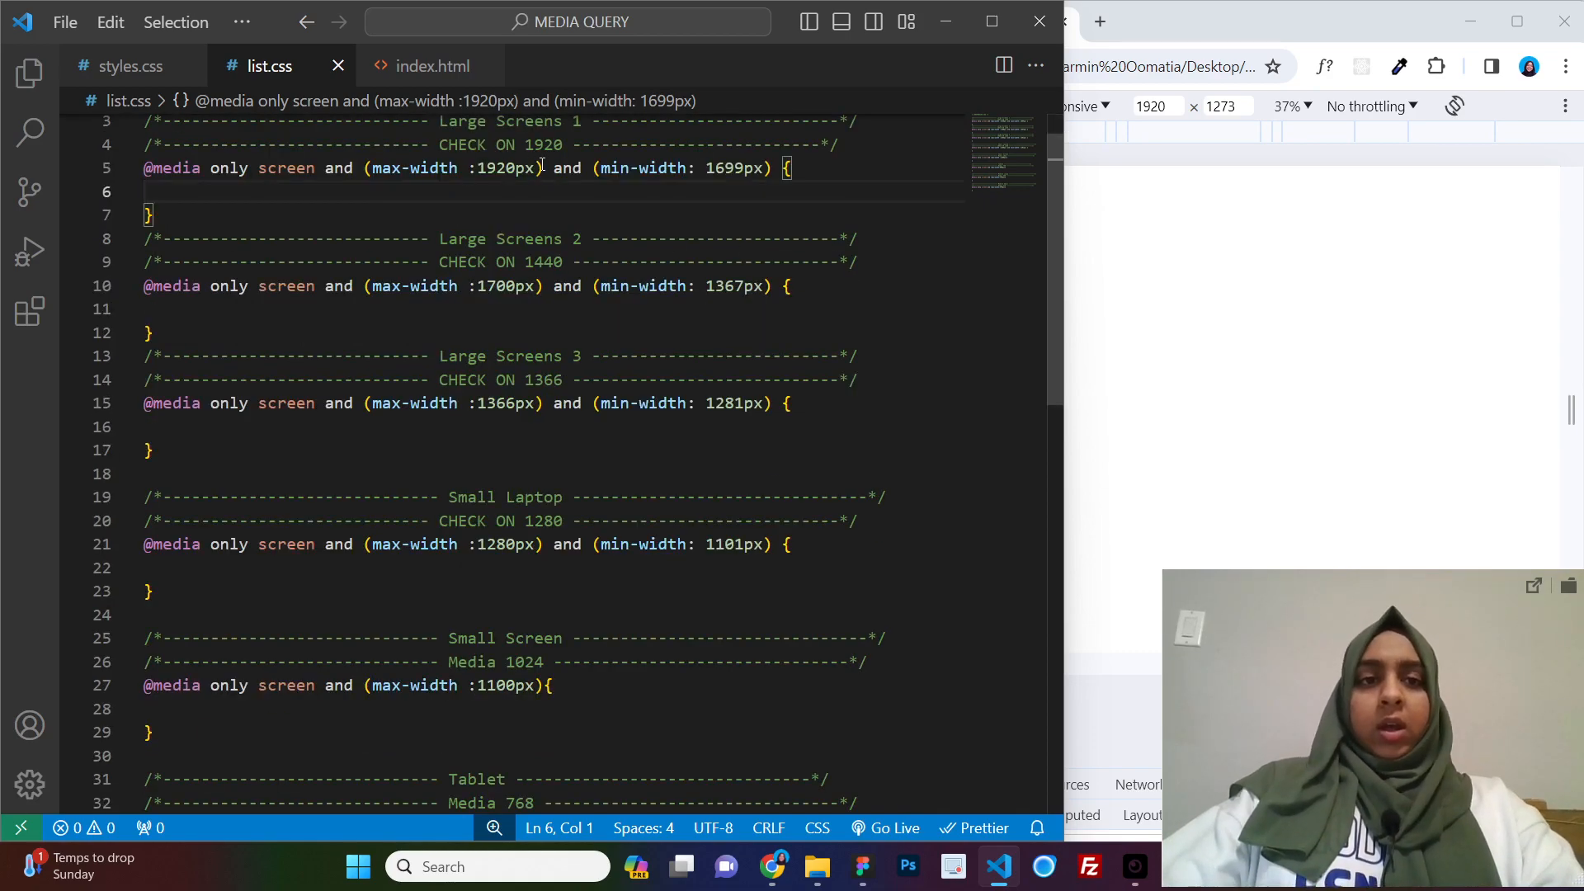
{"action": "left_click", "coordinate": [549, 262]}
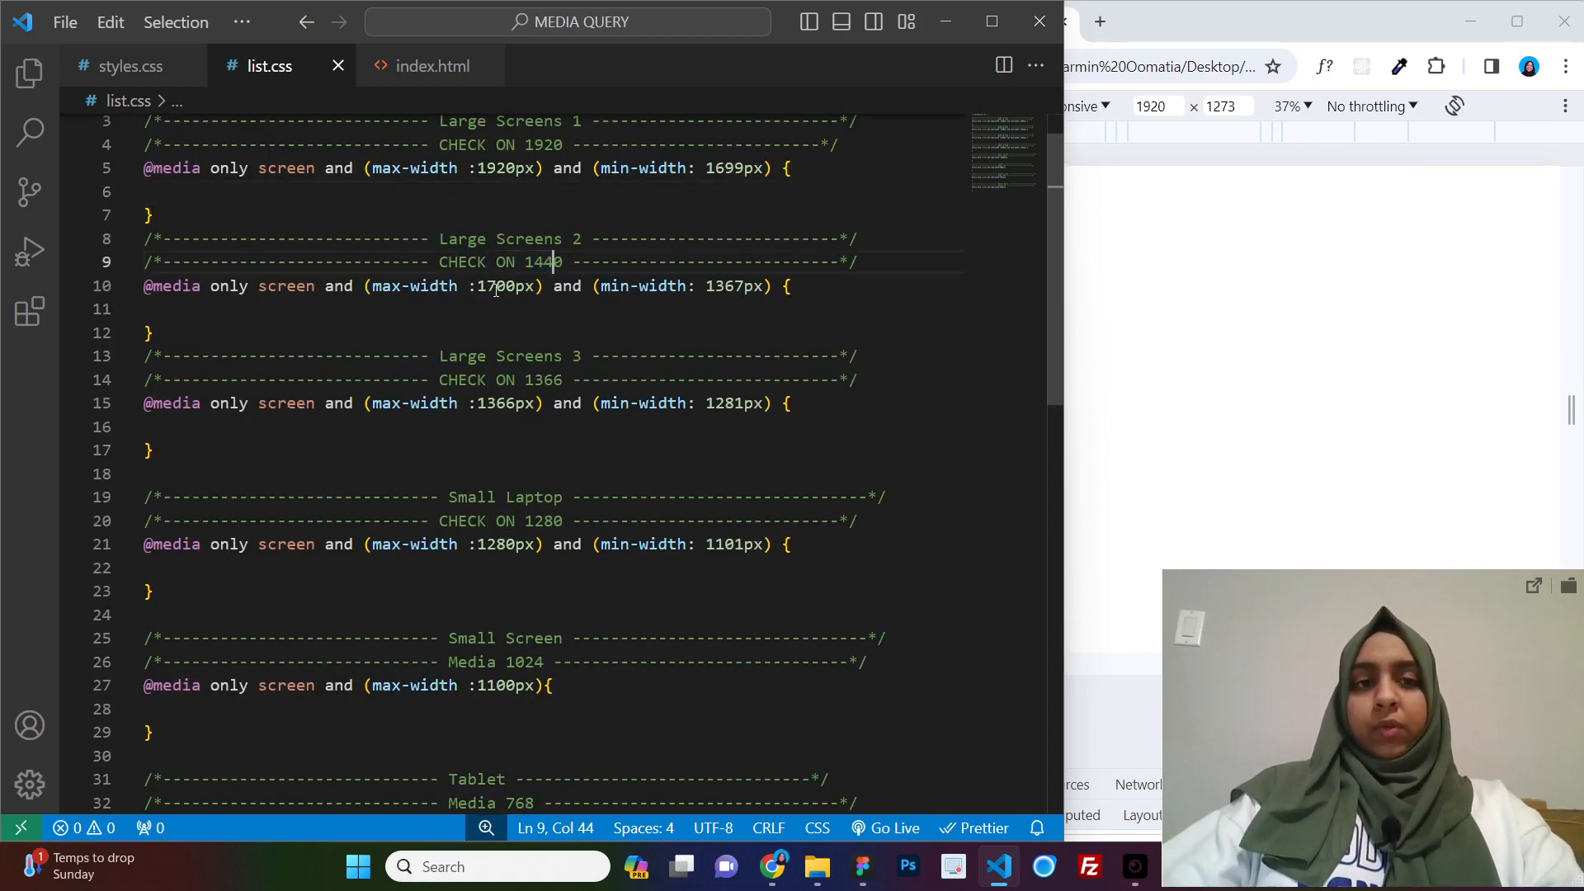
{"action": "double_click", "coordinate": [545, 261]}
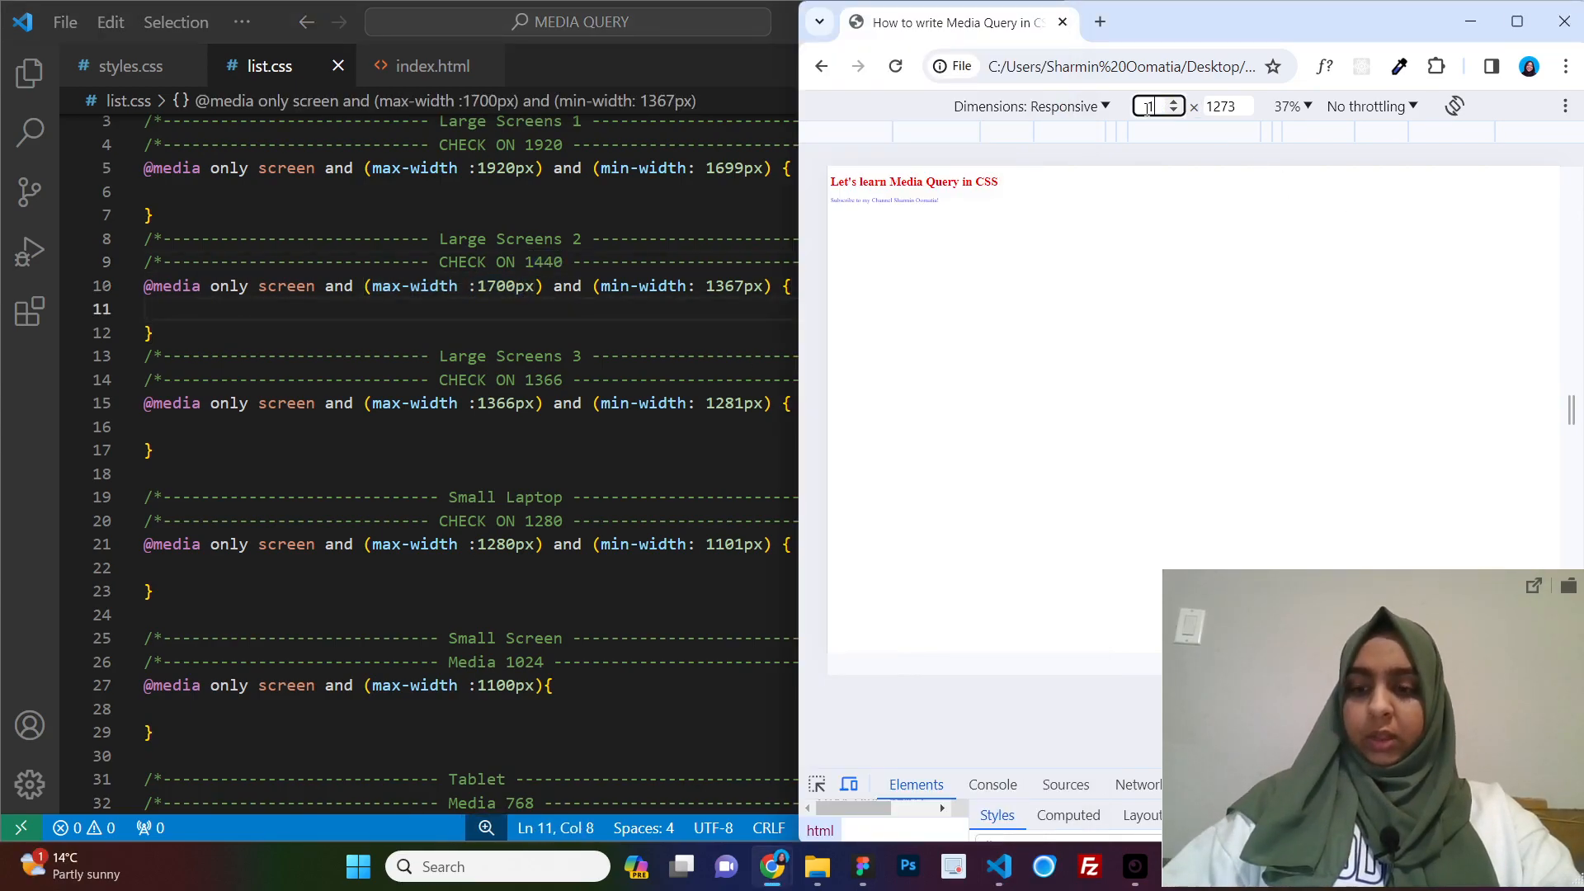
{"action": "type", "text": "1440"}
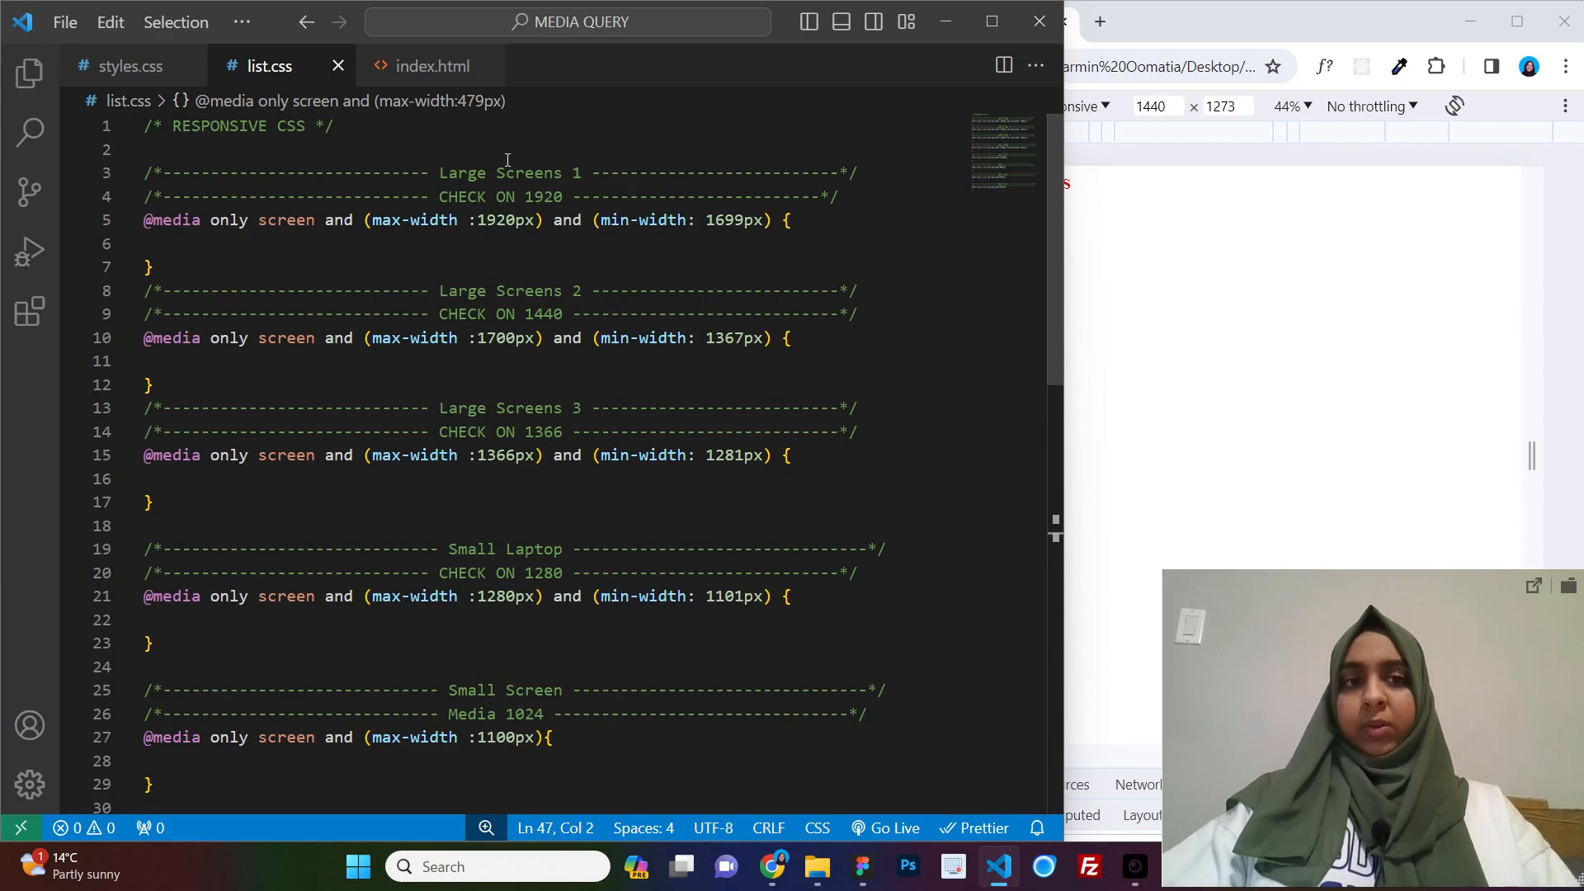
{"action": "scroll", "scroll_direction": "down", "scroll_amount": 3}
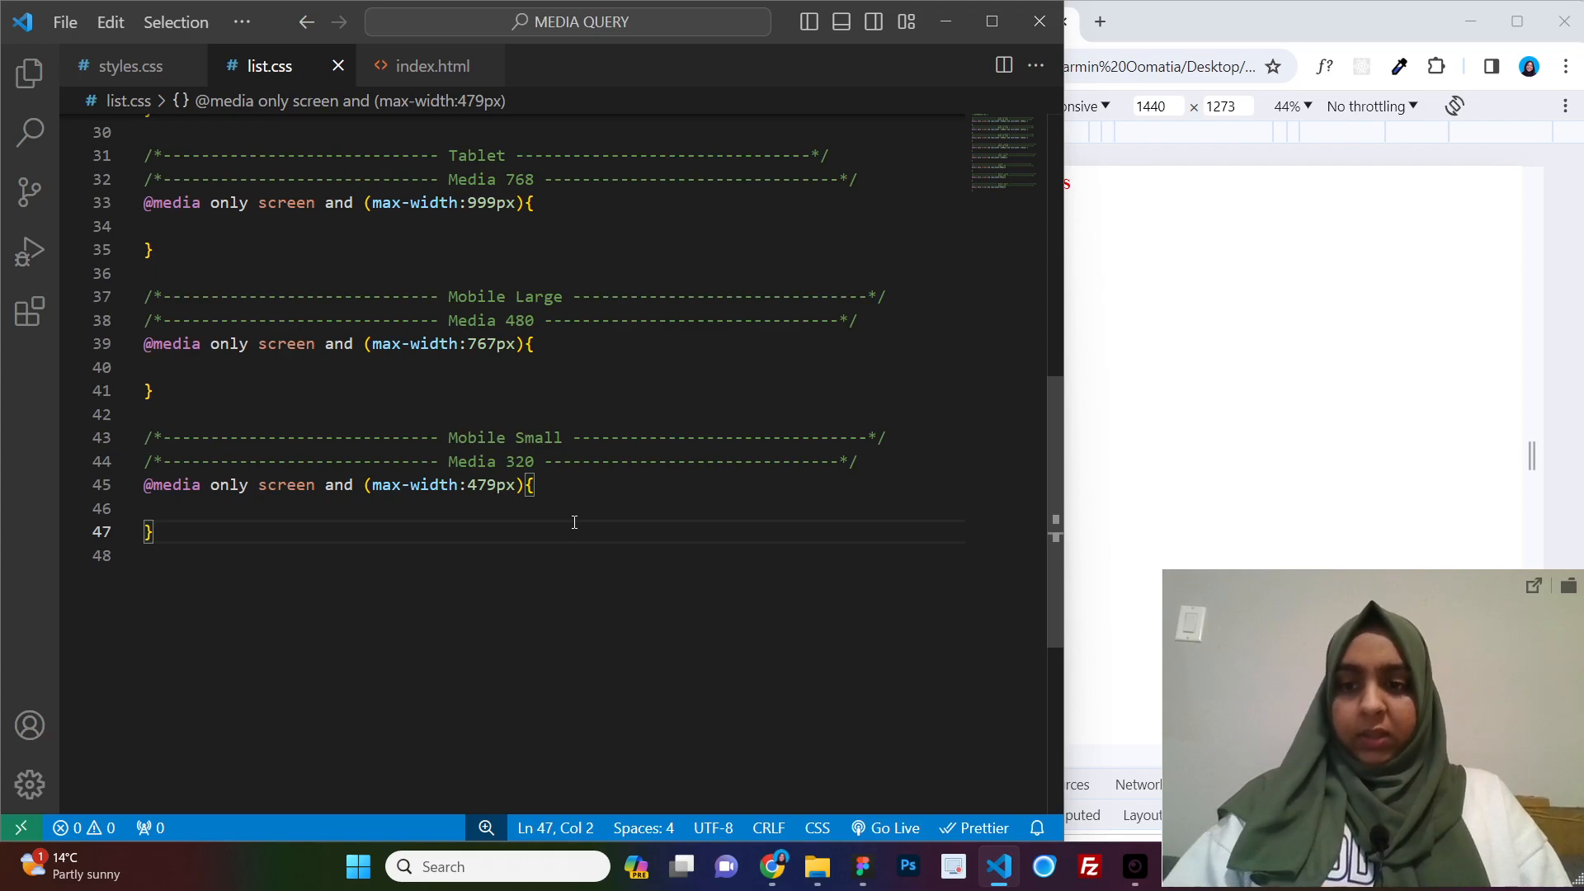
{"action": "scroll", "scroll_direction": "up", "scroll_amount": 3}
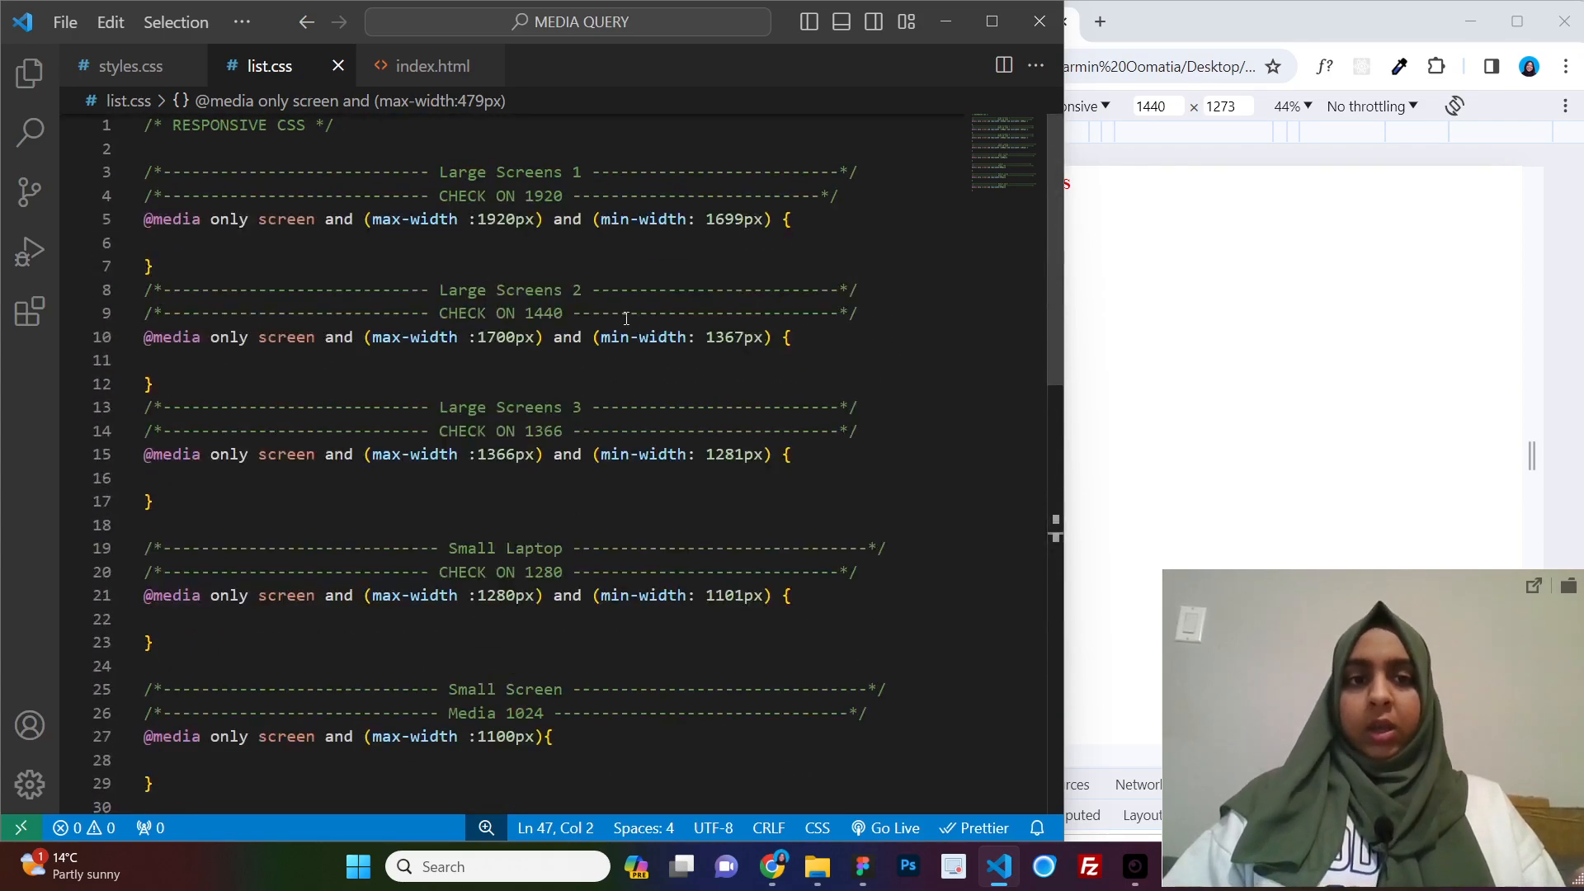